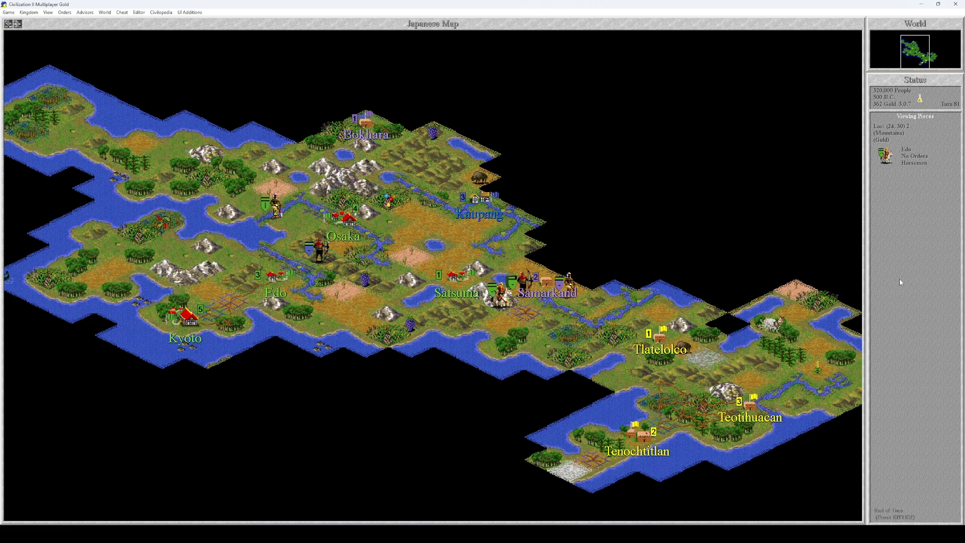
# Acknowledge the run of end-of-turn pop-up notices one after another
pyautogui.click(498, 303)
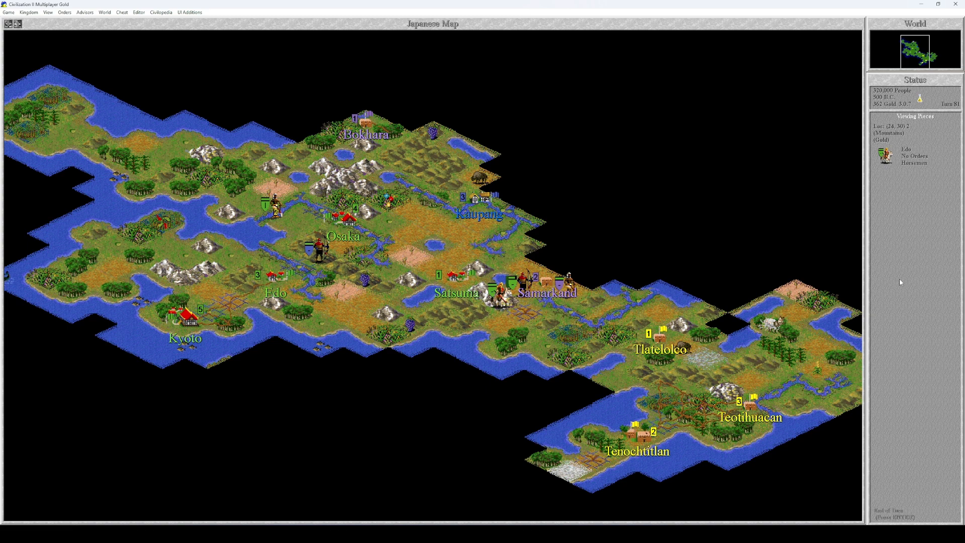
pyautogui.click(502, 306)
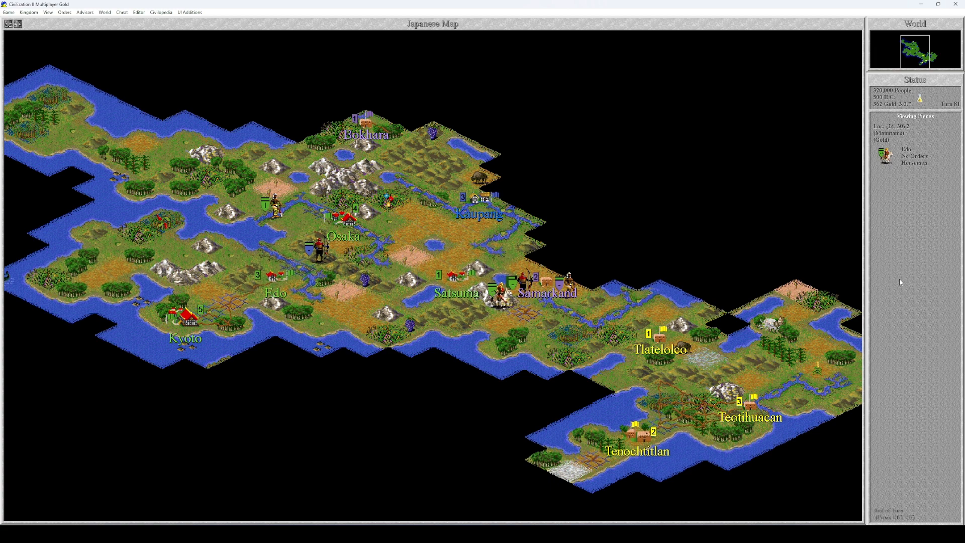
pyautogui.click(499, 307)
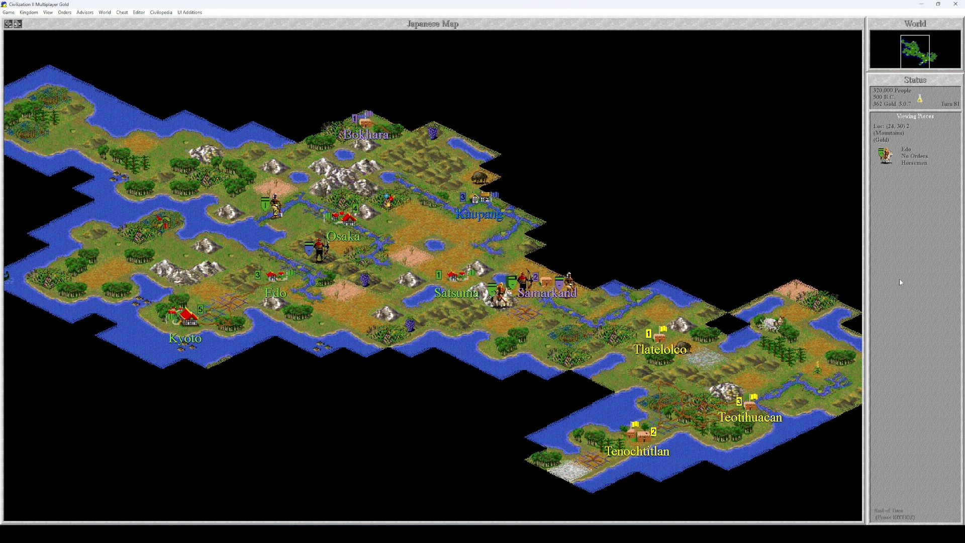
pyautogui.click(496, 306)
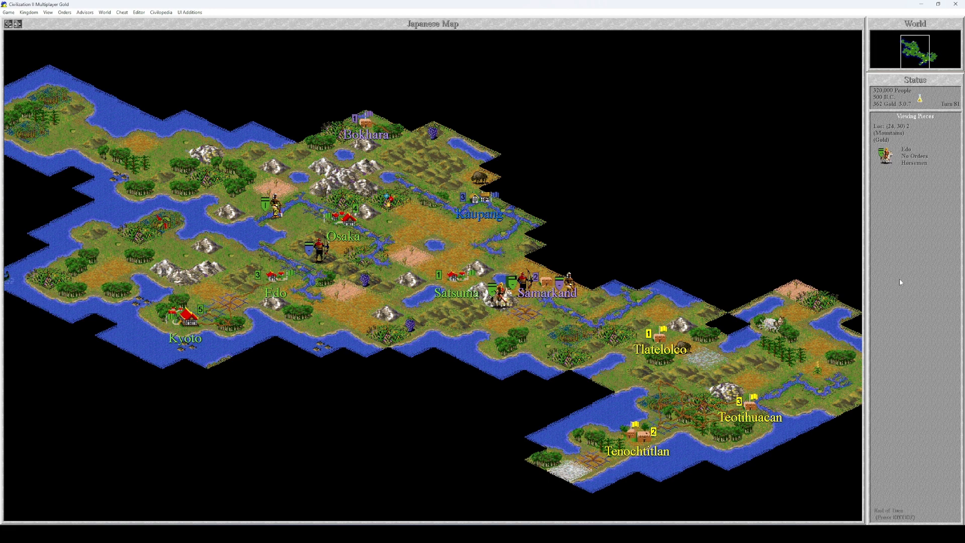
pyautogui.click(497, 305)
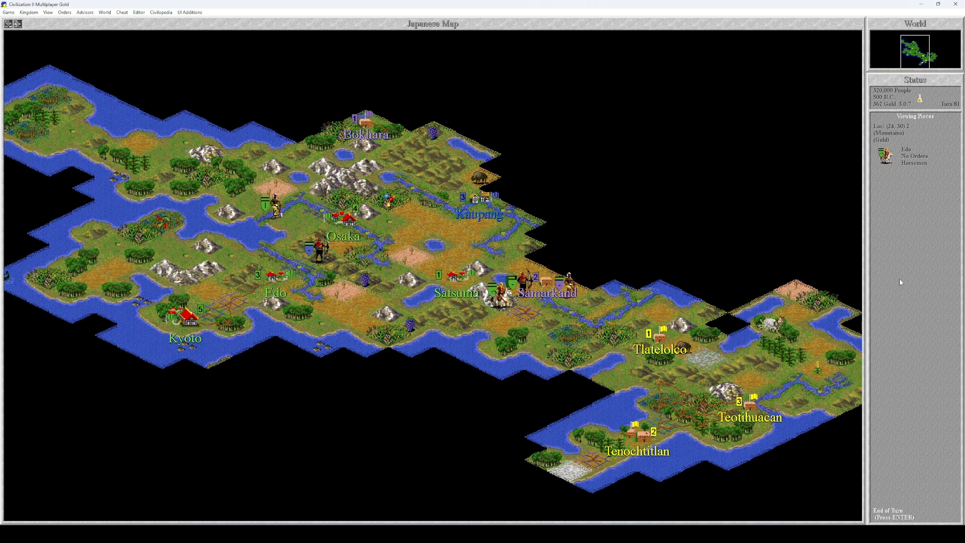
pyautogui.click(500, 306)
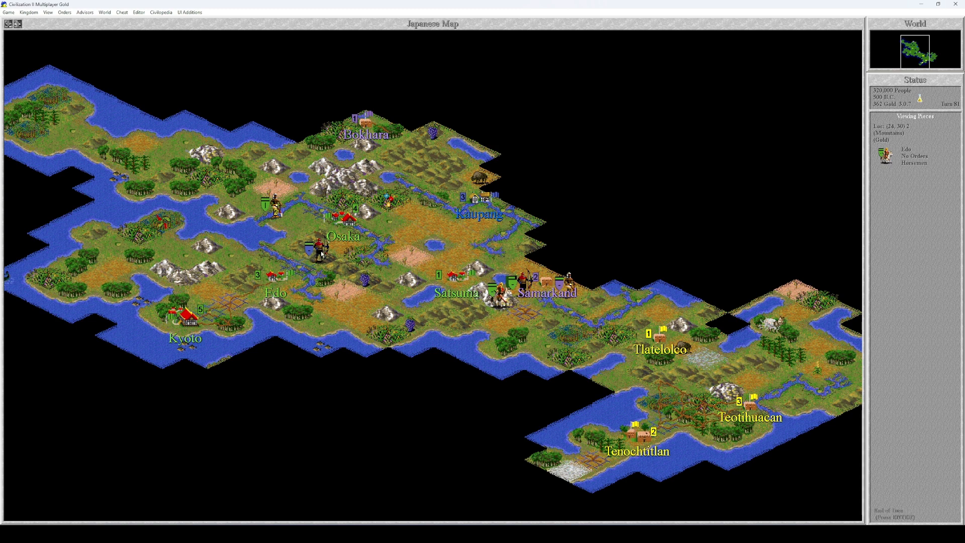
pyautogui.click(497, 307)
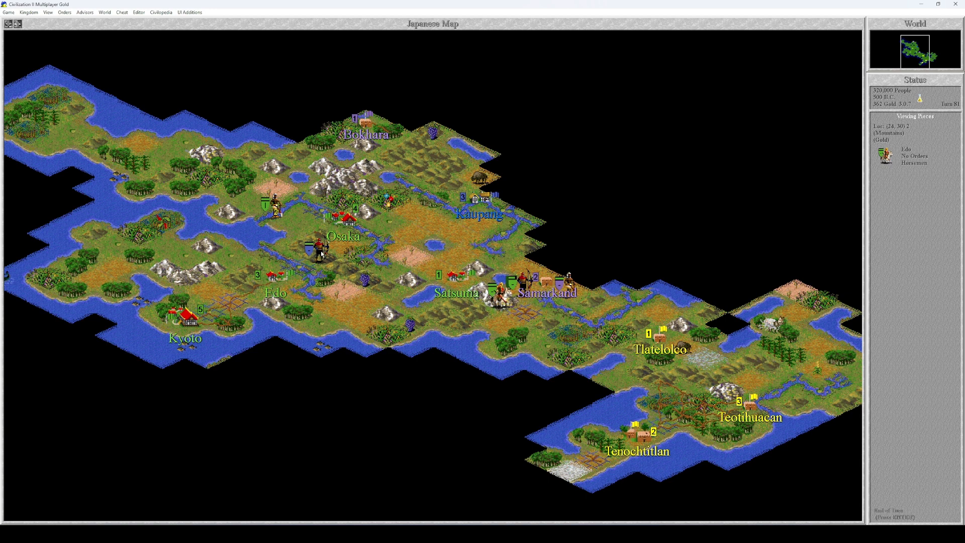
pyautogui.click(500, 300)
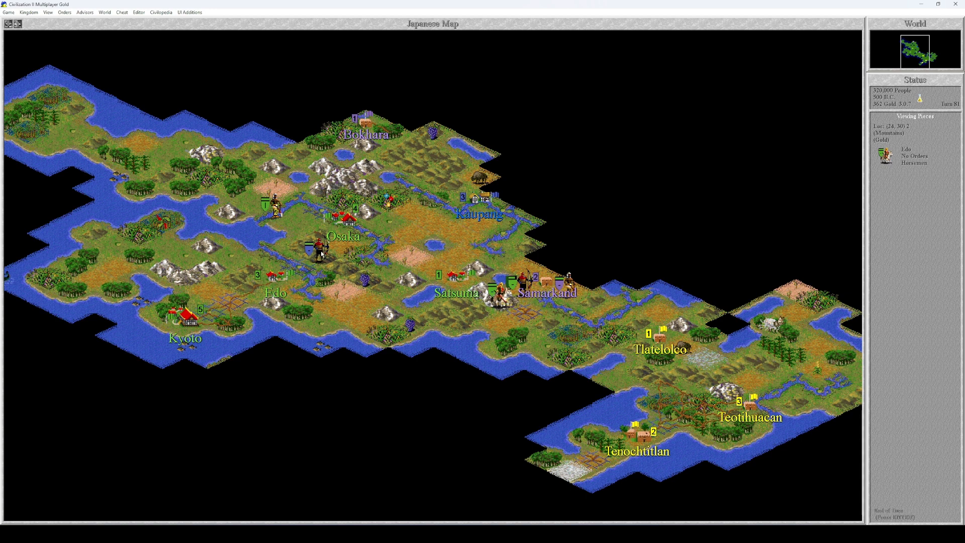
pyautogui.click(497, 306)
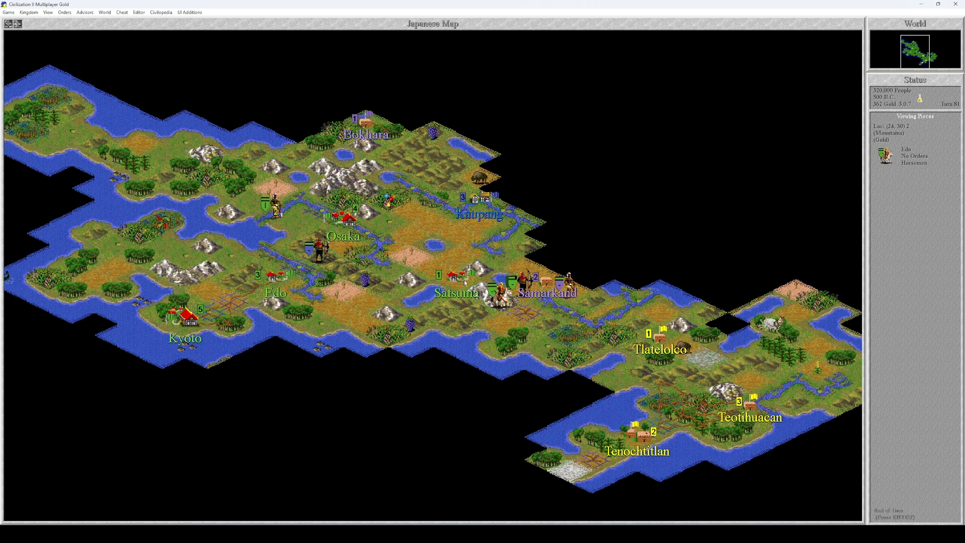
pyautogui.click(500, 301)
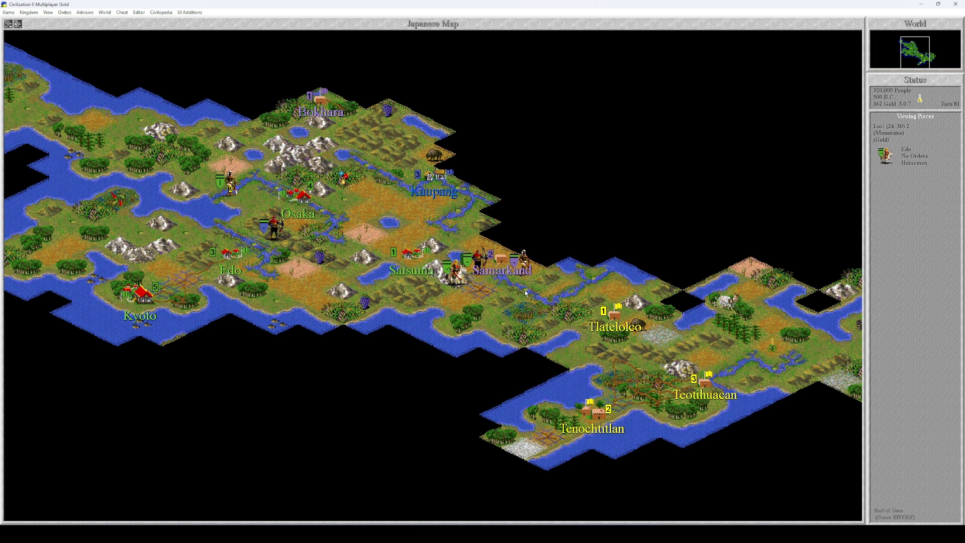
# Acknowledge the Viking capture of Samarkand and their gain of Iron Working, reaching 475 B.C
pyautogui.click(455, 282)
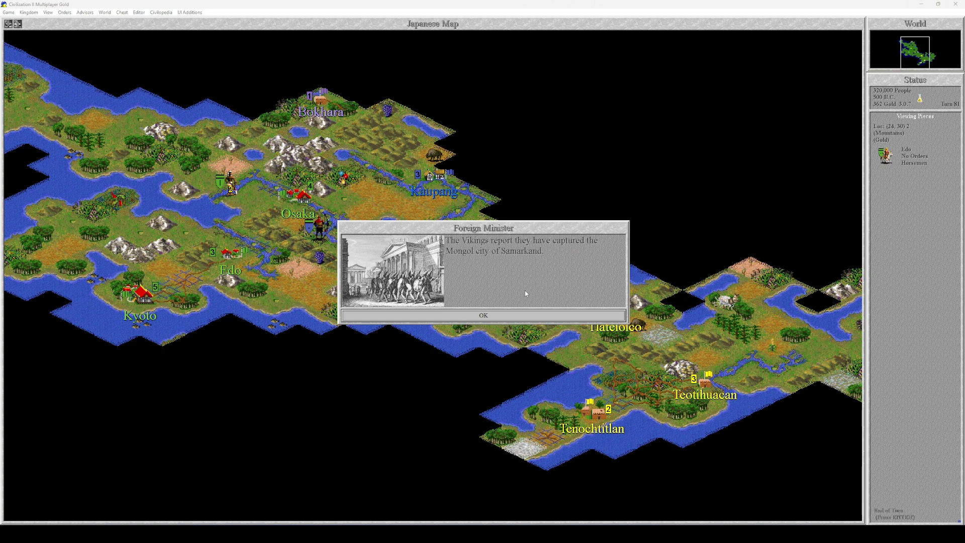
pyautogui.click(485, 314)
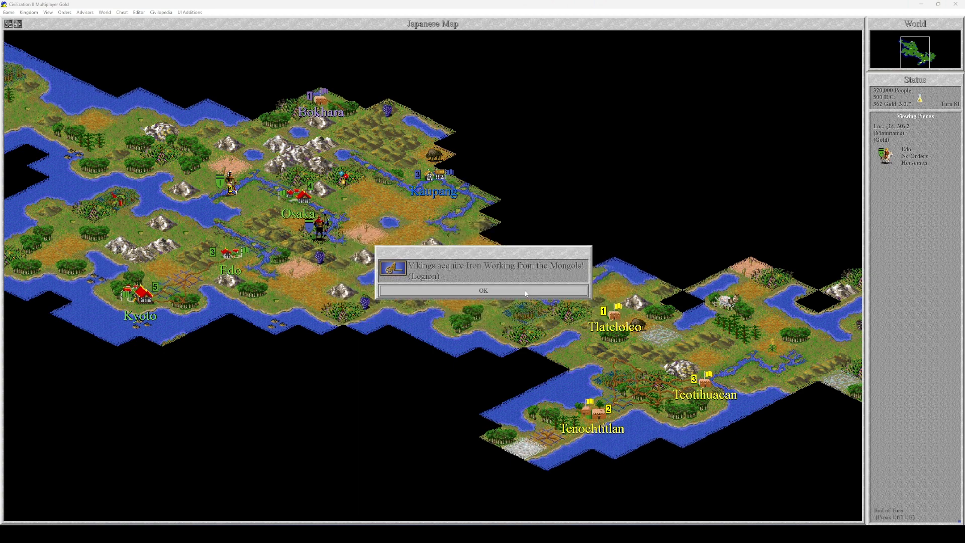
pyautogui.click(484, 290)
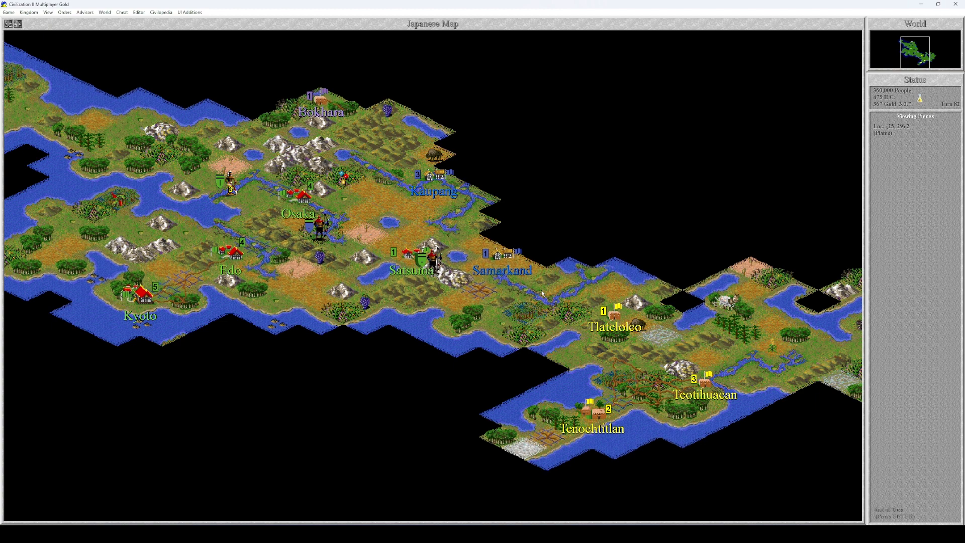
# Look over Osaka's city screen before moving on to Edo
pyautogui.click(481, 274)
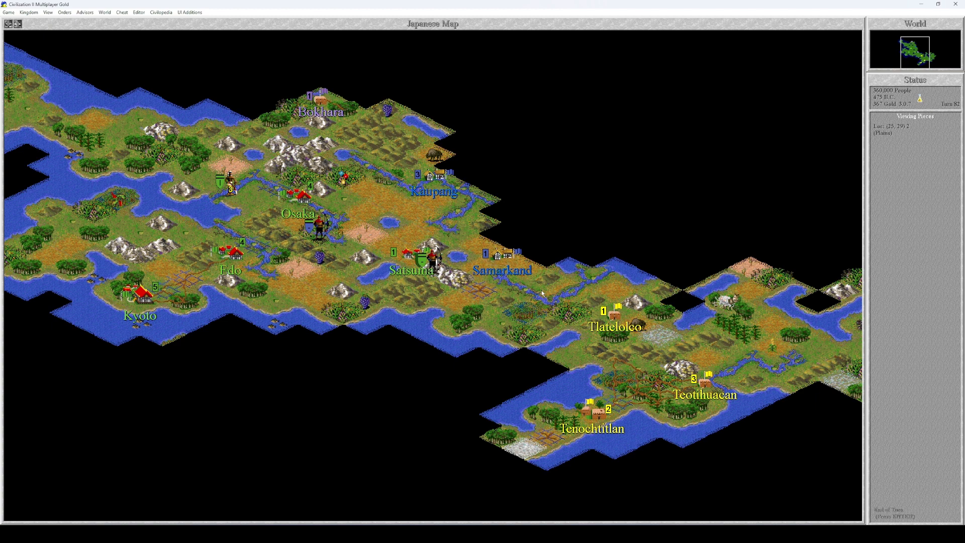
pyautogui.click(477, 271)
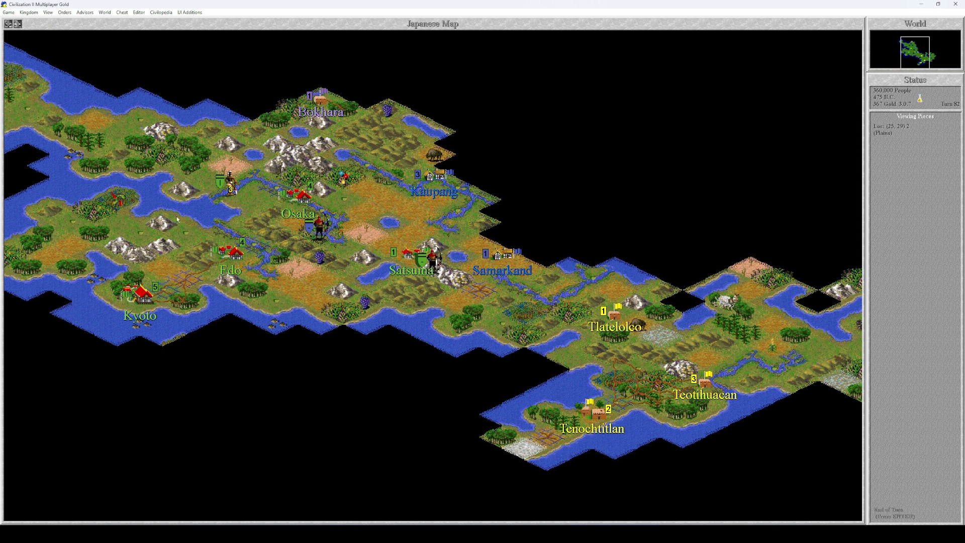
pyautogui.click(139, 296)
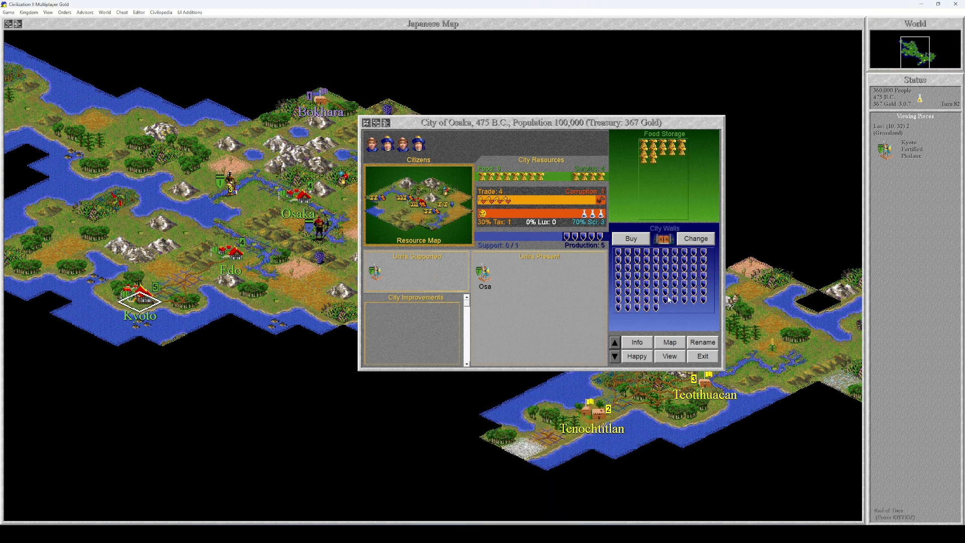
pyautogui.click(694, 238)
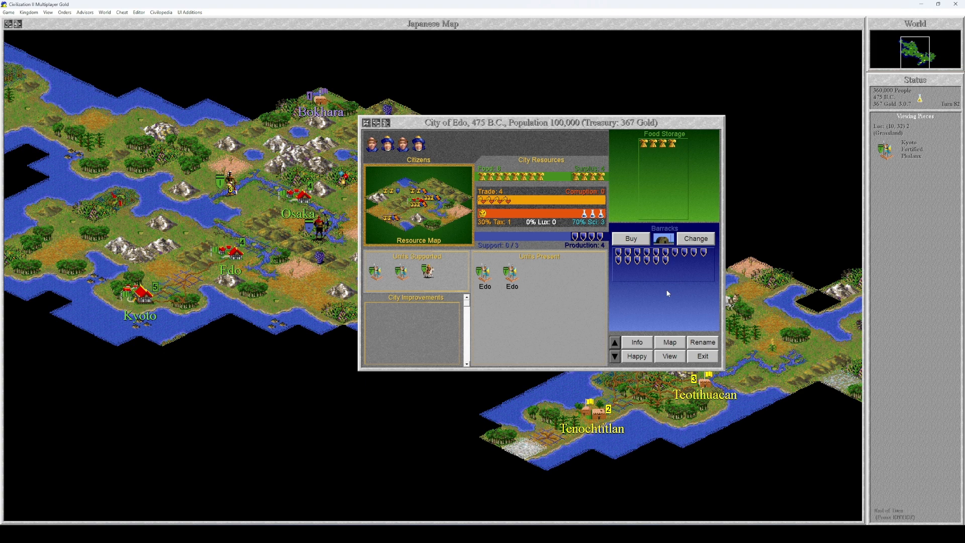
# Set Edo's production to a Barracks from its build list
pyautogui.click(140, 297)
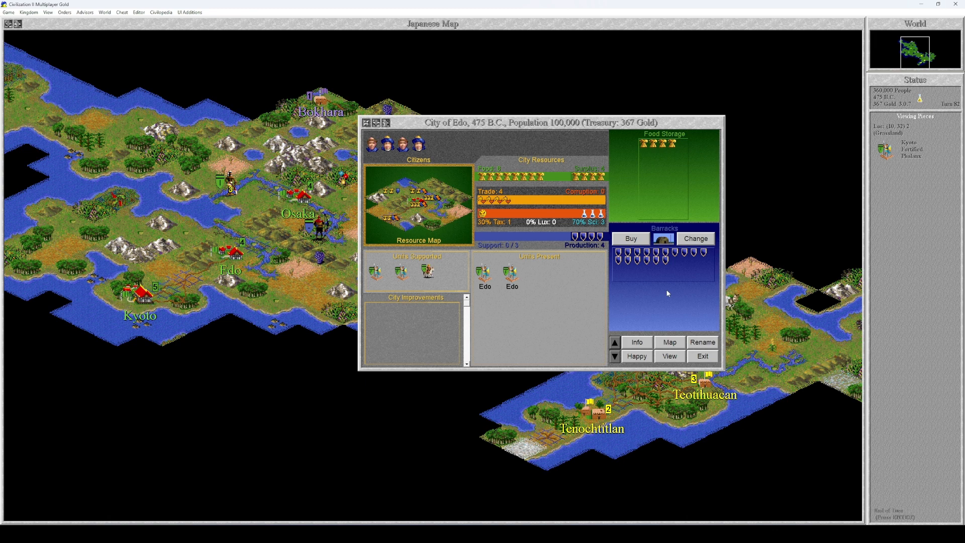
pyautogui.click(696, 239)
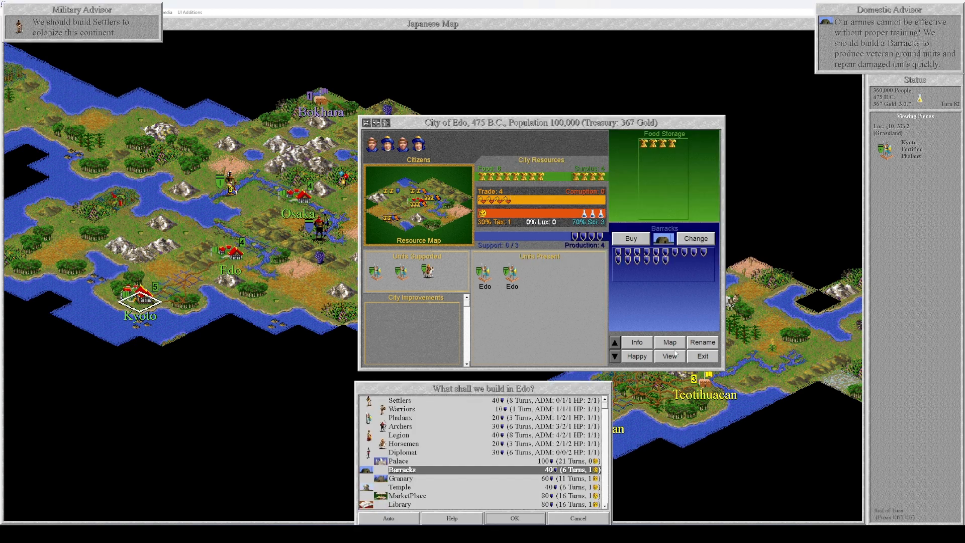
pyautogui.click(516, 519)
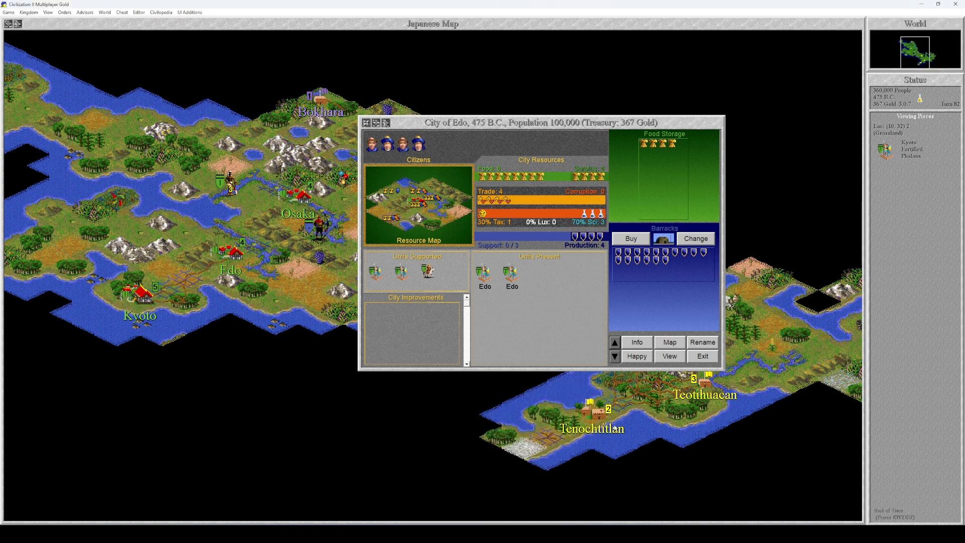
pyautogui.moveTo(516, 349)
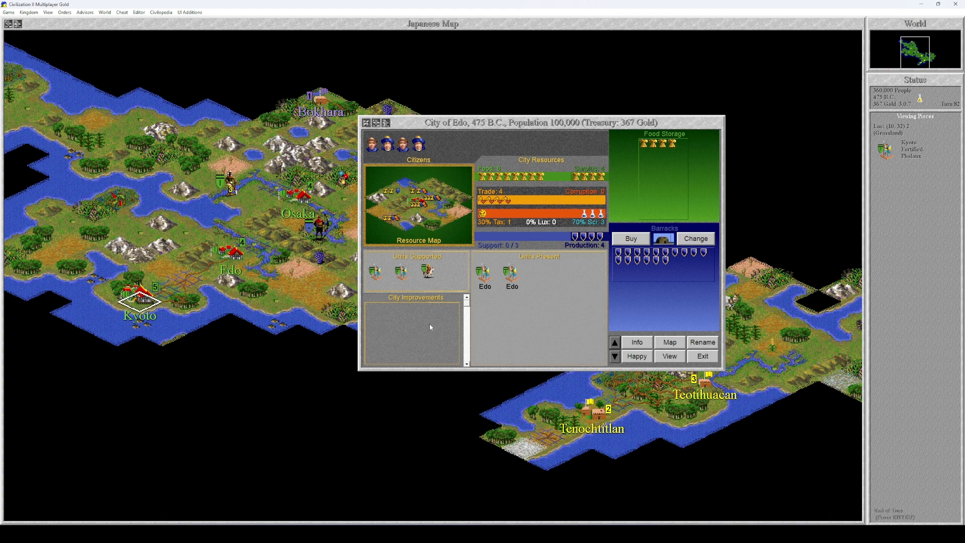
# Leave Edo, end the turn to 450 B.C. and acknowledge Osaka completing City Walls
pyautogui.click(701, 356)
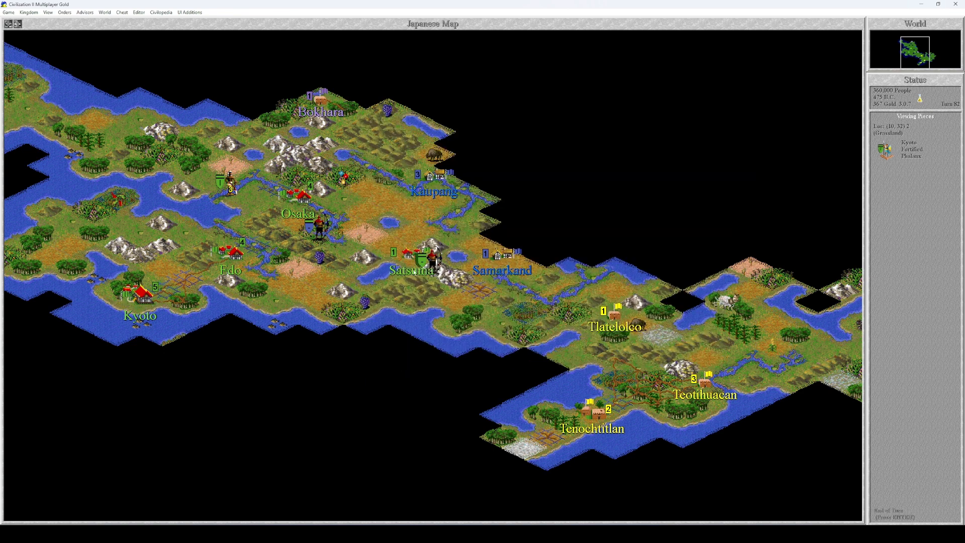
pyautogui.moveTo(216, 225)
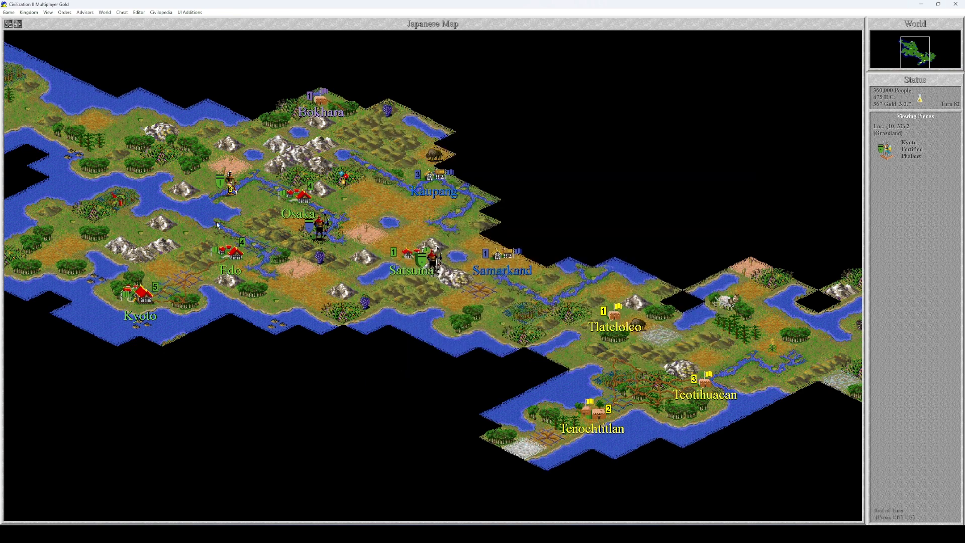
pyautogui.click(139, 297)
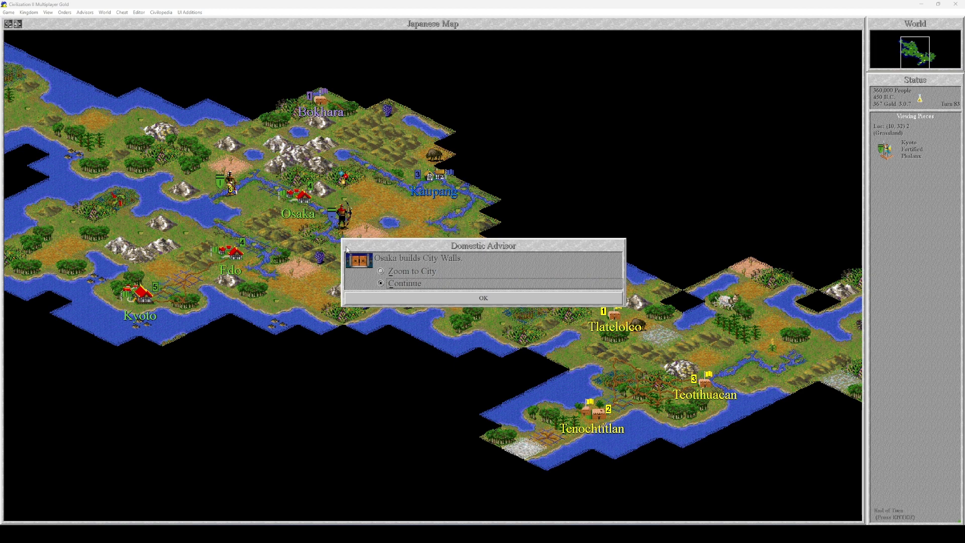
pyautogui.click(482, 298)
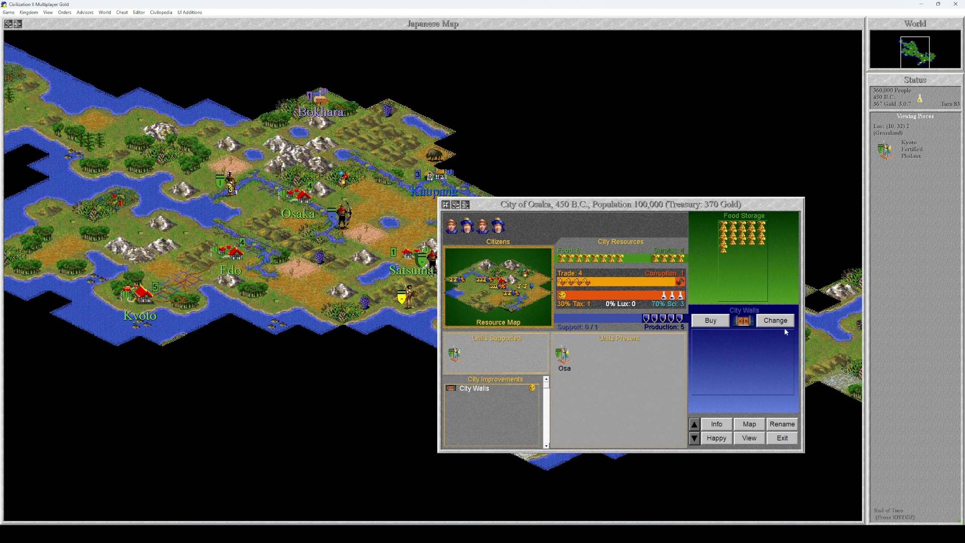
# Change Osaka's production from City Walls to a Legion
pyautogui.click(774, 320)
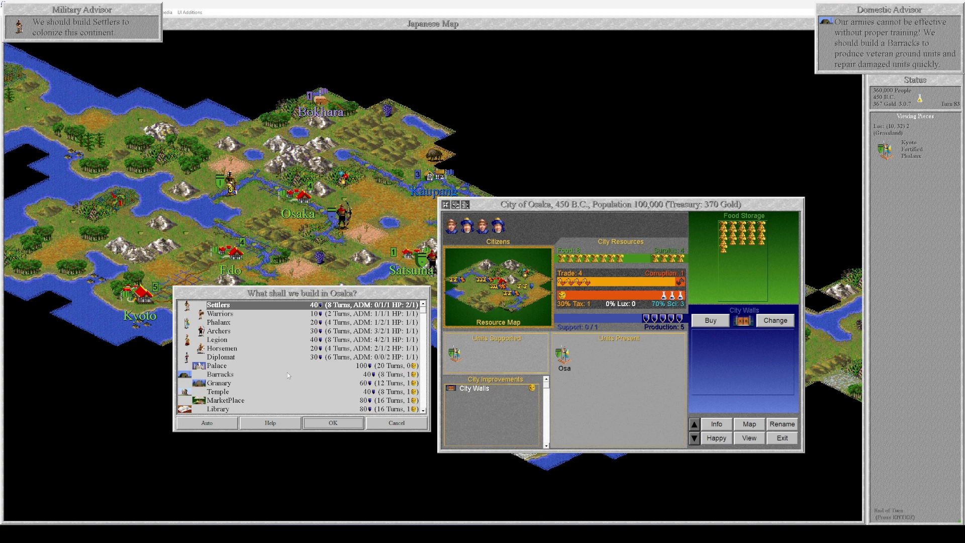
pyautogui.moveTo(267, 360)
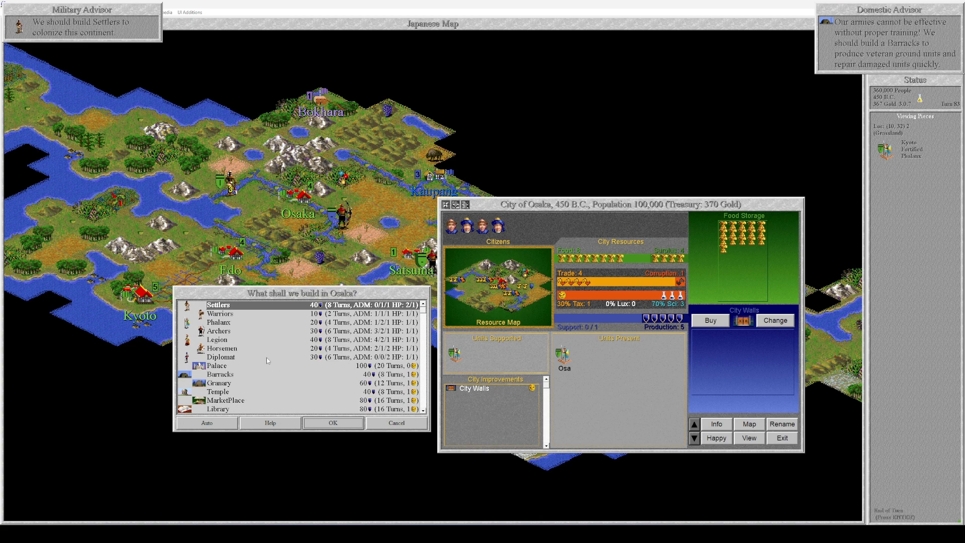
pyautogui.moveTo(300, 370)
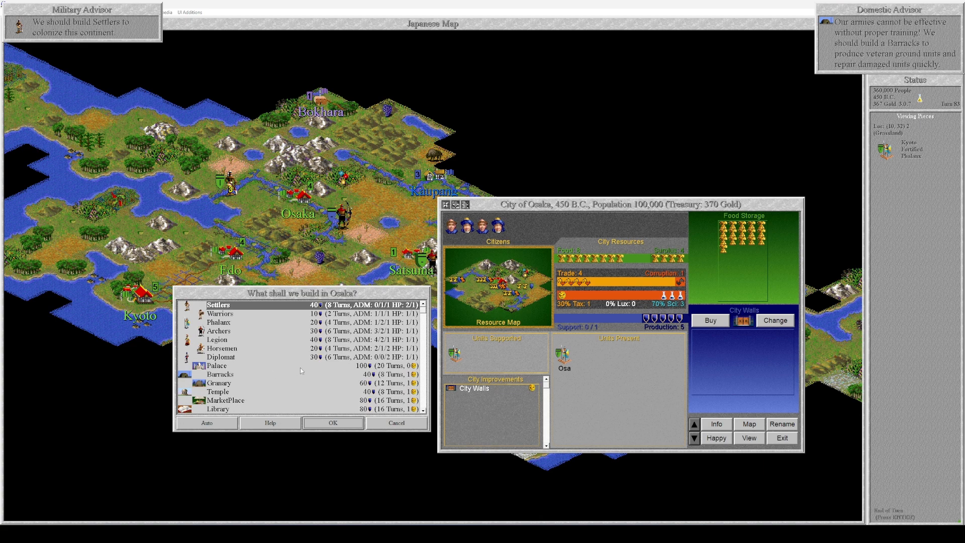
pyautogui.moveTo(247, 339)
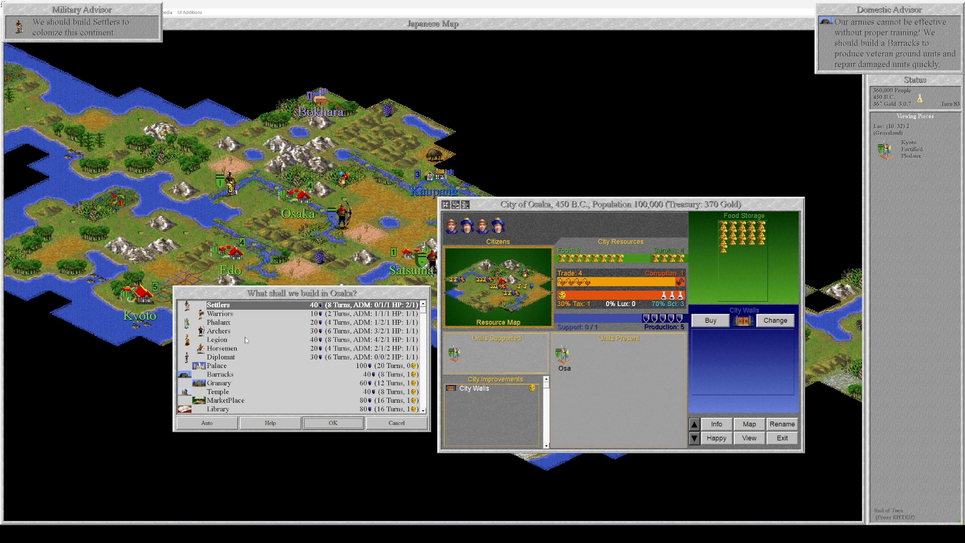
pyautogui.moveTo(231, 344)
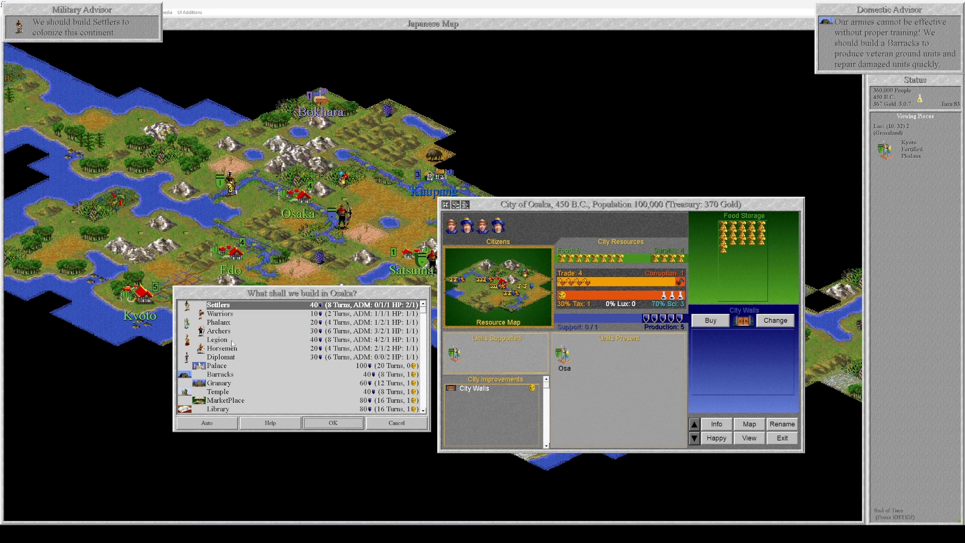
pyautogui.click(232, 340)
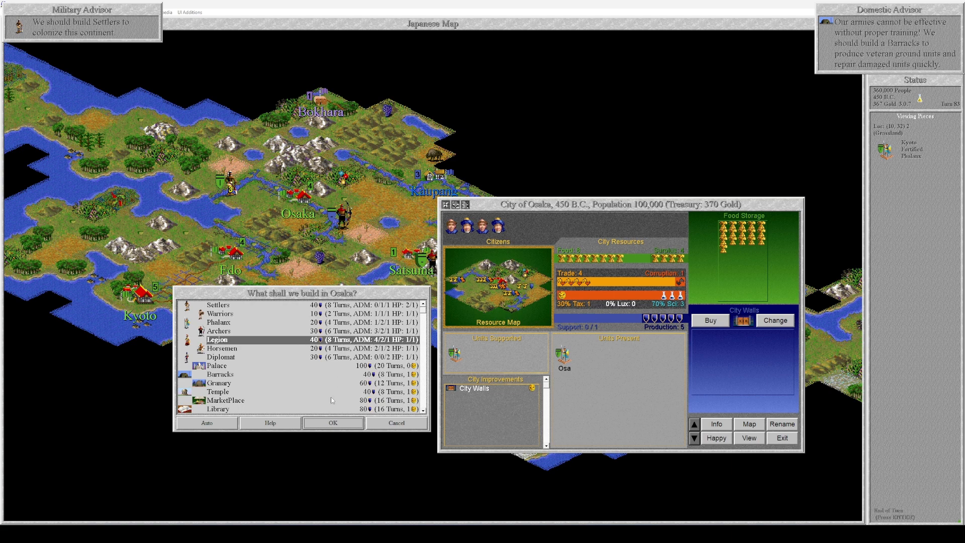
pyautogui.click(333, 422)
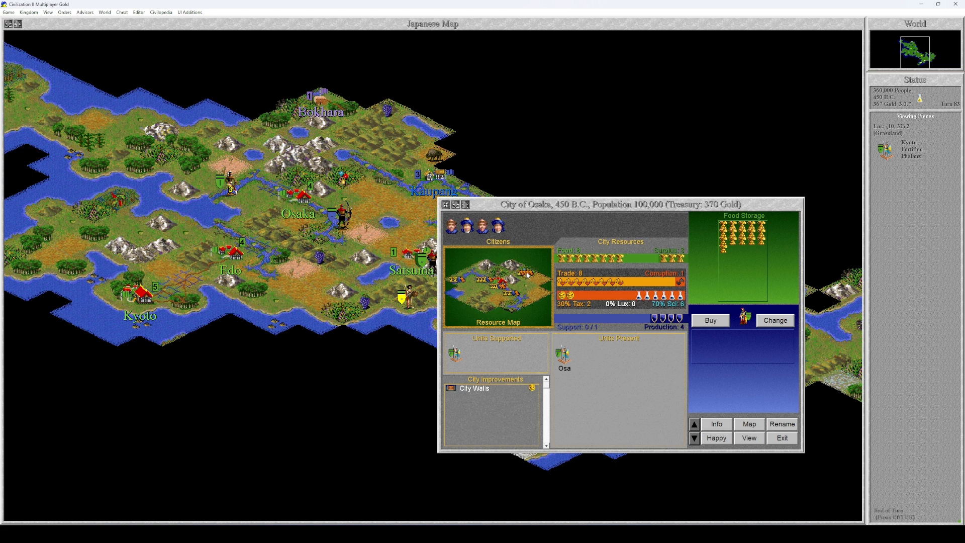
pyautogui.moveTo(530, 294)
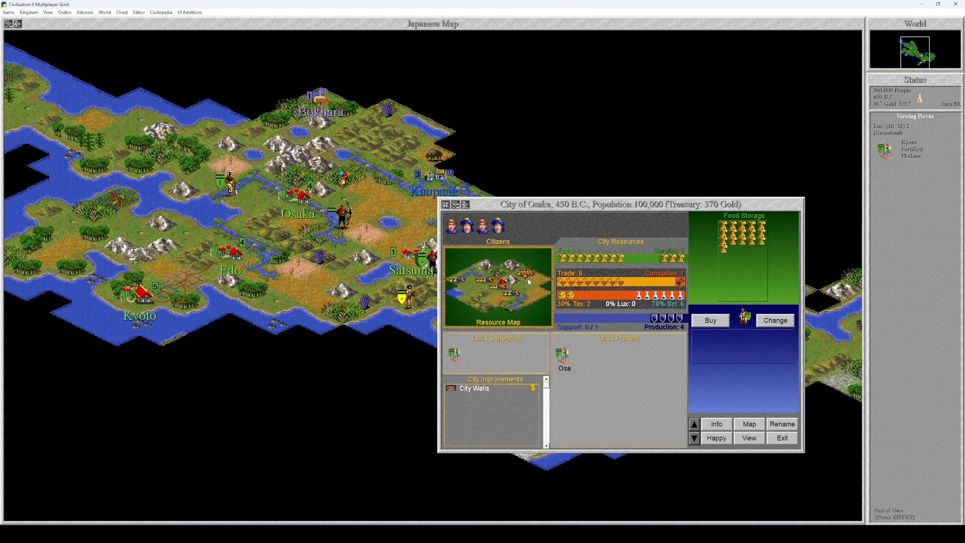
# Recheck Osaka's build list twice, keeping the Legion as production
pyautogui.click(774, 320)
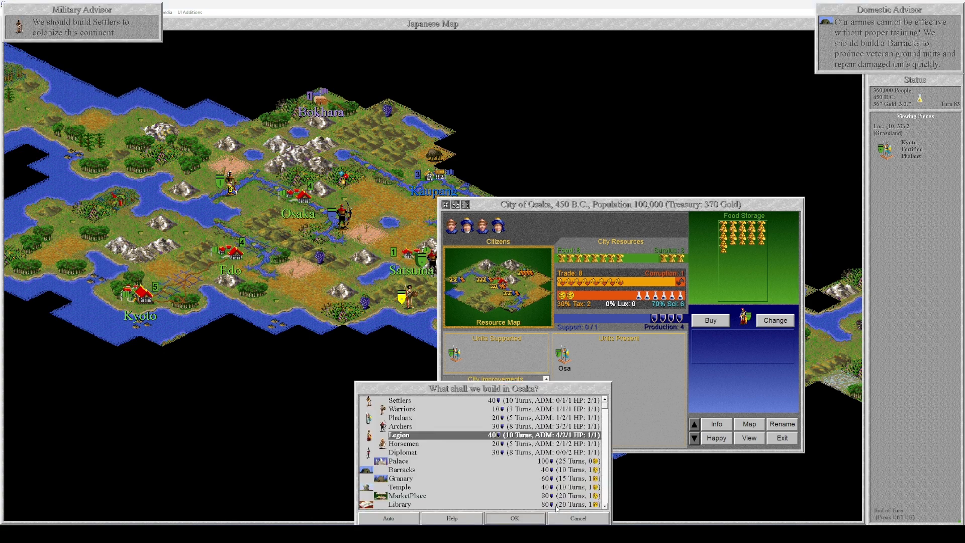
pyautogui.click(514, 518)
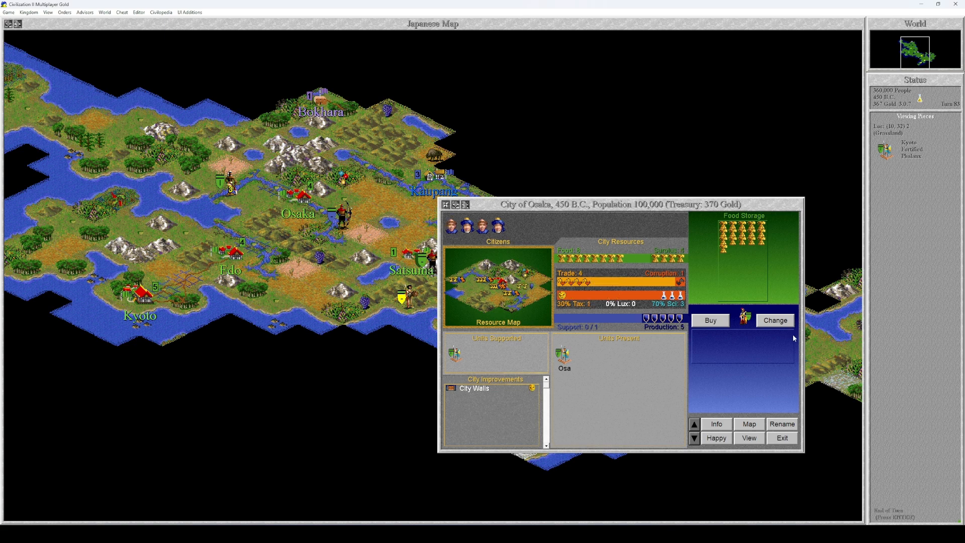
pyautogui.click(775, 321)
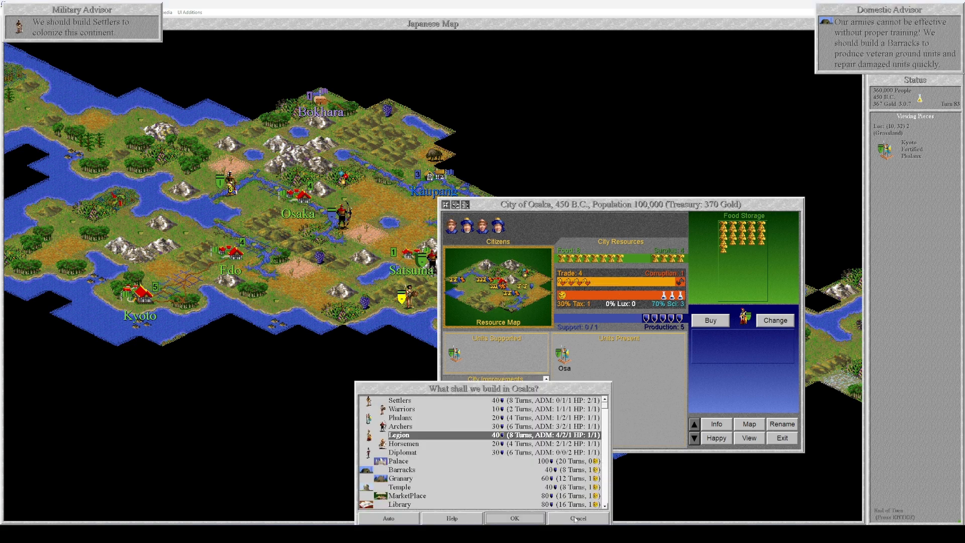
pyautogui.click(578, 519)
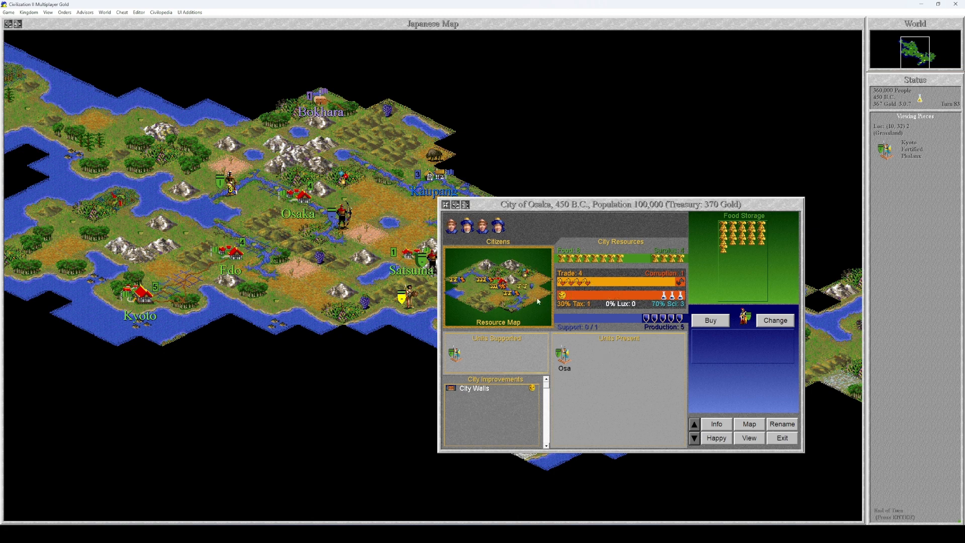
pyautogui.moveTo(531, 288)
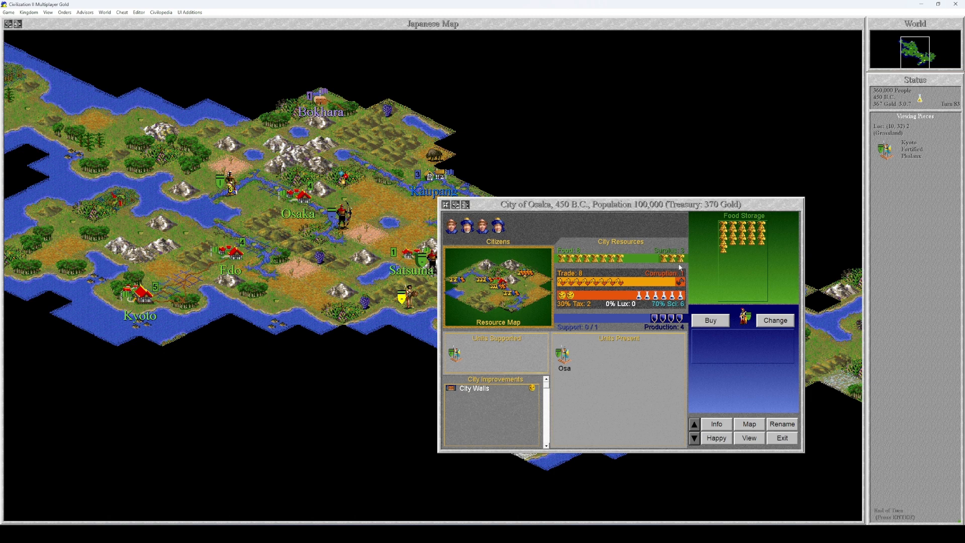
pyautogui.moveTo(536, 283)
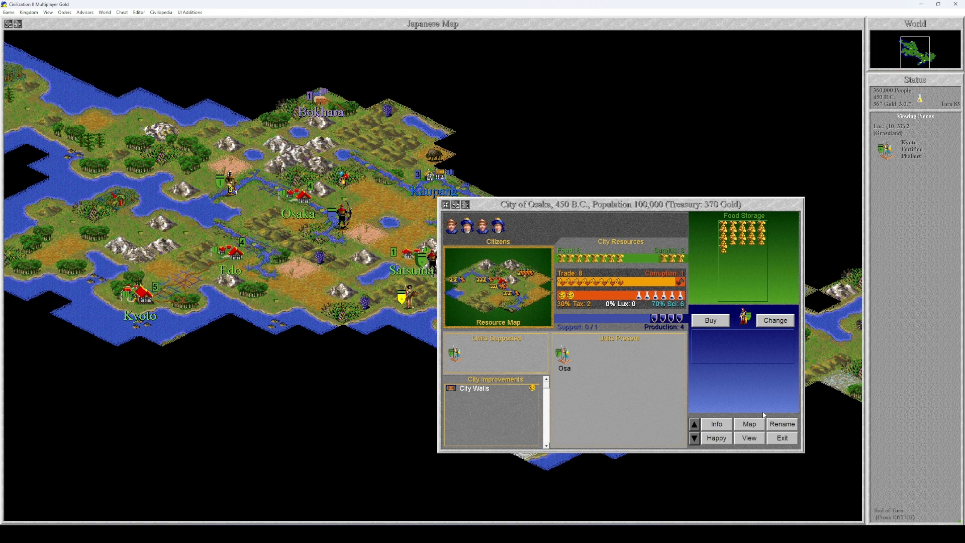
pyautogui.moveTo(744, 400)
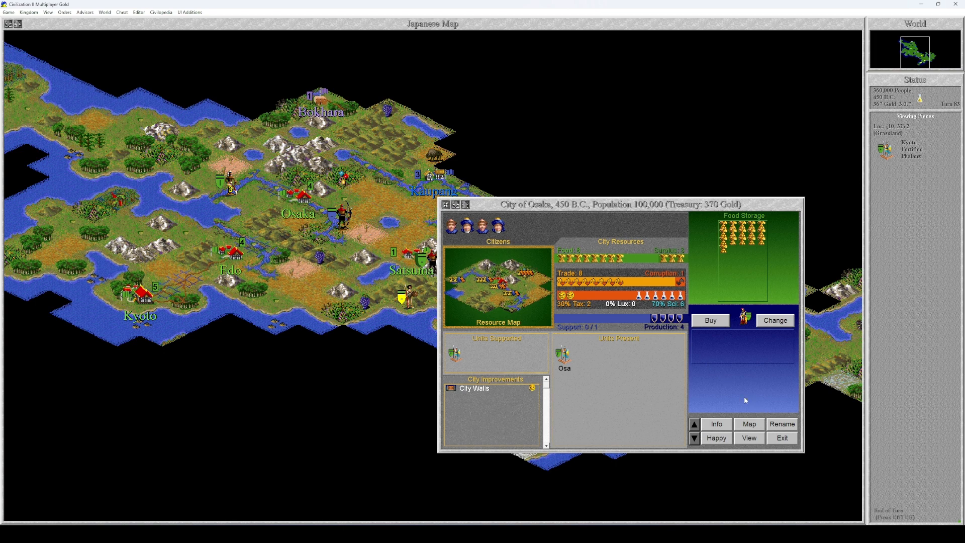
pyautogui.moveTo(523, 280)
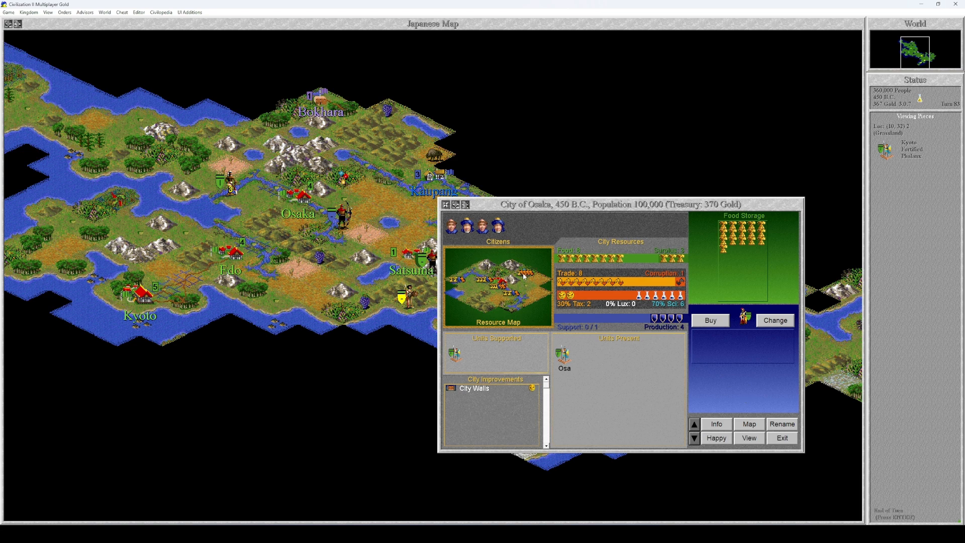
pyautogui.moveTo(722, 348)
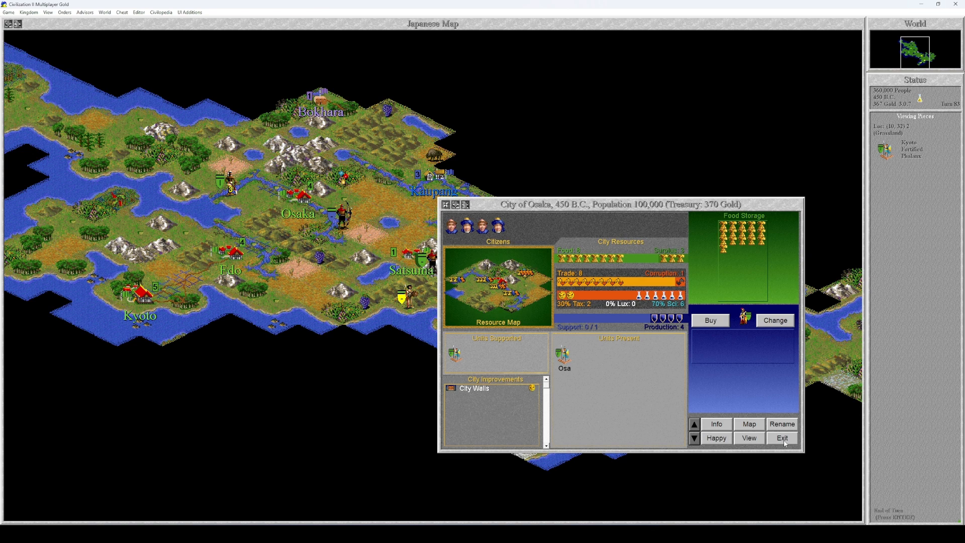
# Close Osaka's window and keep the kingdom rates at 30% taxes, 70% science, 0% luxuries
pyautogui.click(782, 438)
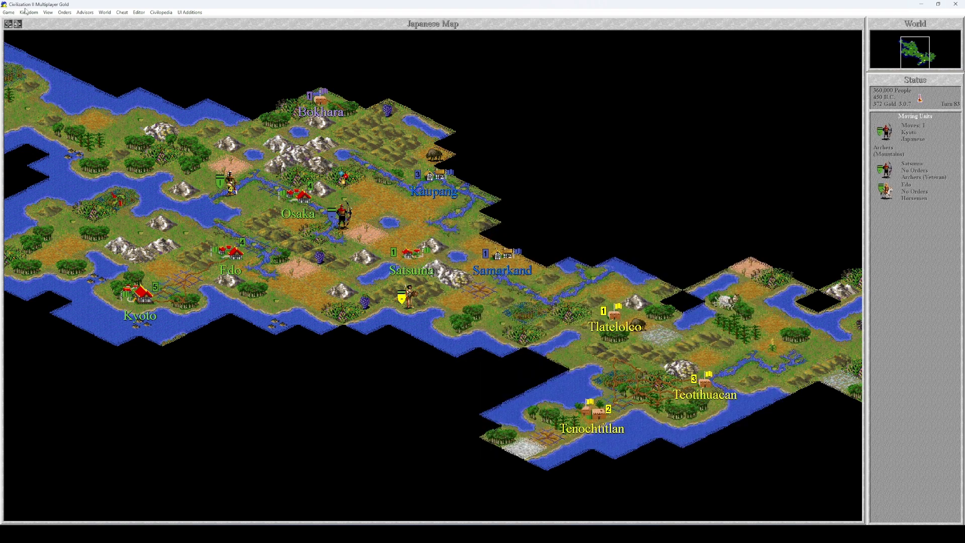
pyautogui.click(24, 13)
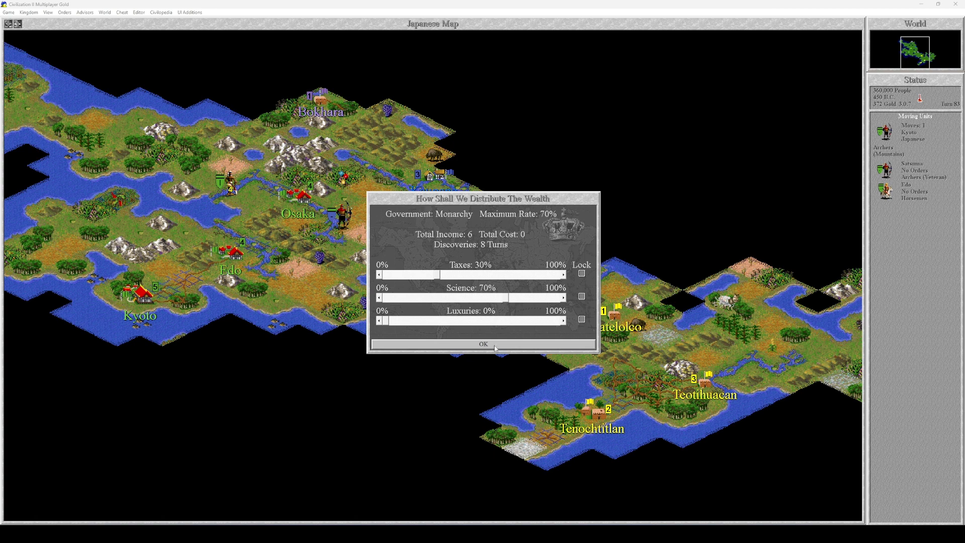
pyautogui.click(483, 344)
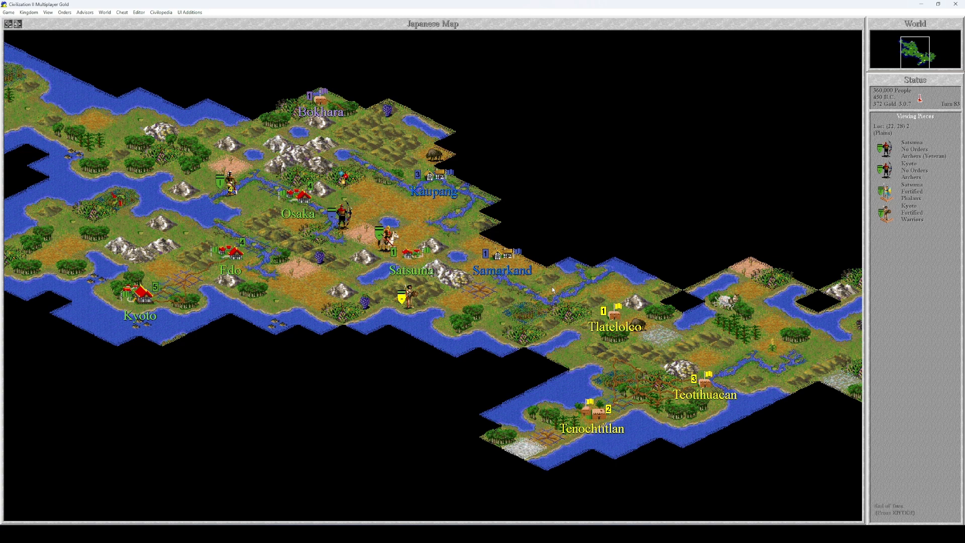
# Move the units north of Satsuma, advance to 425 B.C. and reopen Osaka's city window
pyautogui.click(411, 254)
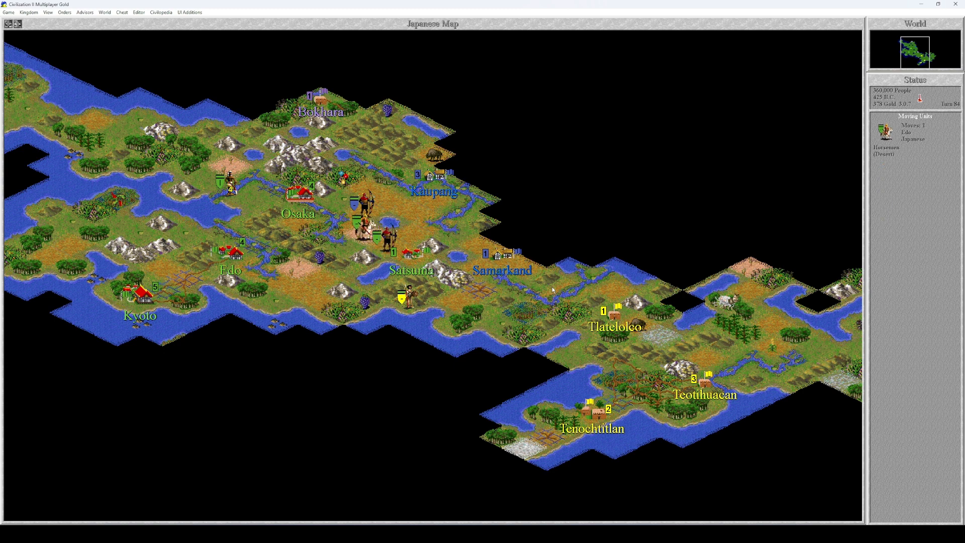
pyautogui.click(414, 255)
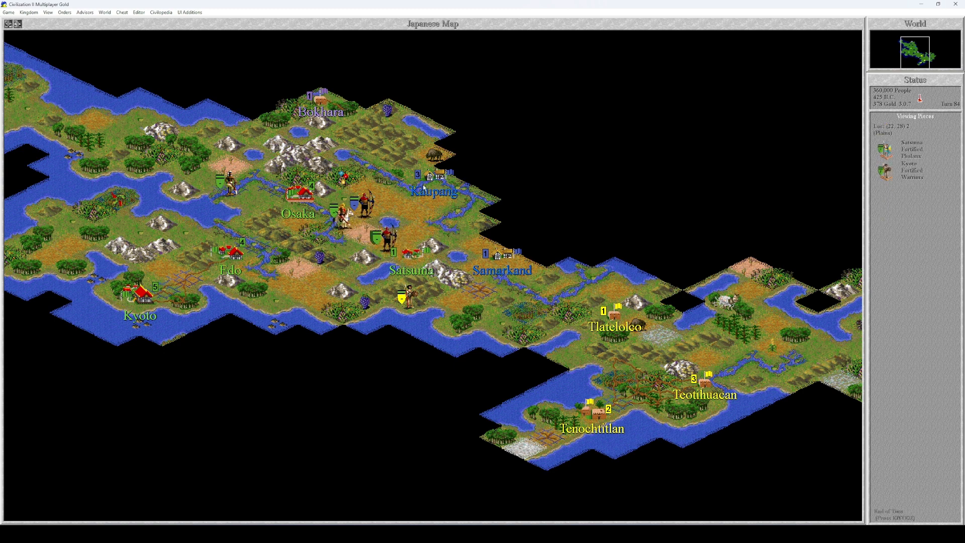
pyautogui.click(416, 253)
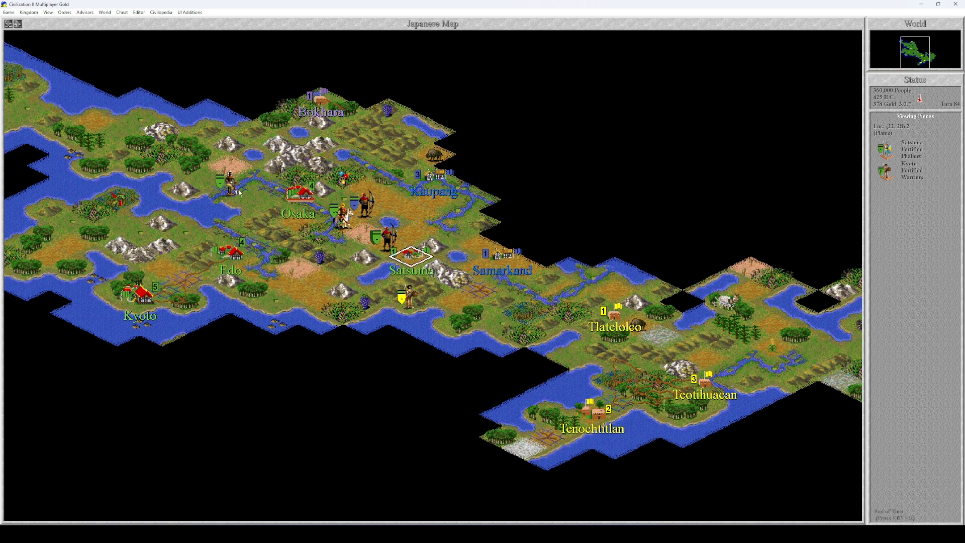
pyautogui.doubleClick(298, 195)
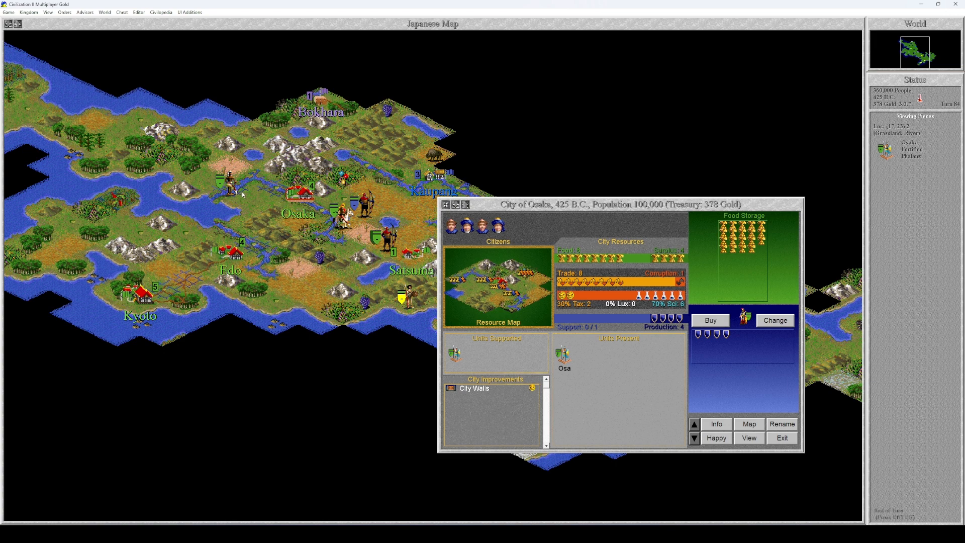
# Close Osaka's window and end the turn, bringing up the Construction discovery at 400 B.C
pyautogui.click(298, 197)
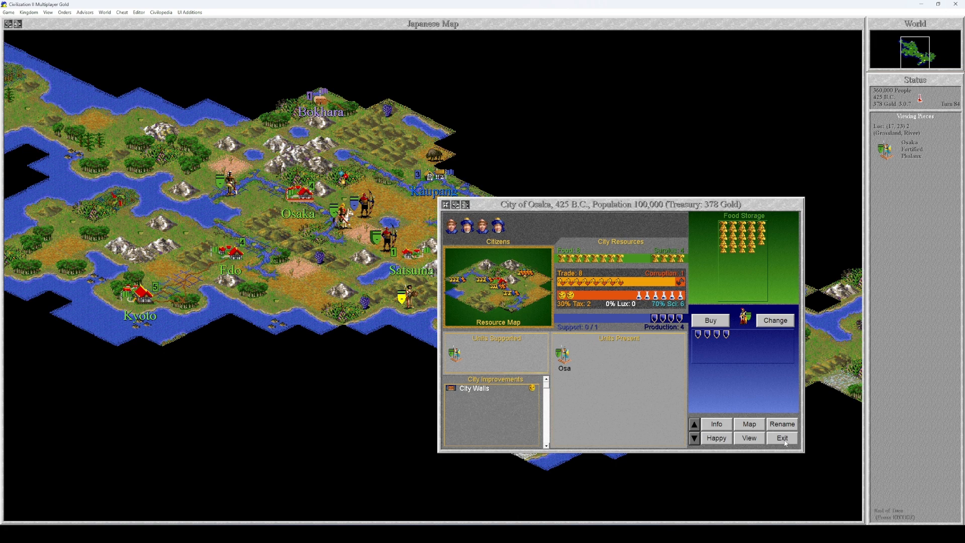
pyautogui.click(782, 438)
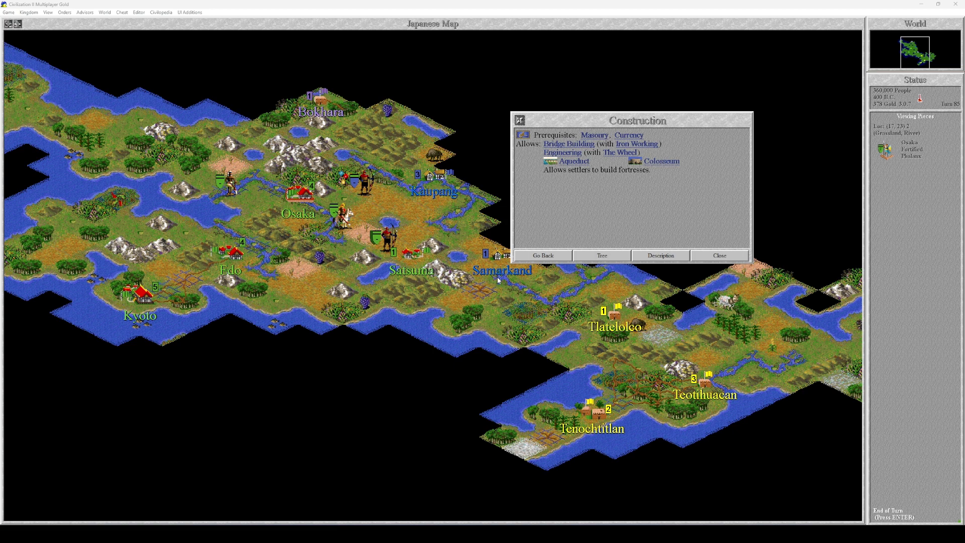
pyautogui.moveTo(577, 169)
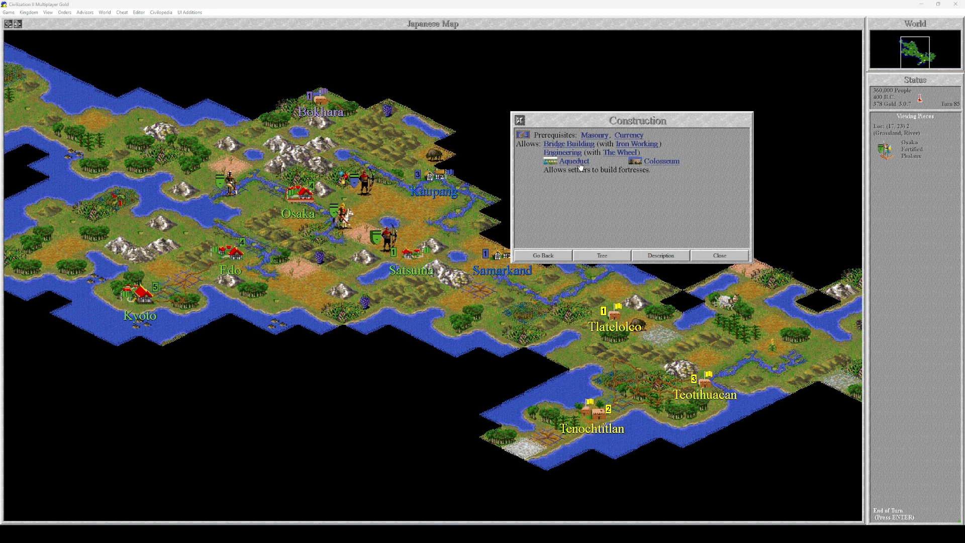
# Read the Aqueduct entry linked from the Construction advance
pyautogui.click(574, 161)
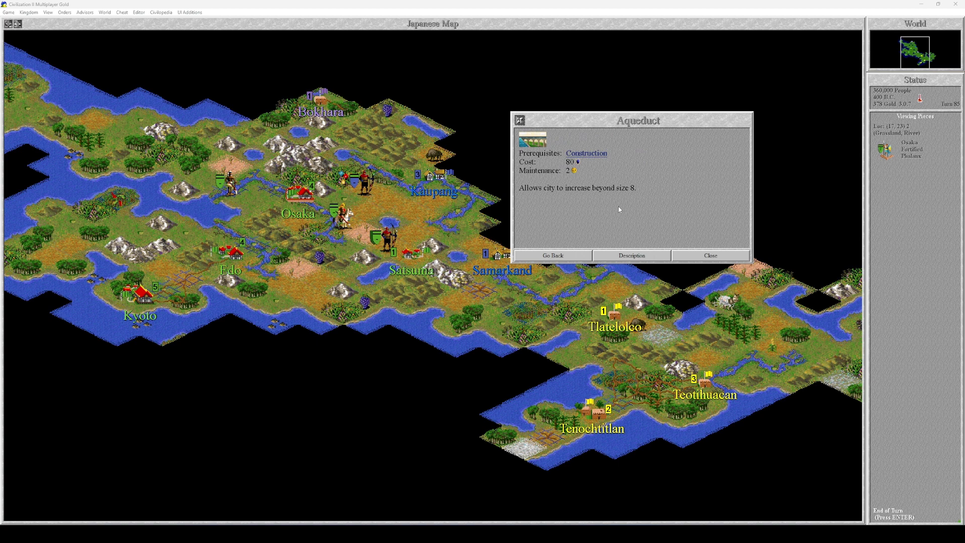
pyautogui.moveTo(625, 233)
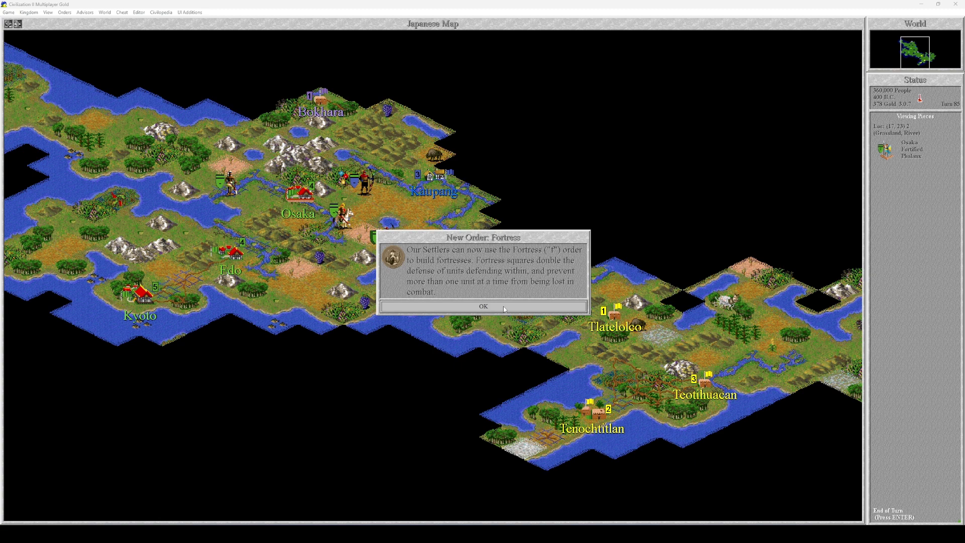
pyautogui.moveTo(497, 325)
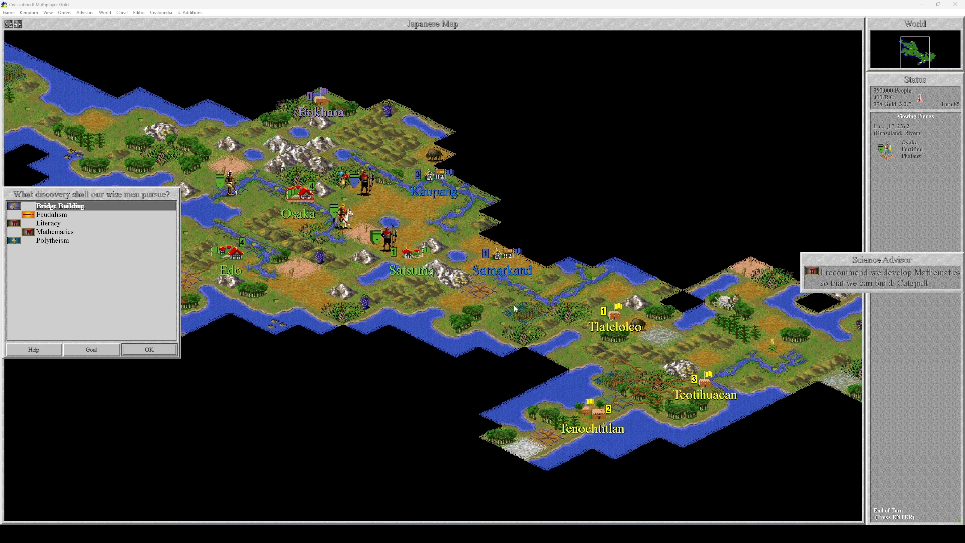
pyautogui.moveTo(515, 309)
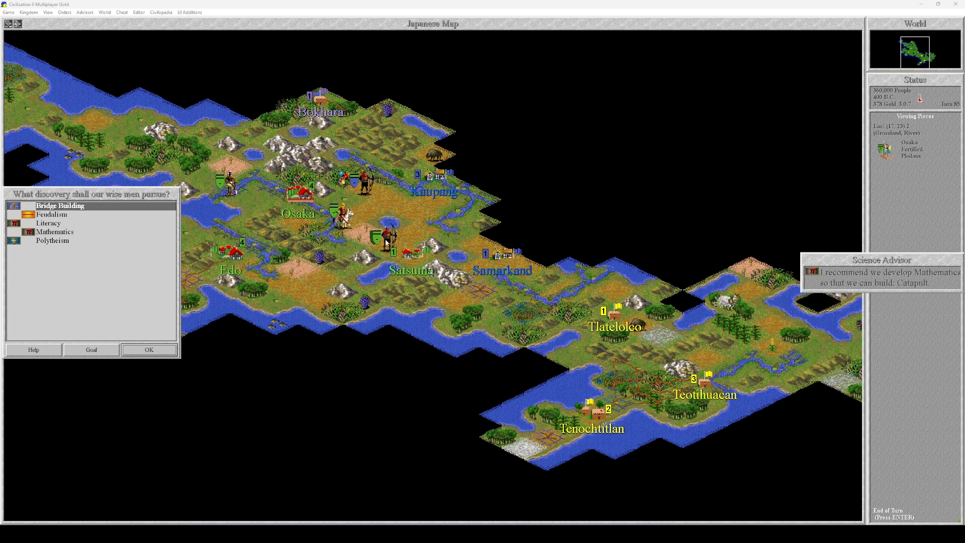
pyautogui.moveTo(382, 239)
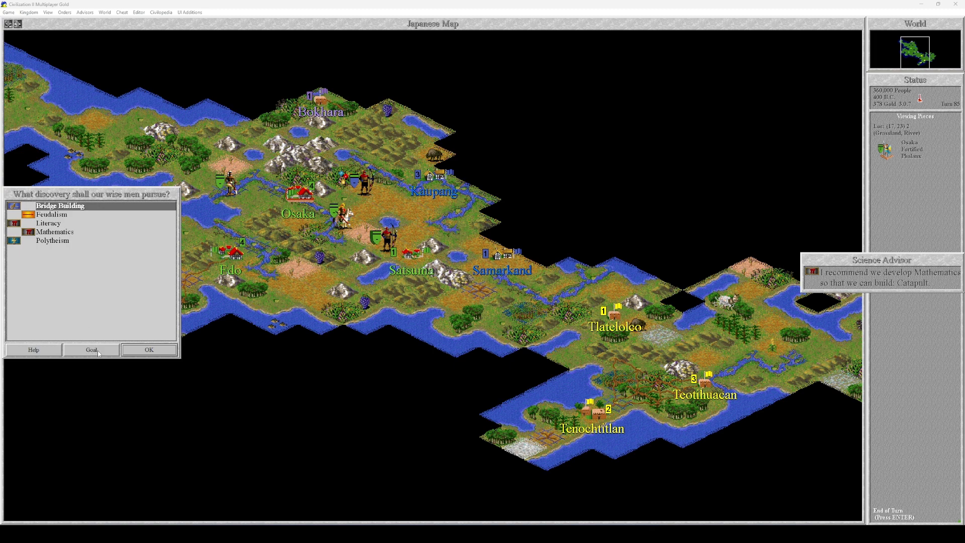
pyautogui.moveTo(36, 350)
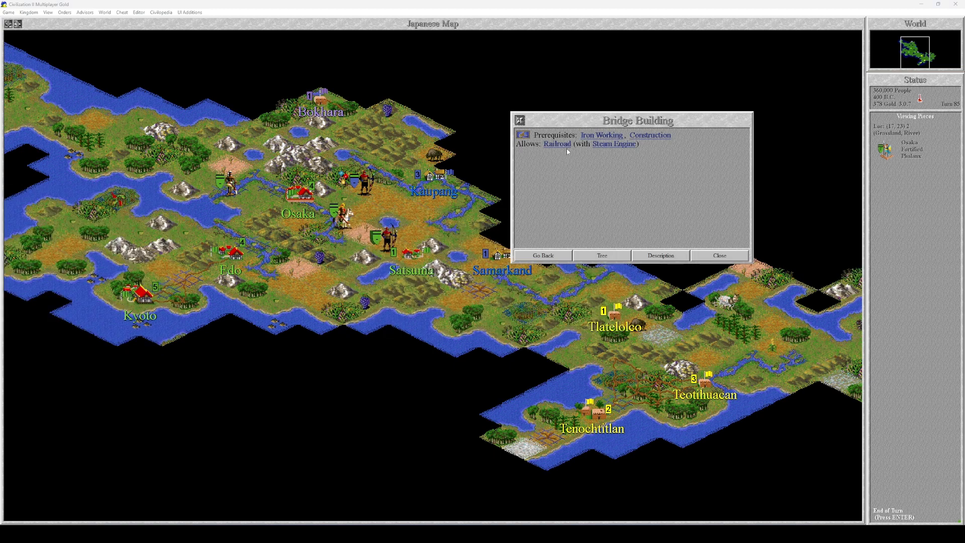
pyautogui.moveTo(624, 183)
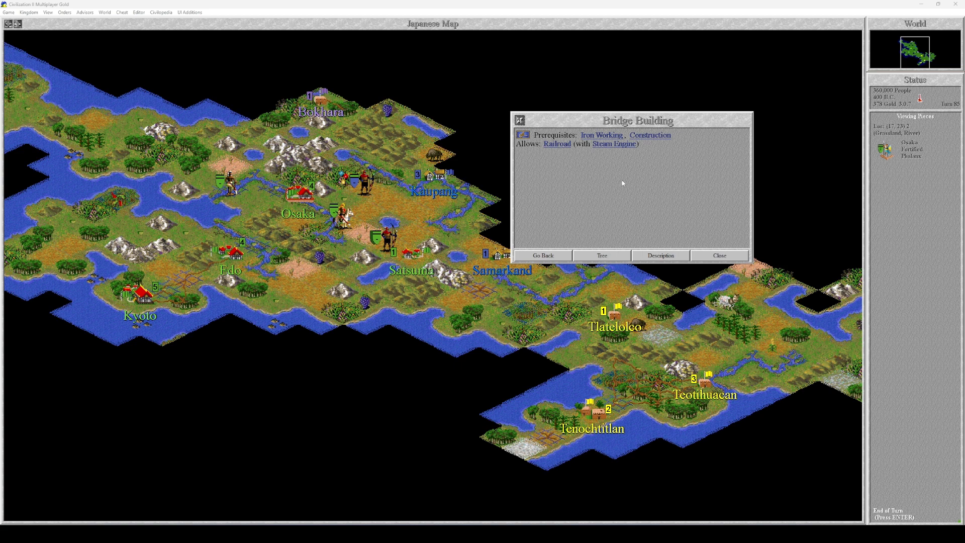
pyautogui.moveTo(617, 182)
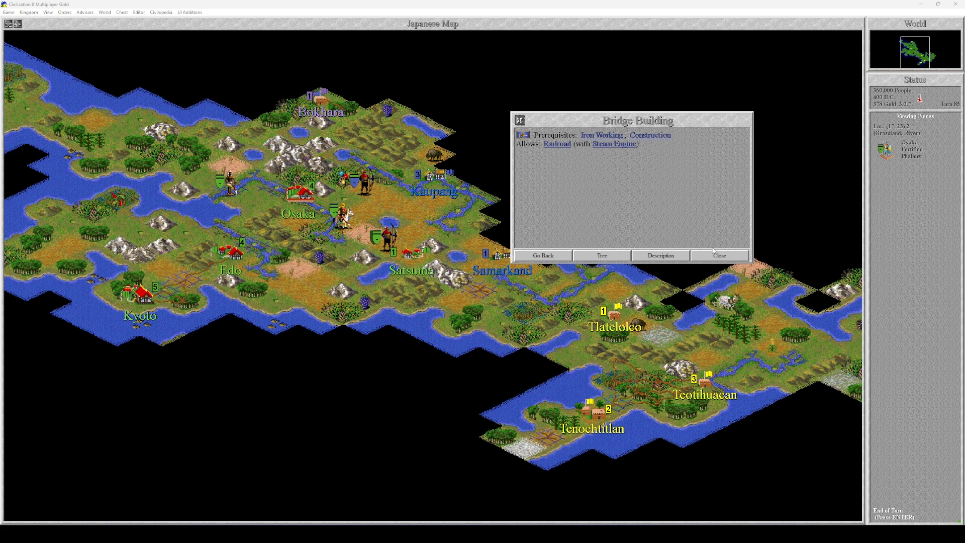
# Choose Bridge Building as the next discovery instead of the recommended Mathematics
pyautogui.click(721, 255)
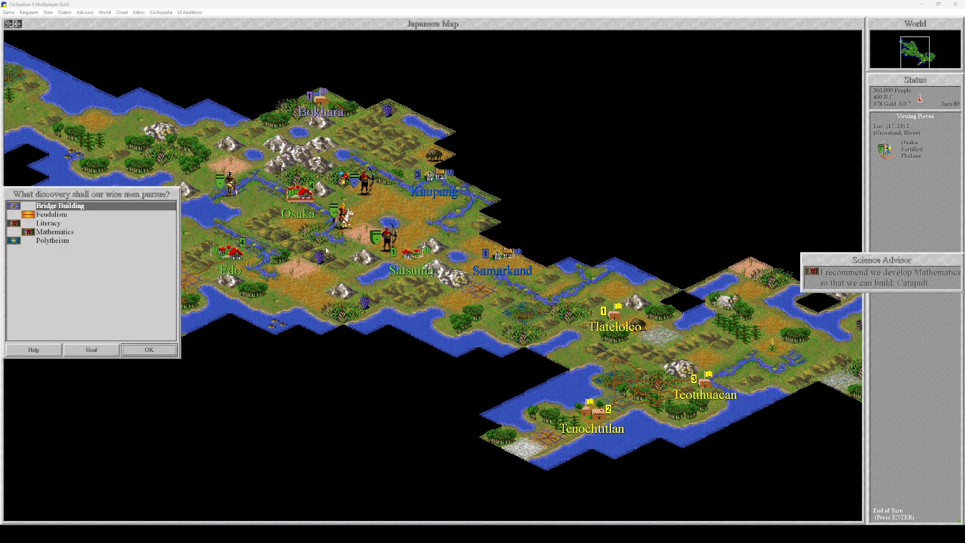
pyautogui.moveTo(333, 253)
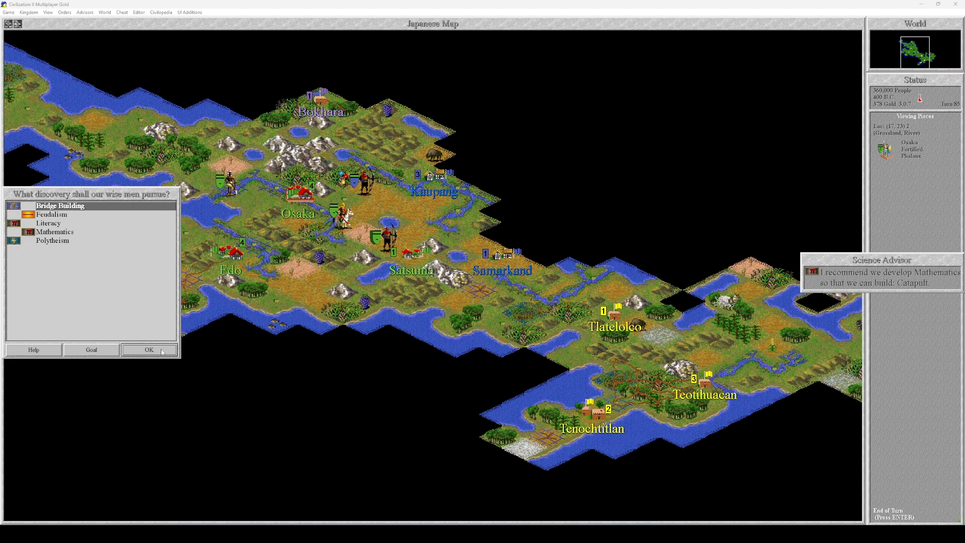
pyautogui.click(148, 349)
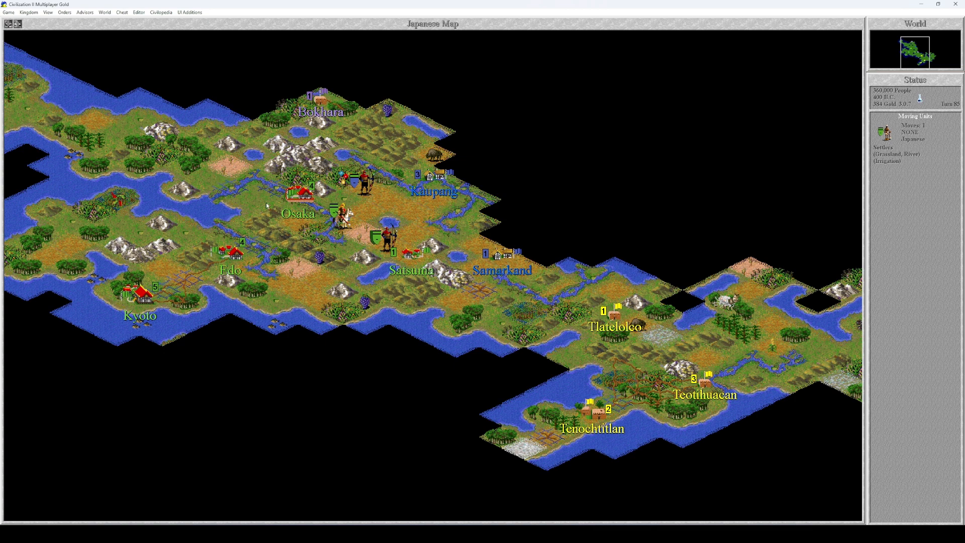
# Send an emissary to the Aztecs via the Foreign Minister and have the knowledge exchange refused
pyautogui.click(86, 9)
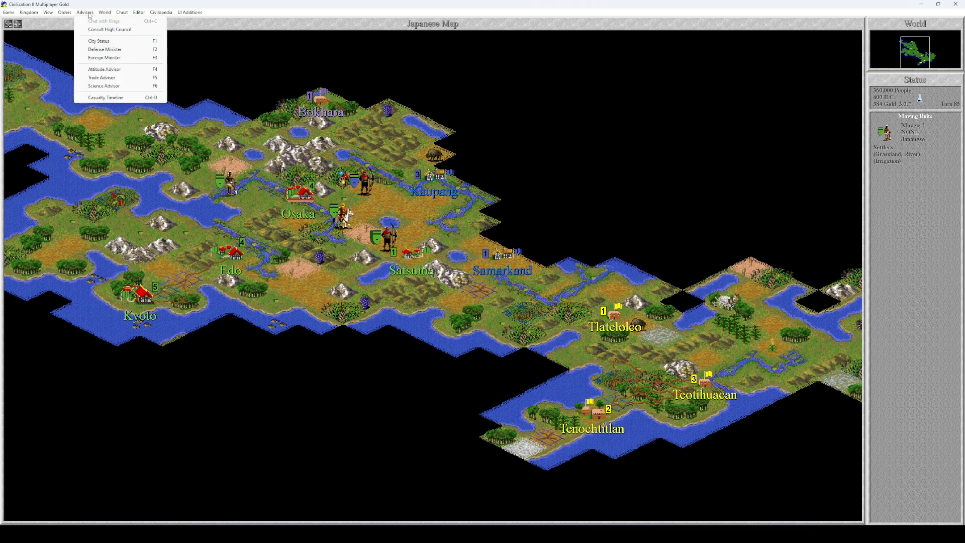
pyautogui.moveTo(103, 57)
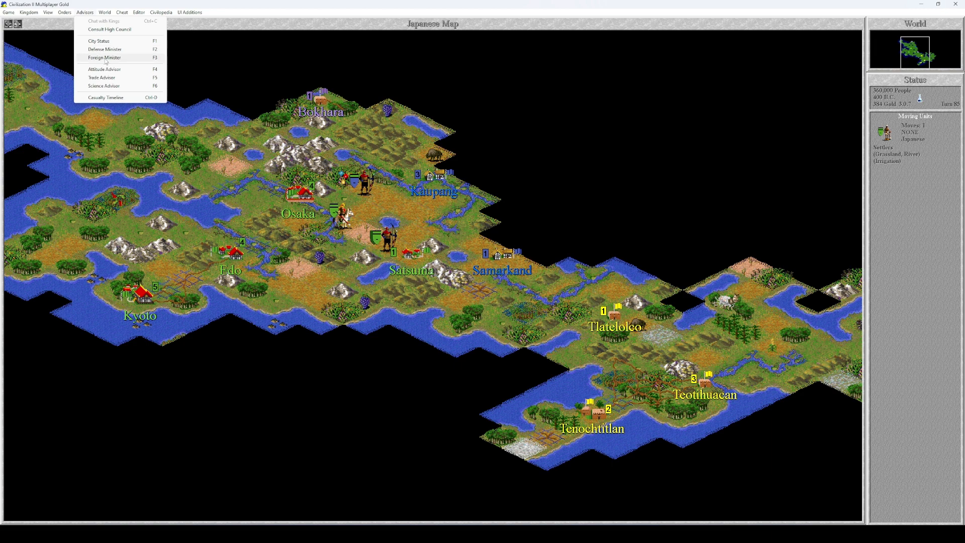
pyautogui.click(102, 56)
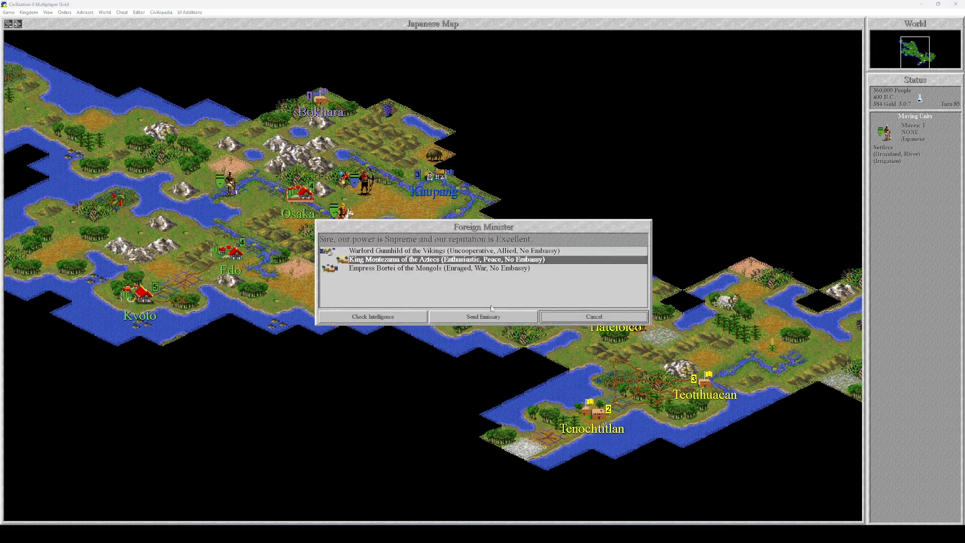
pyautogui.click(483, 316)
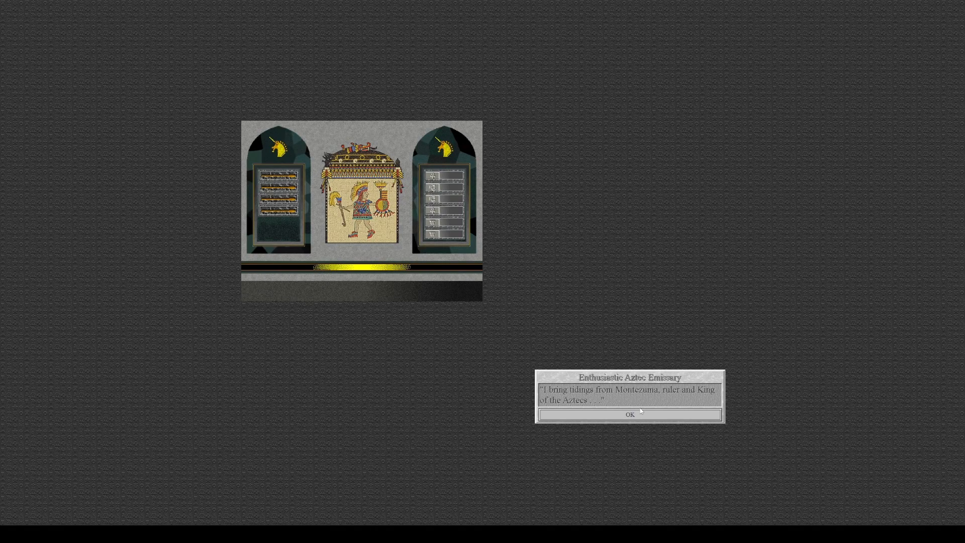
pyautogui.click(630, 414)
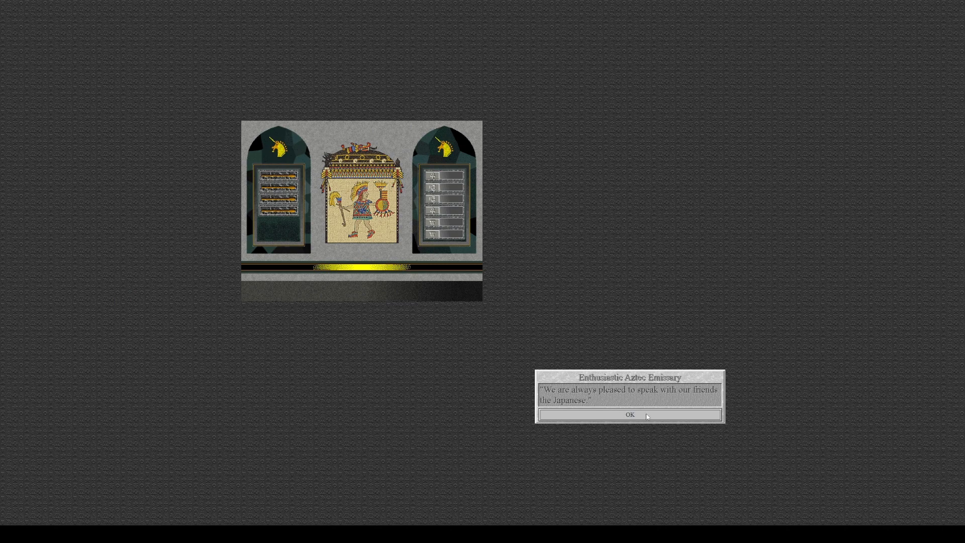
pyautogui.click(629, 414)
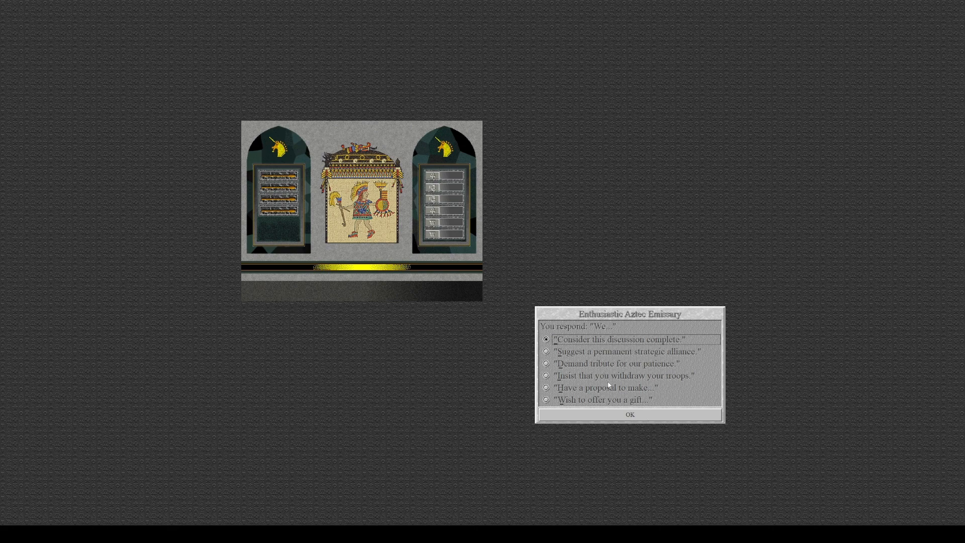
pyautogui.click(605, 387)
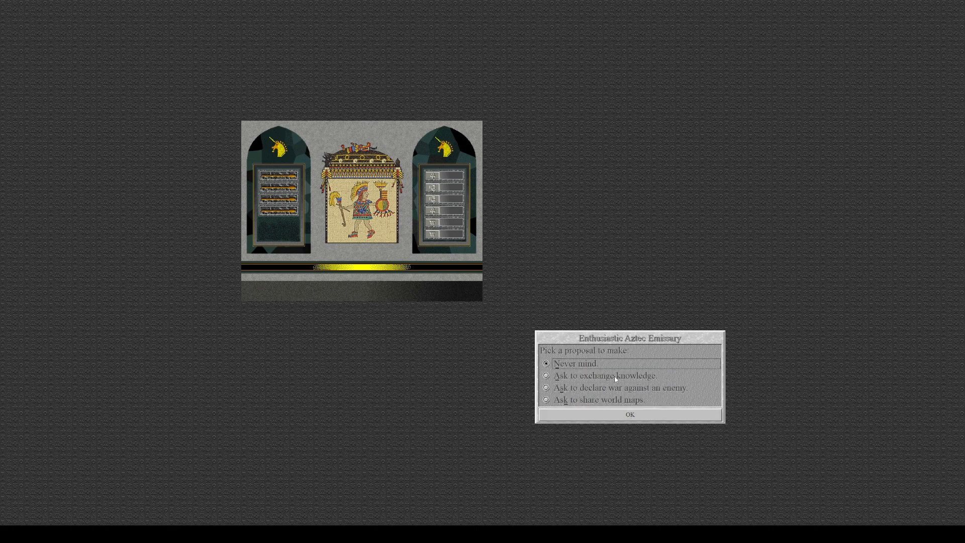
pyautogui.click(630, 414)
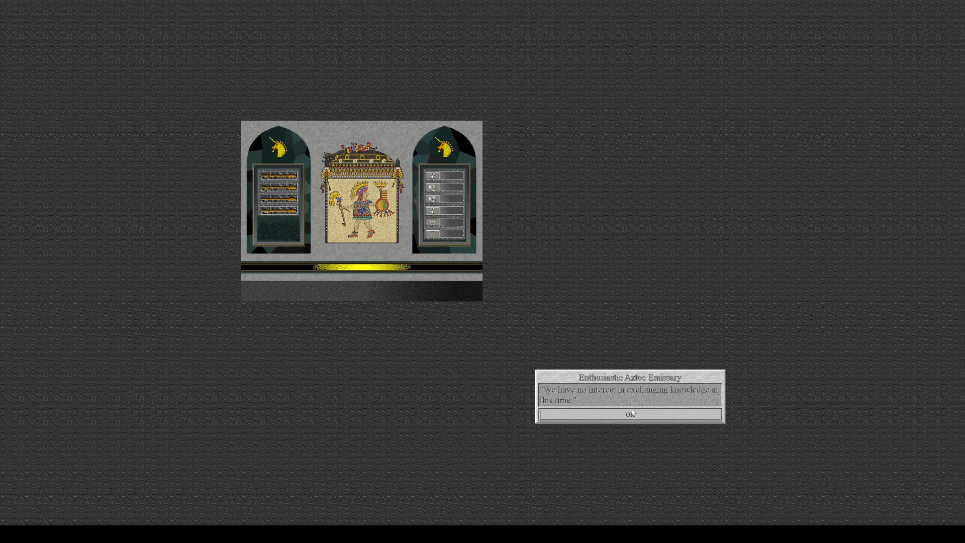
pyautogui.click(630, 414)
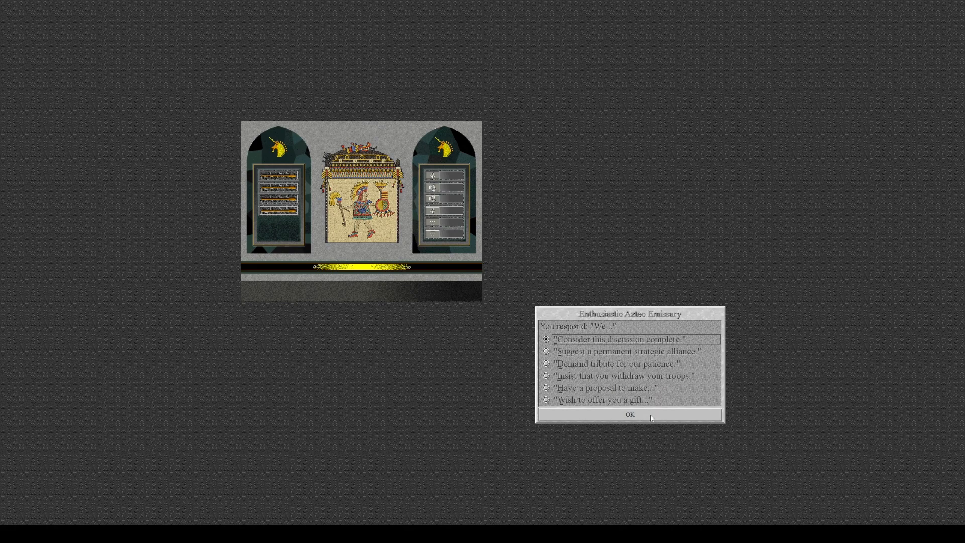
pyautogui.moveTo(616, 366)
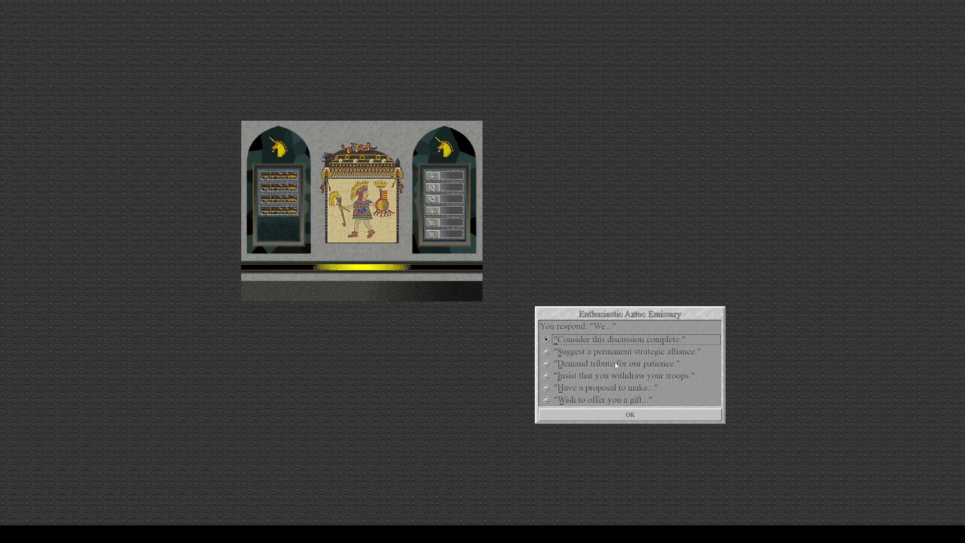
pyautogui.moveTo(607, 369)
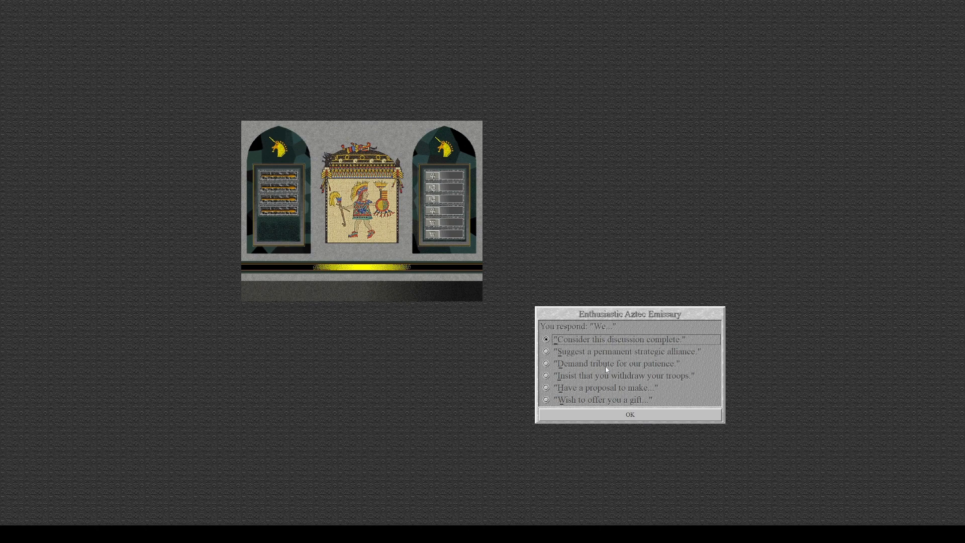
pyautogui.moveTo(608, 376)
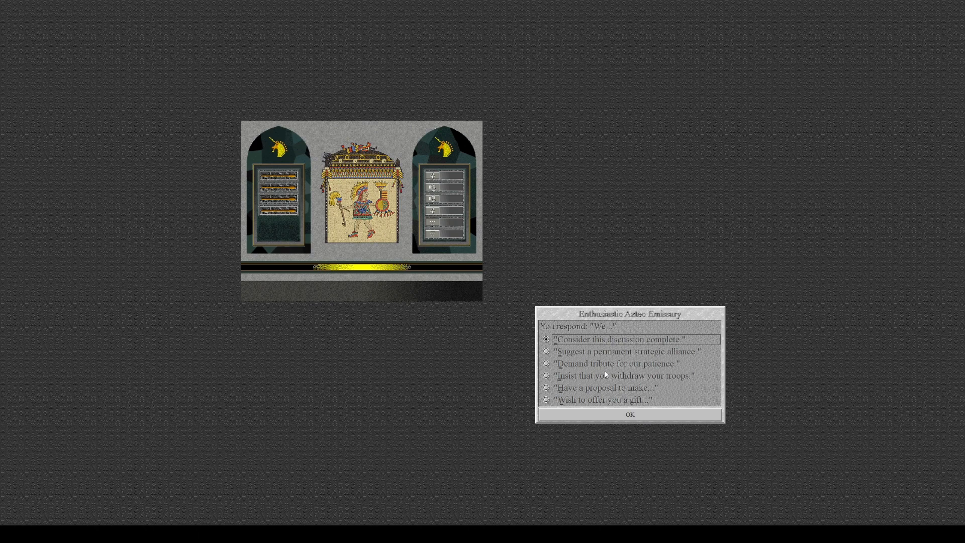
pyautogui.moveTo(604, 382)
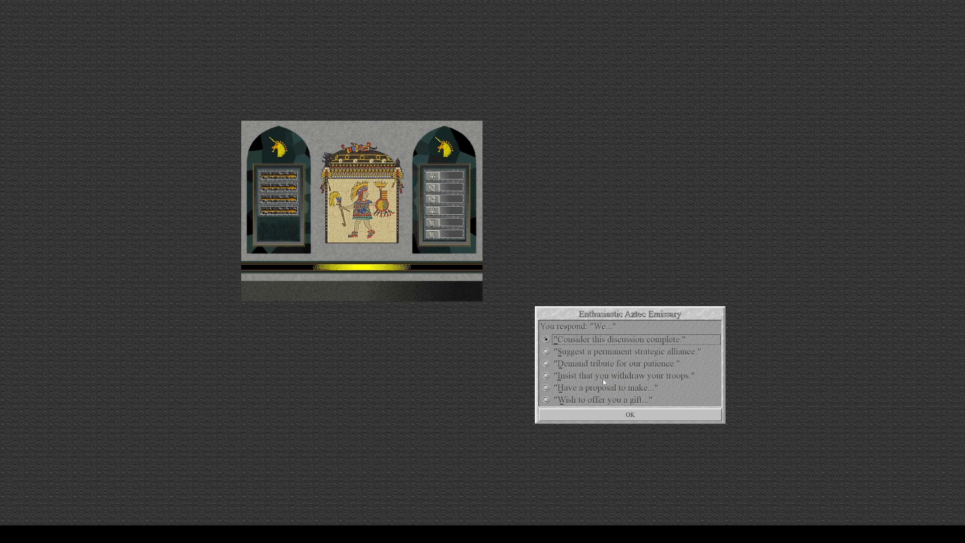
# Propose sharing world maps with the Aztecs, revealing their lands on the map
pyautogui.click(547, 388)
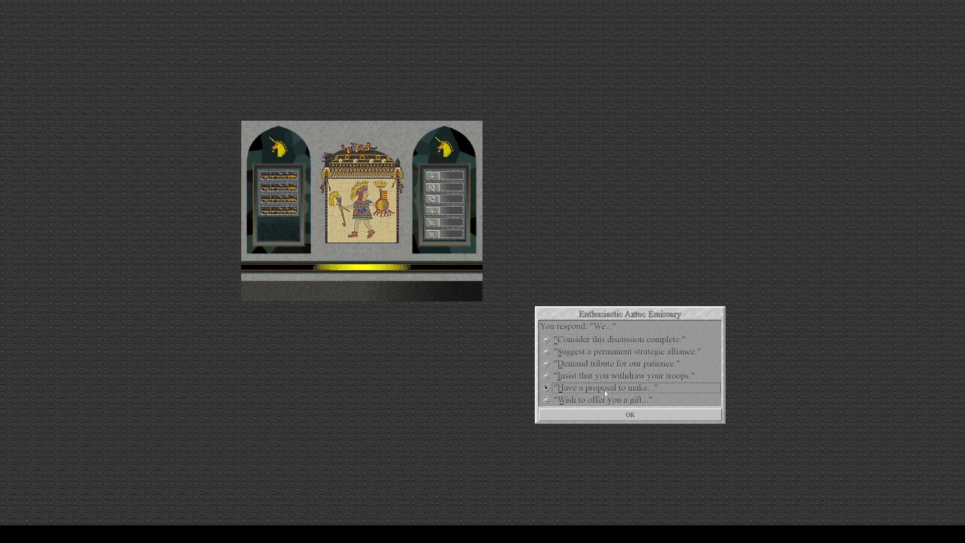
pyautogui.click(630, 414)
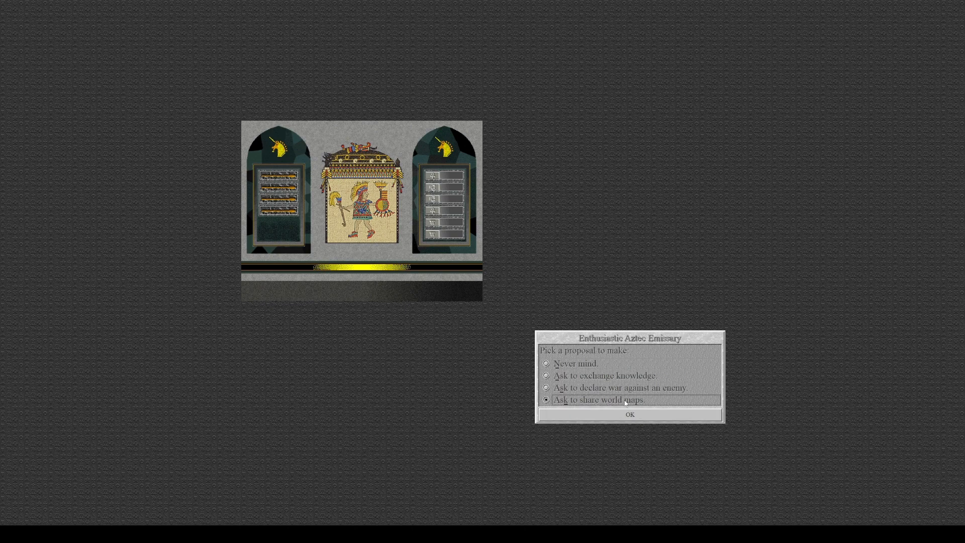
pyautogui.click(629, 414)
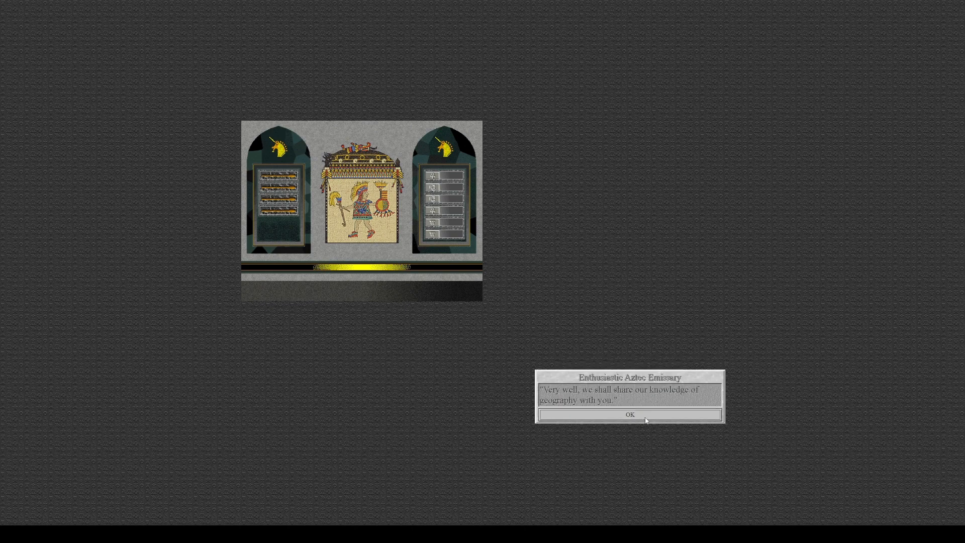
pyautogui.click(629, 414)
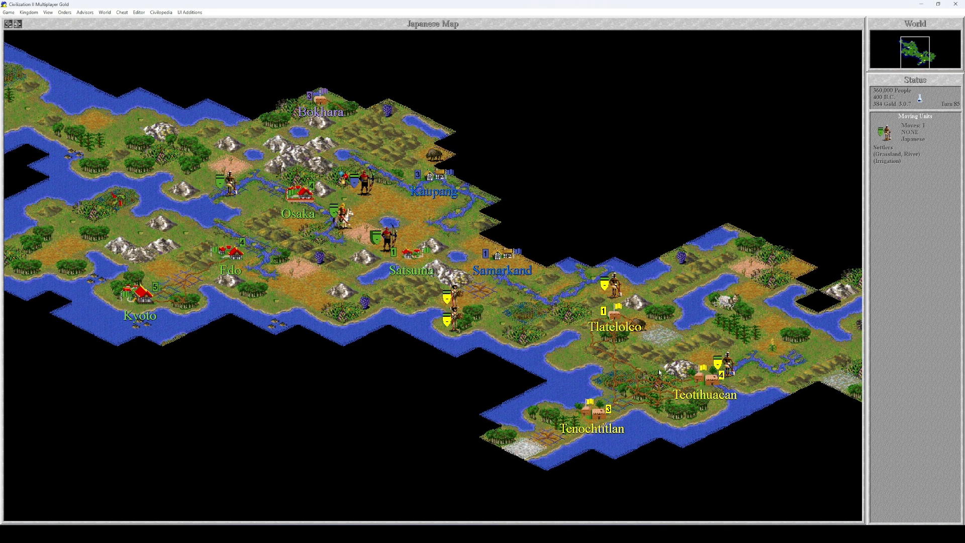
pyautogui.moveTo(756, 205)
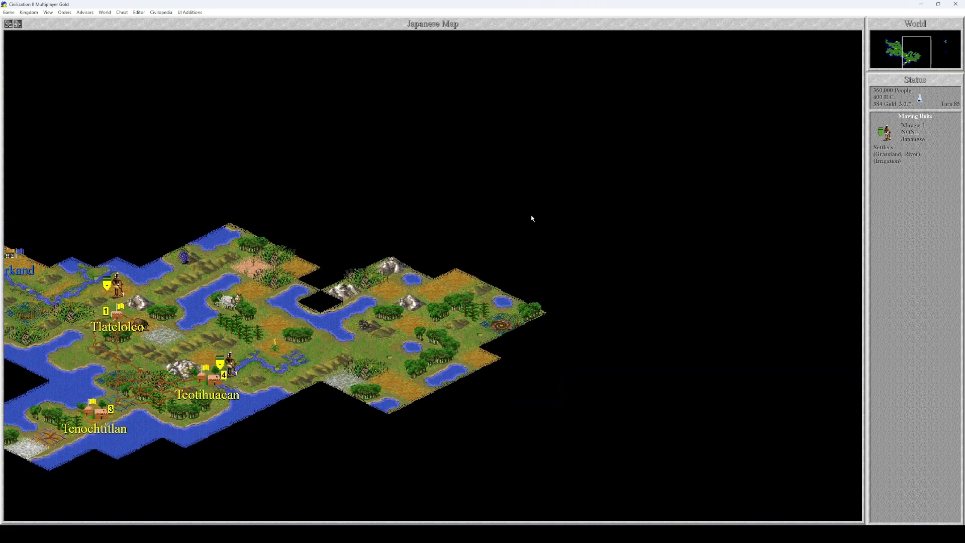
pyautogui.moveTo(409, 334)
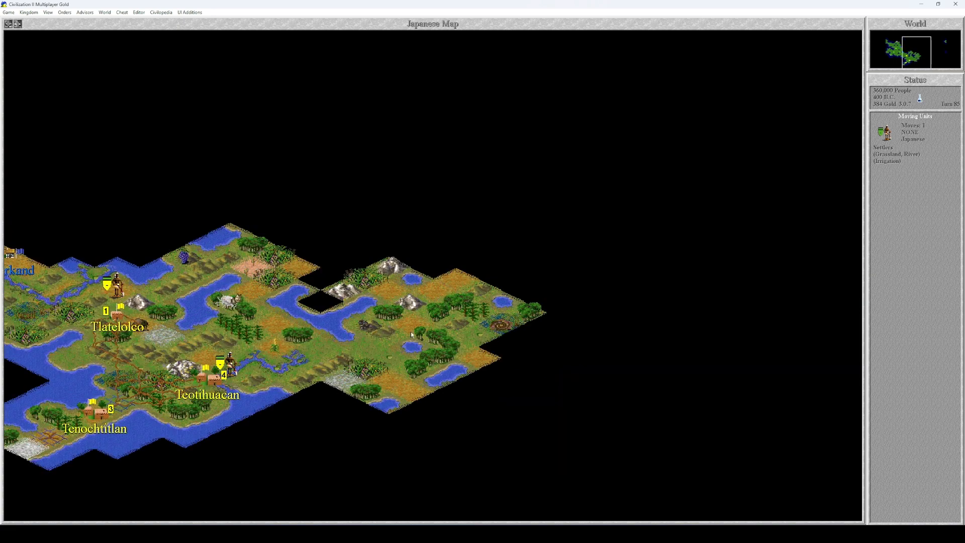
pyautogui.moveTo(424, 270)
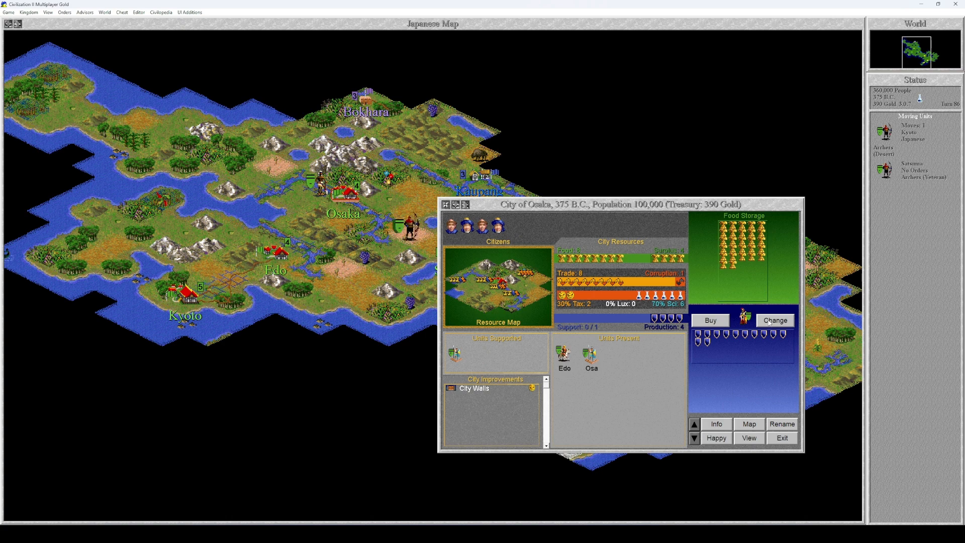
# Review Satsuma and Edo city screens, leaving Edo producing Barracks, and reach Kyoto at 350 B.C
pyautogui.click(774, 321)
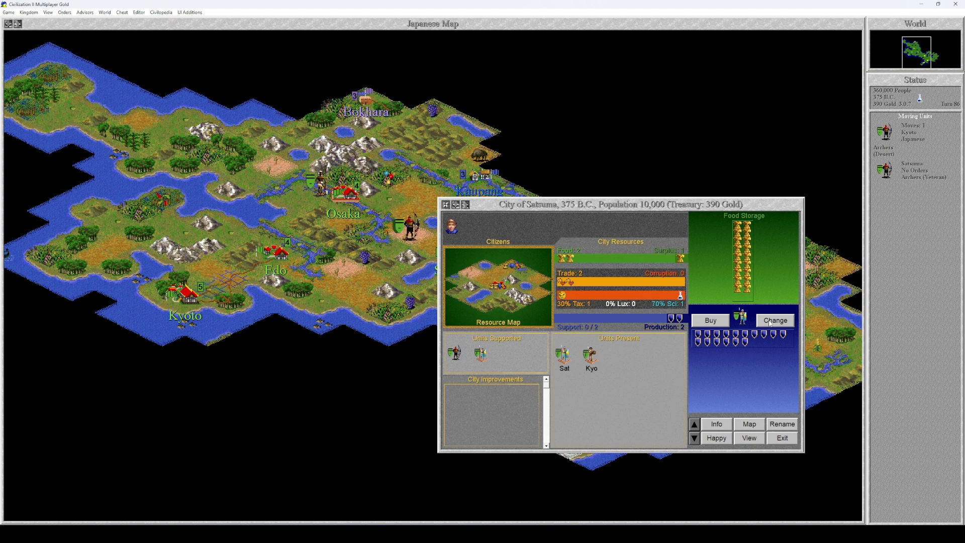
pyautogui.moveTo(666, 360)
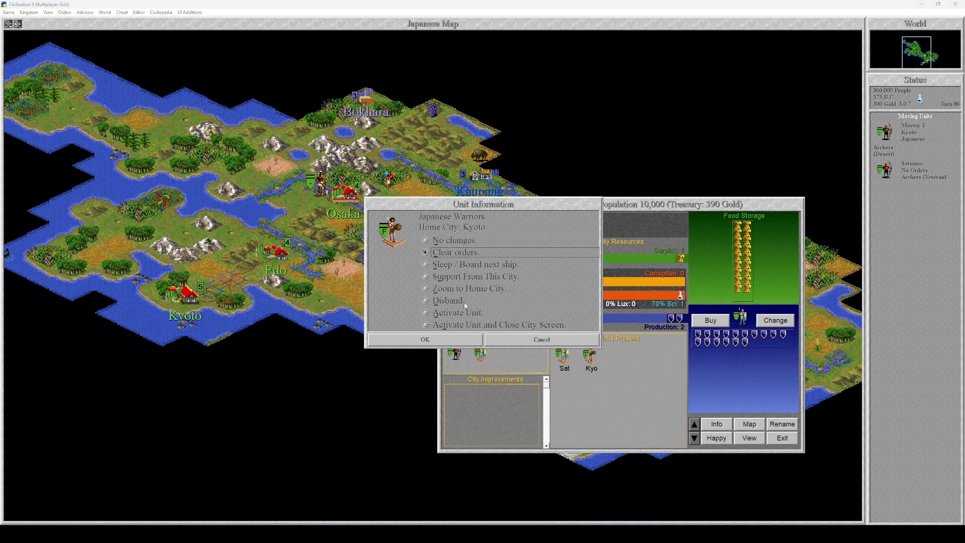
pyautogui.click(424, 300)
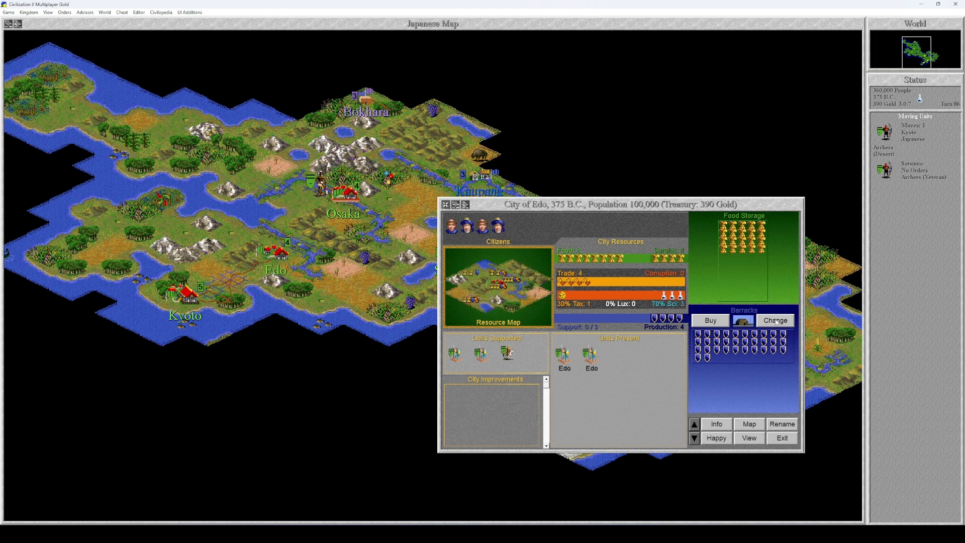
pyautogui.click(774, 321)
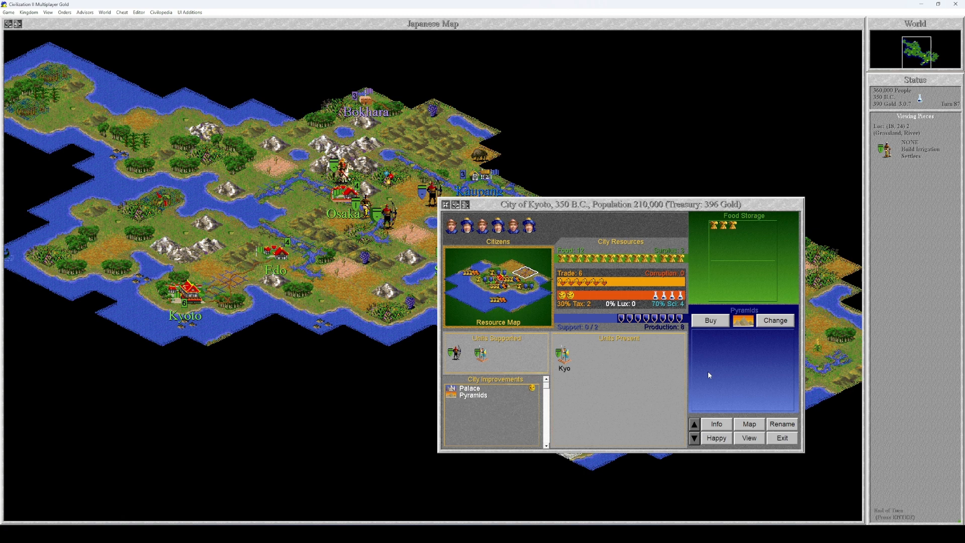
pyautogui.moveTo(555, 382)
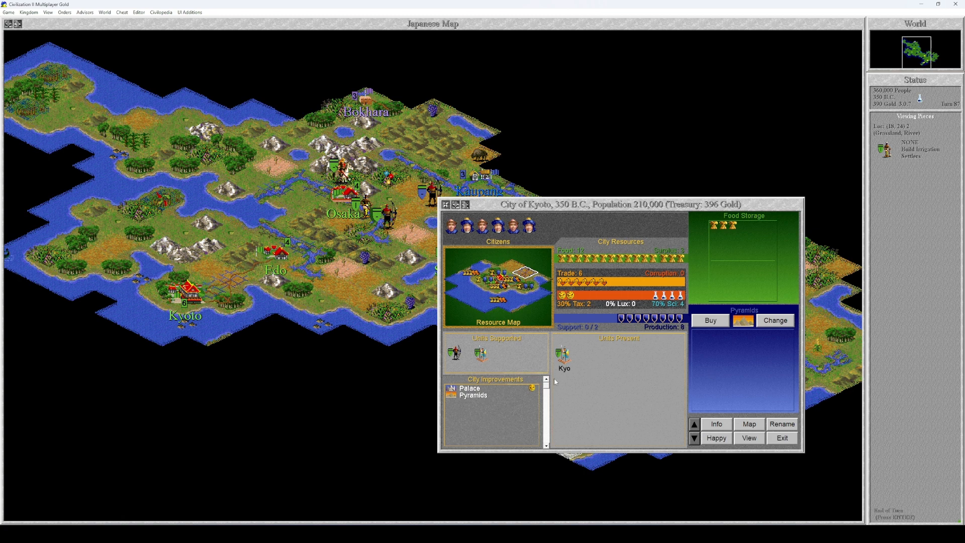
pyautogui.moveTo(508, 417)
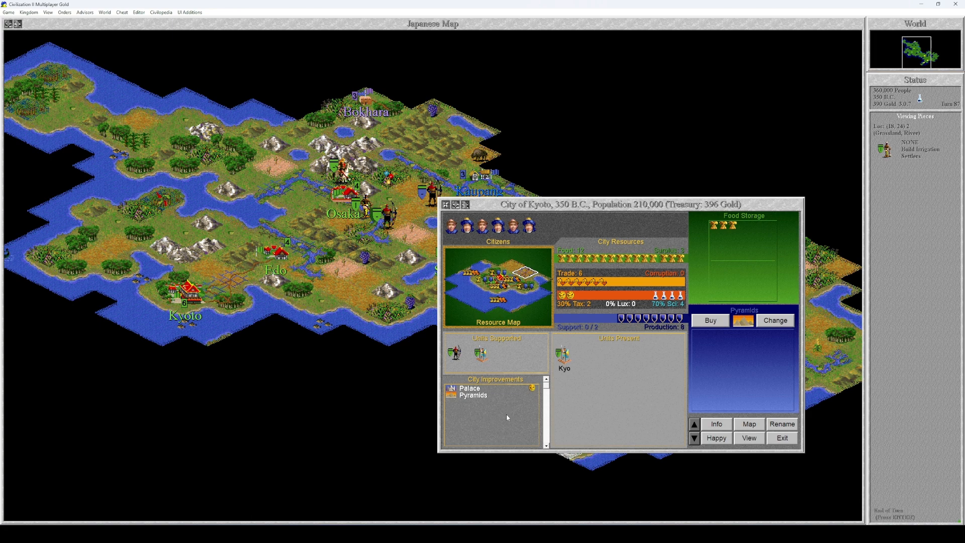
# Browse Kyoto's build list keeping Pyramids, dismiss the city-window notice and show Kyoto's supported units
pyautogui.click(775, 320)
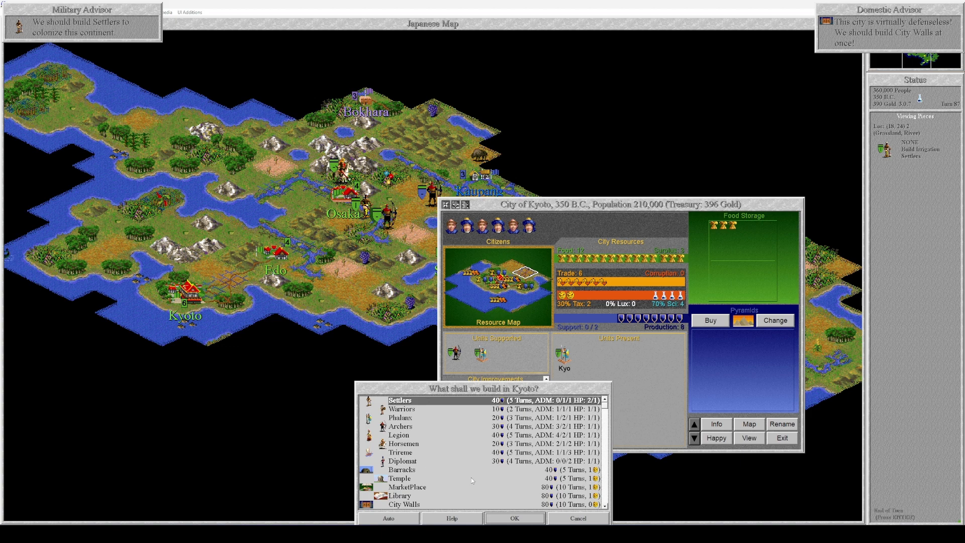
pyautogui.scroll(-3)
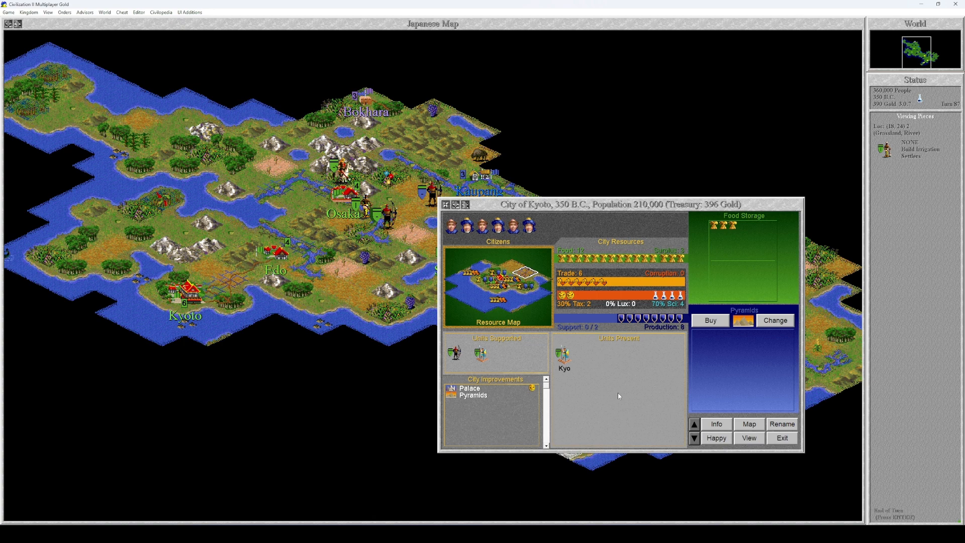
pyautogui.moveTo(462, 409)
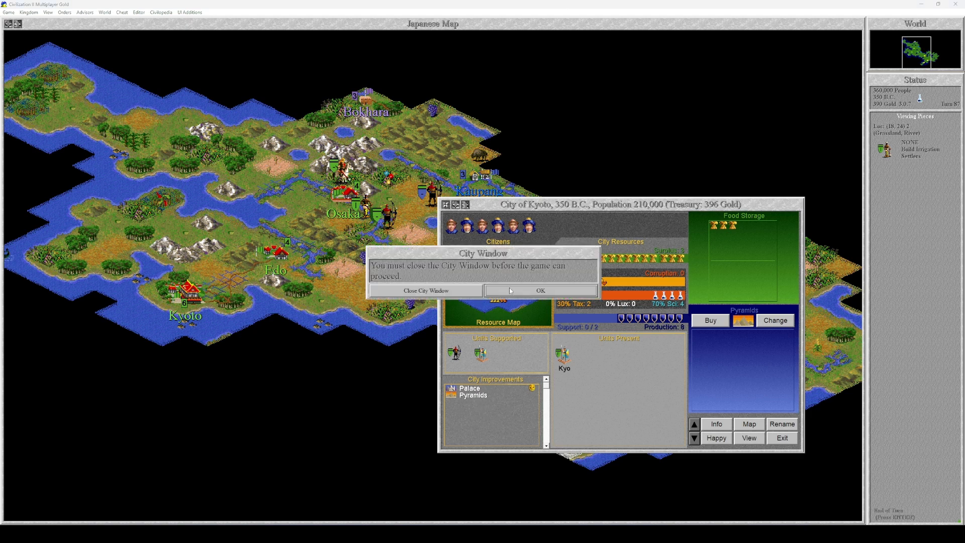
pyautogui.click(540, 289)
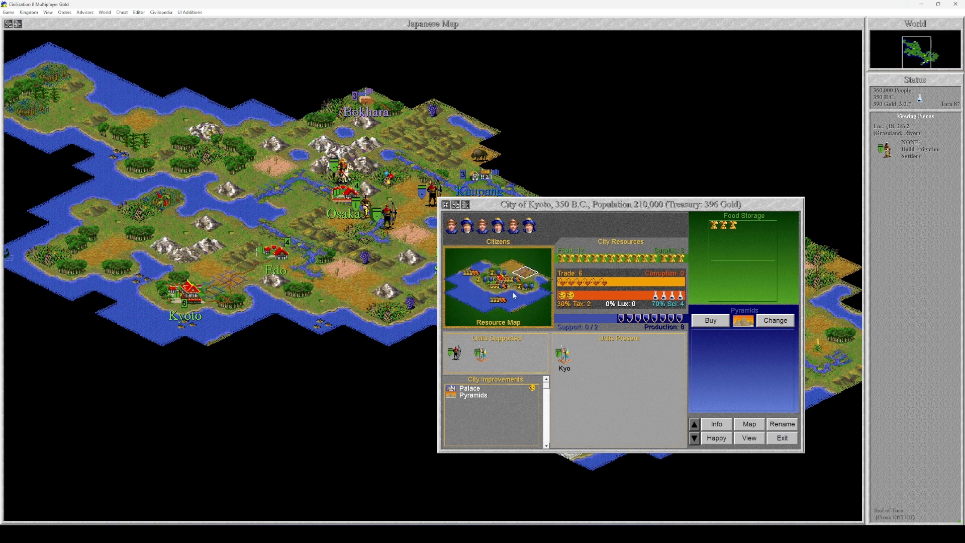
pyautogui.moveTo(736, 348)
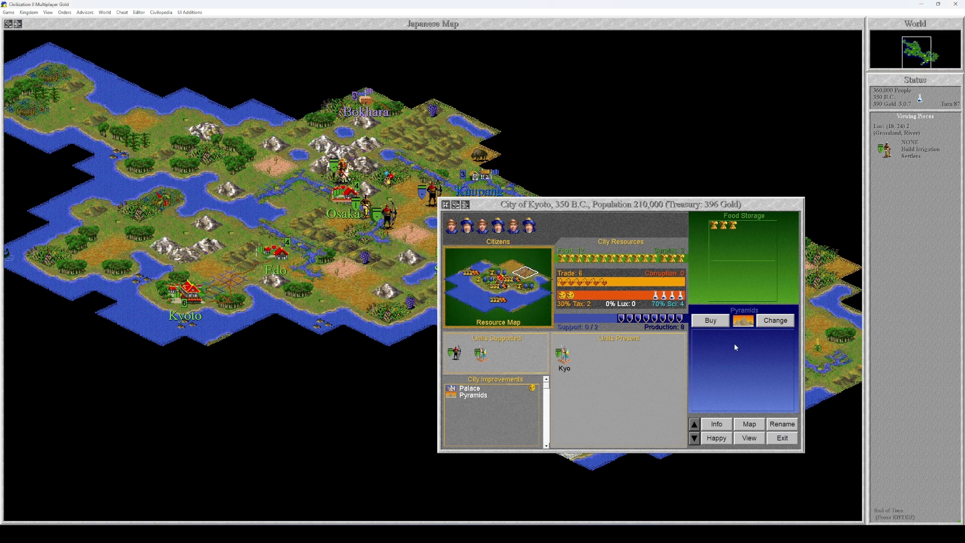
pyautogui.moveTo(503, 282)
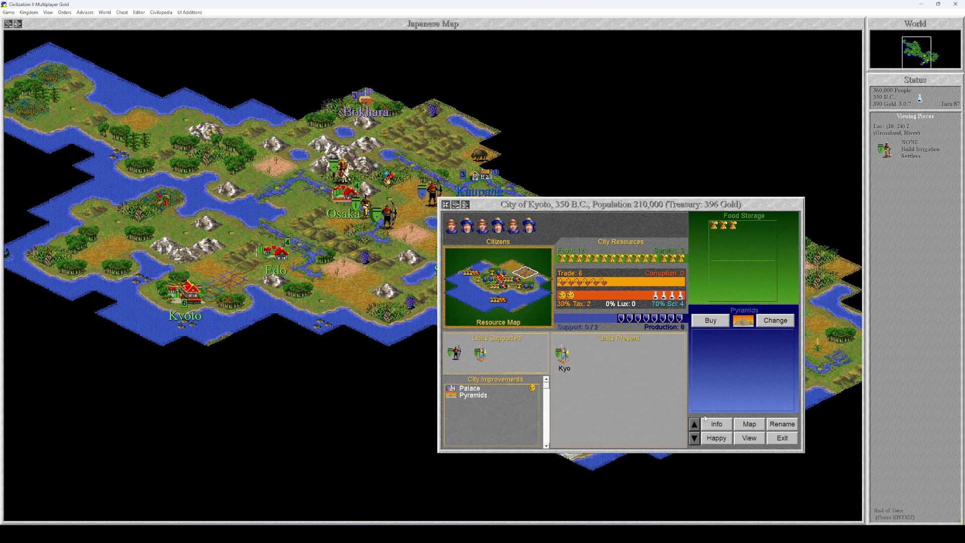
pyautogui.click(716, 438)
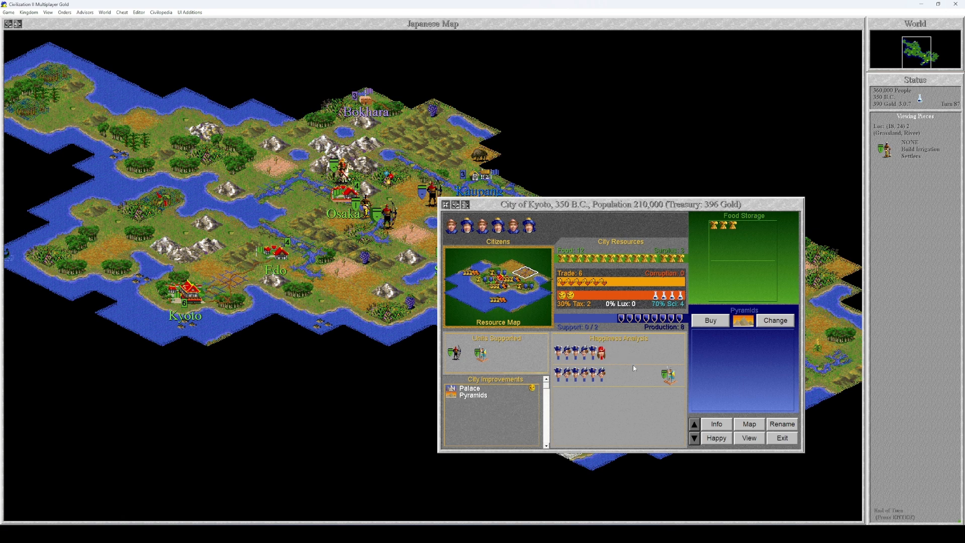
pyautogui.moveTo(603, 386)
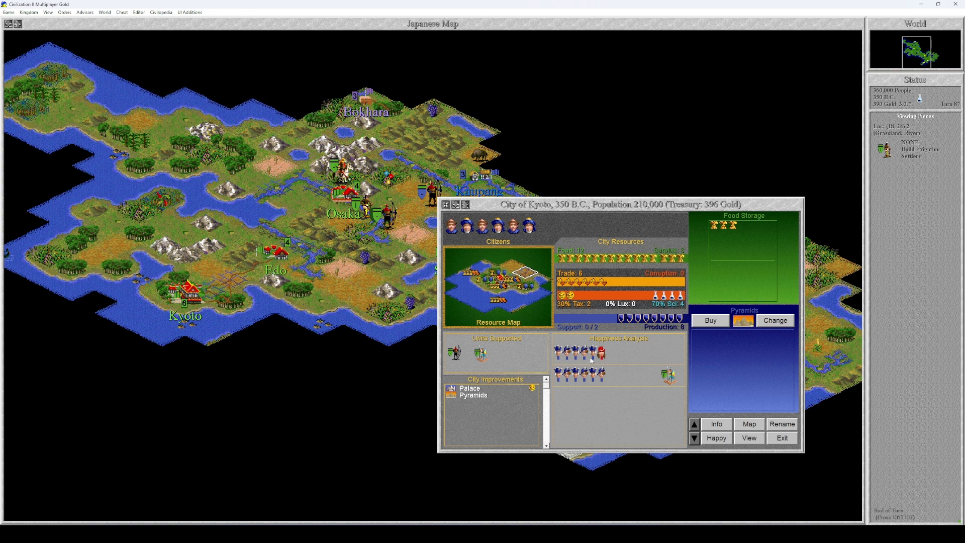
pyautogui.moveTo(673, 381)
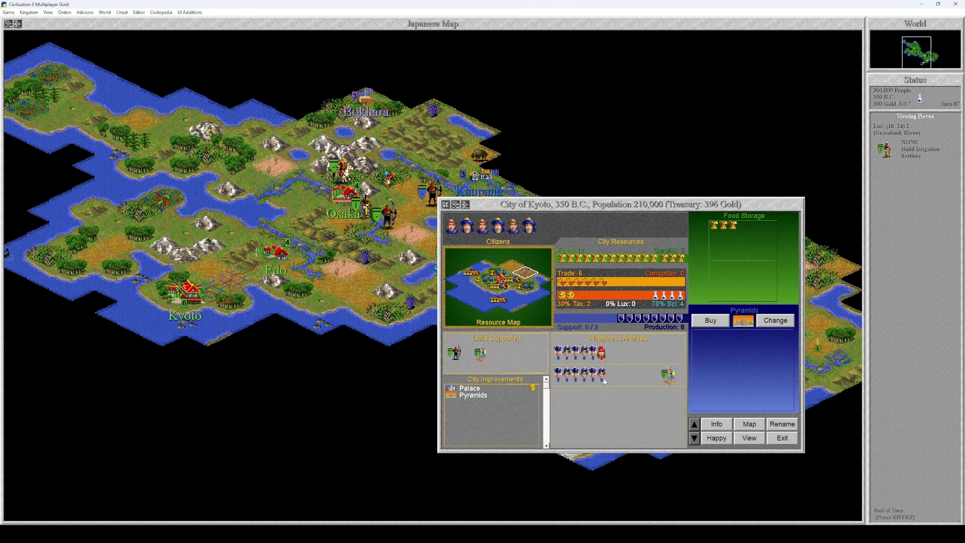
pyautogui.moveTo(616, 360)
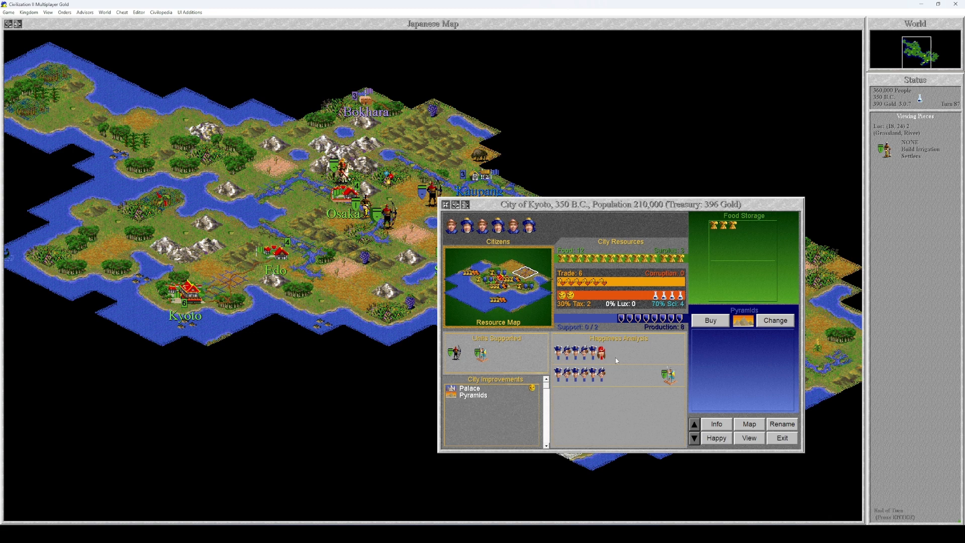
pyautogui.moveTo(688, 261)
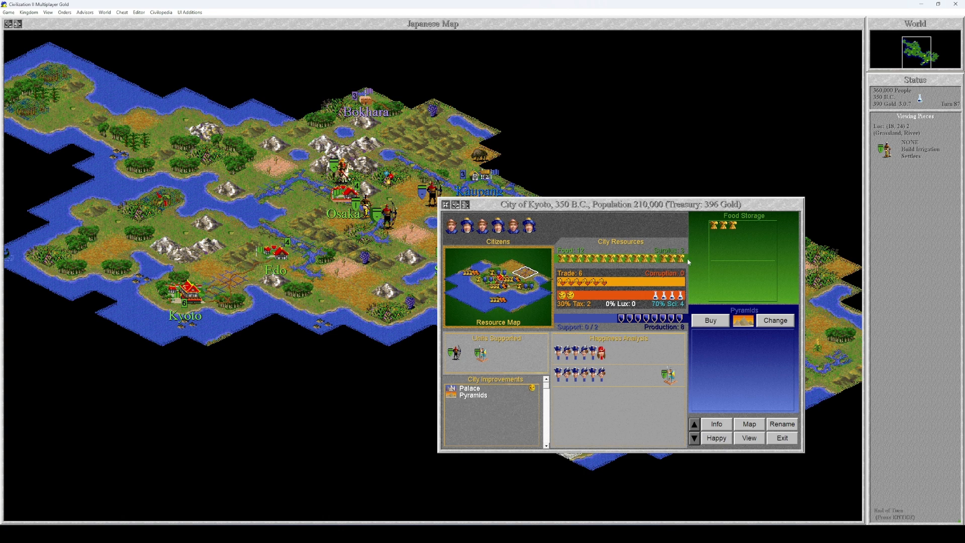
pyautogui.moveTo(787, 270)
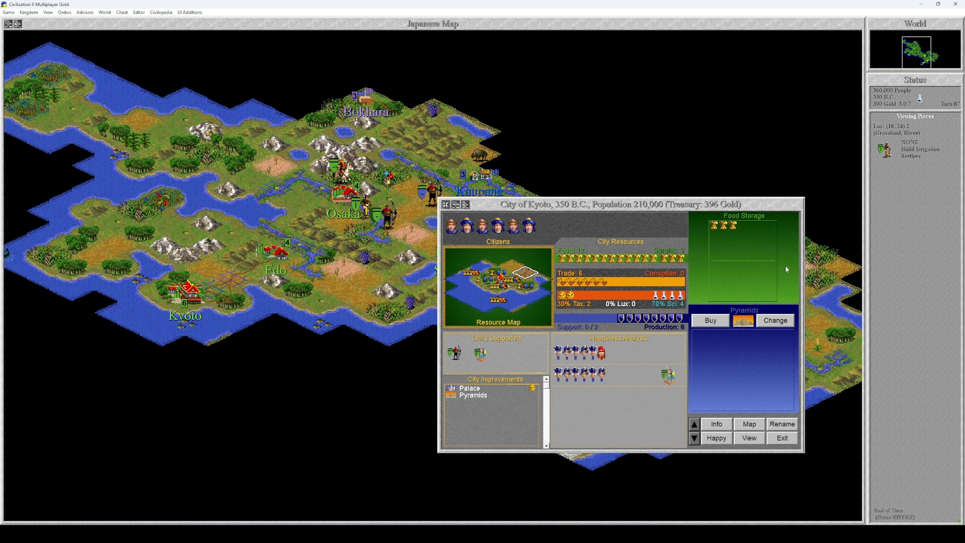
pyautogui.moveTo(759, 232)
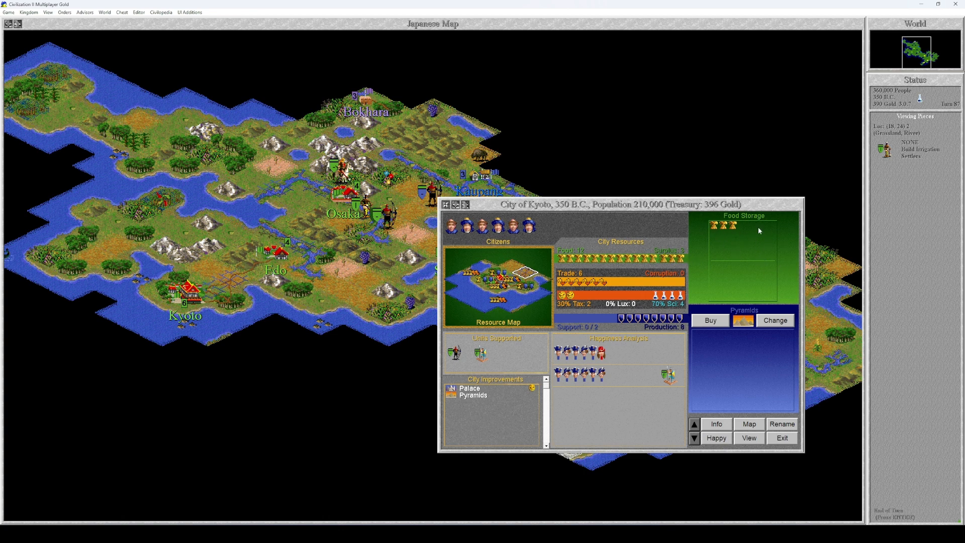
pyautogui.moveTo(718, 292)
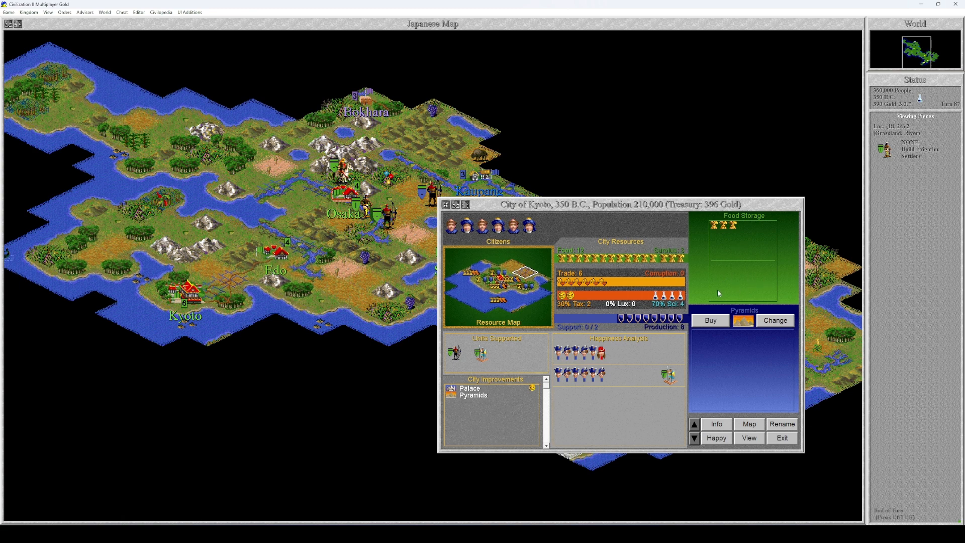
pyautogui.moveTo(746, 284)
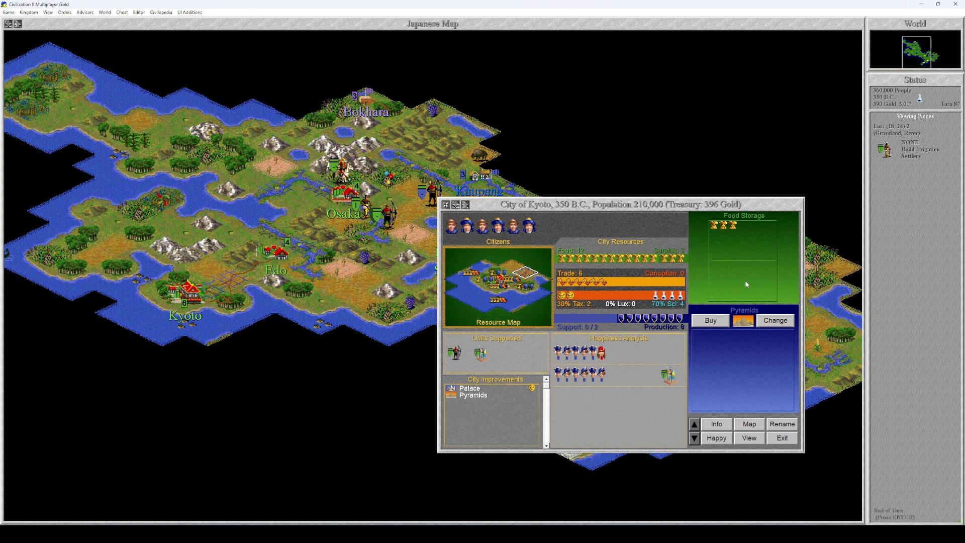
pyautogui.moveTo(743, 288)
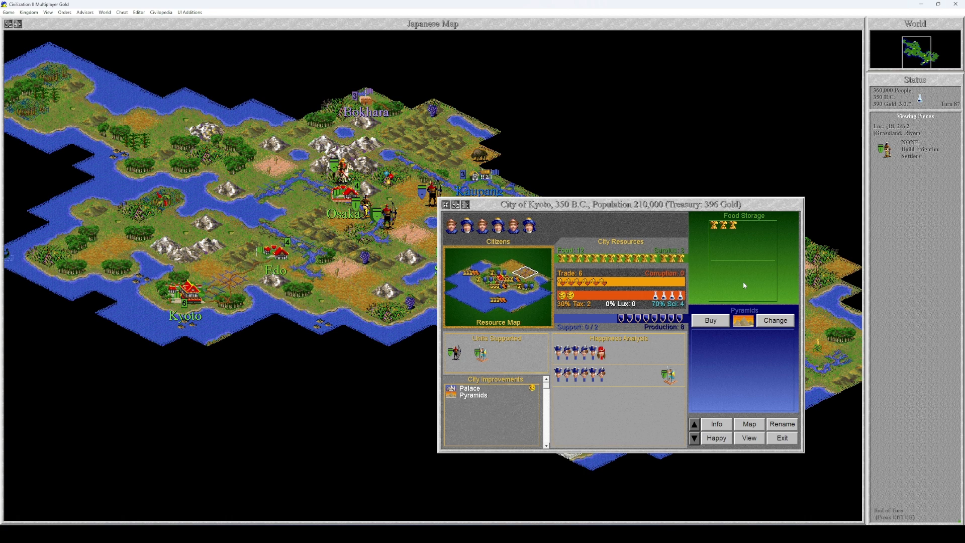
pyautogui.moveTo(746, 281)
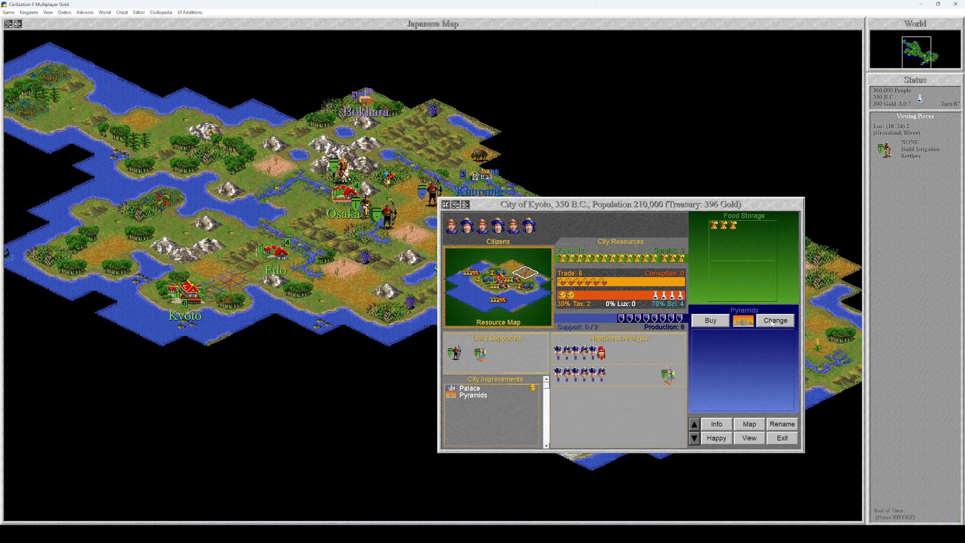
# Switch Kyoto's production from Pyramids to Settlers and acknowledge the 400,000-citizen notice
pyautogui.click(775, 321)
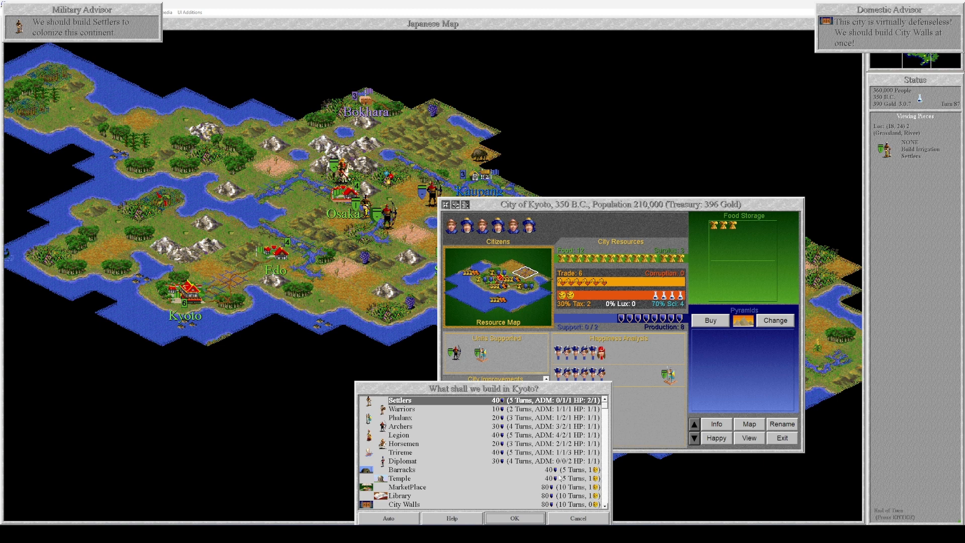
pyautogui.click(515, 519)
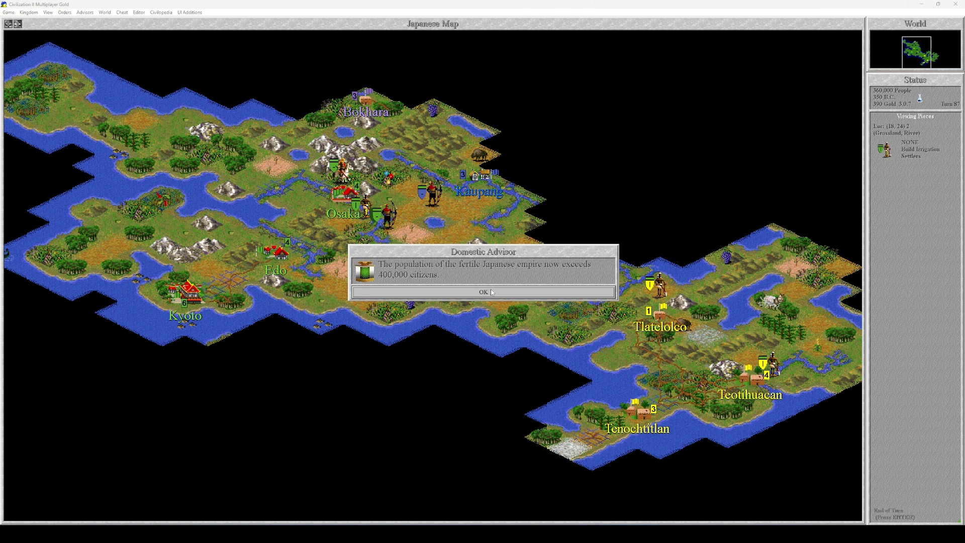
pyautogui.click(485, 292)
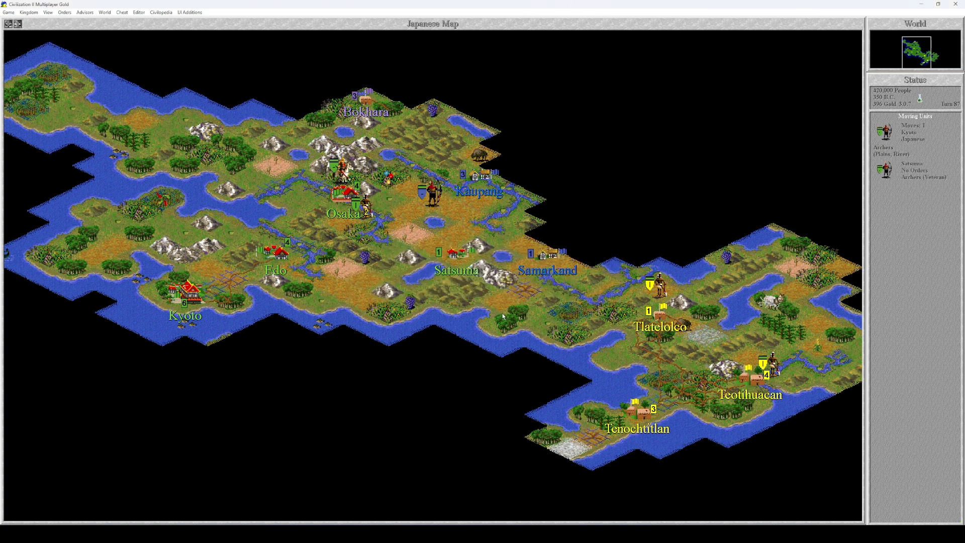
pyautogui.click(17, 13)
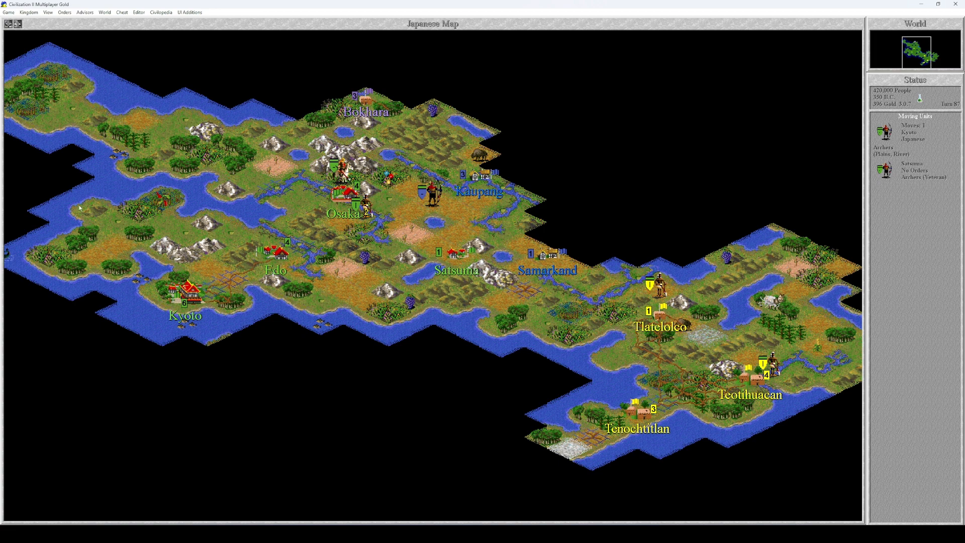
pyautogui.moveTo(93, 232)
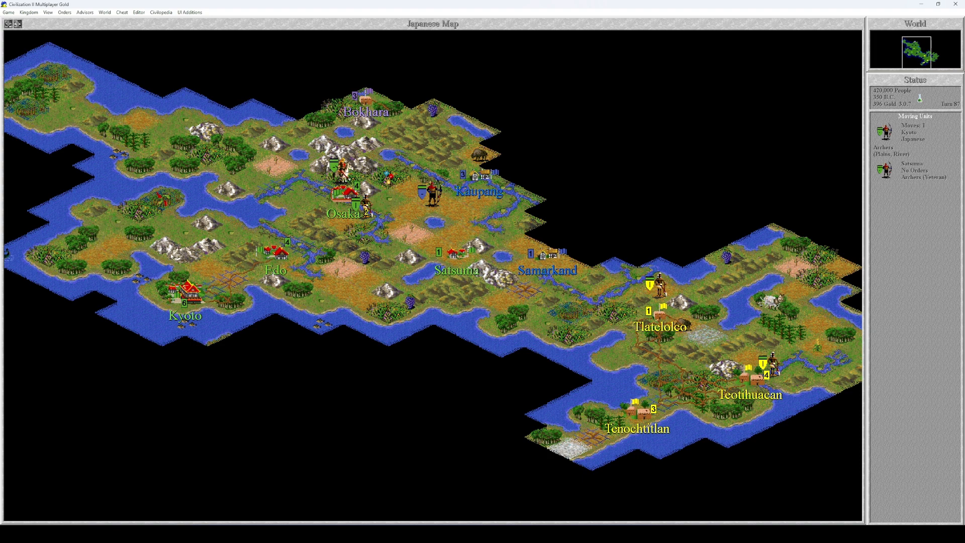
pyautogui.moveTo(320, 252)
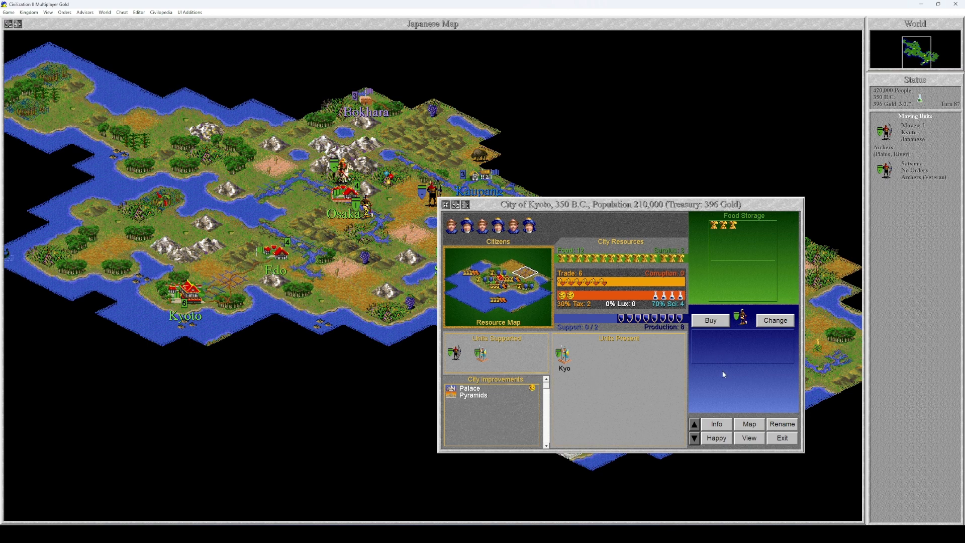
# Step past Osaka to Satsuma and check the Phalanx's orders without changing them
pyautogui.click(696, 423)
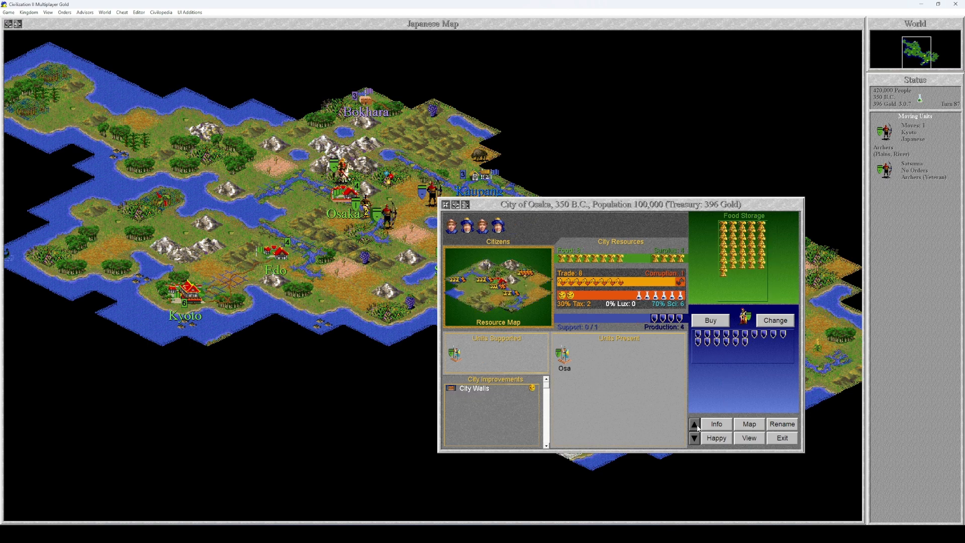
pyautogui.click(775, 321)
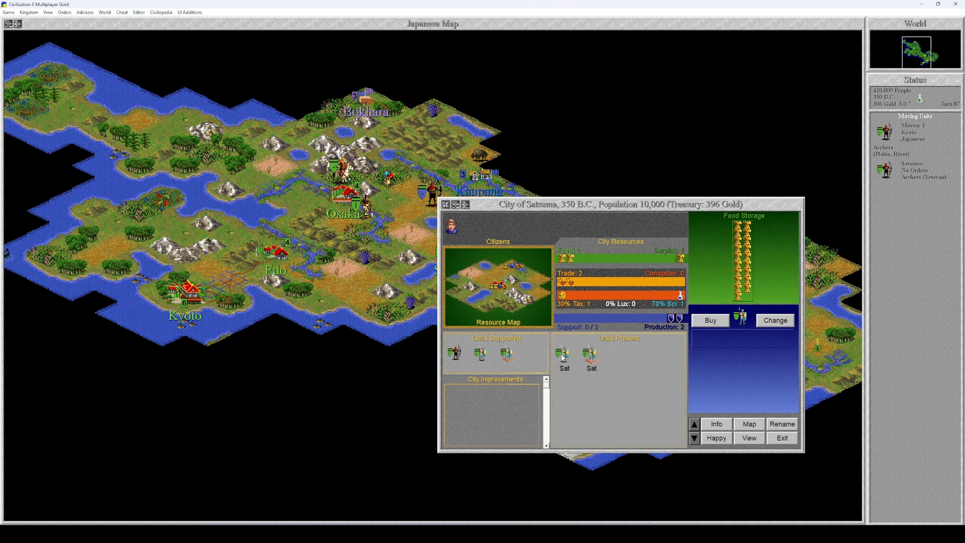
pyautogui.click(563, 355)
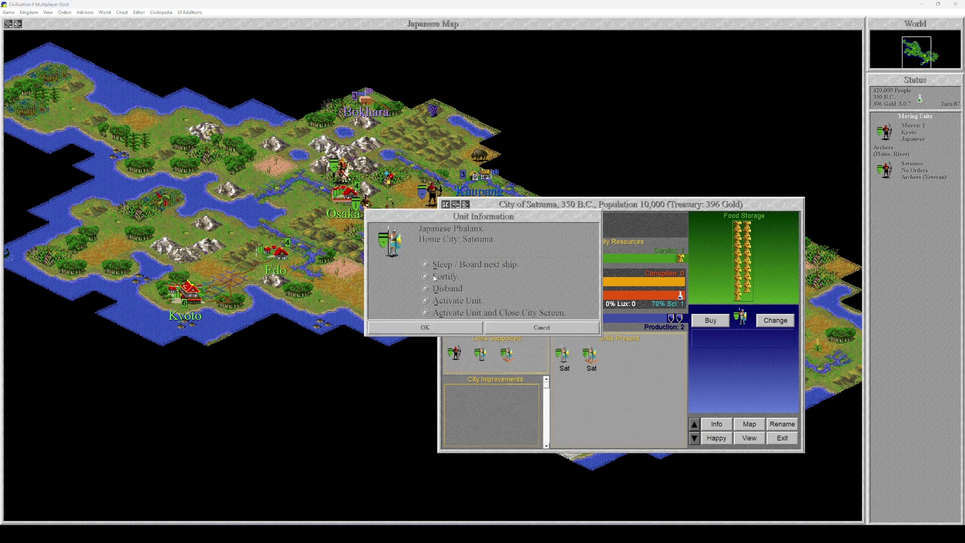
pyautogui.click(425, 328)
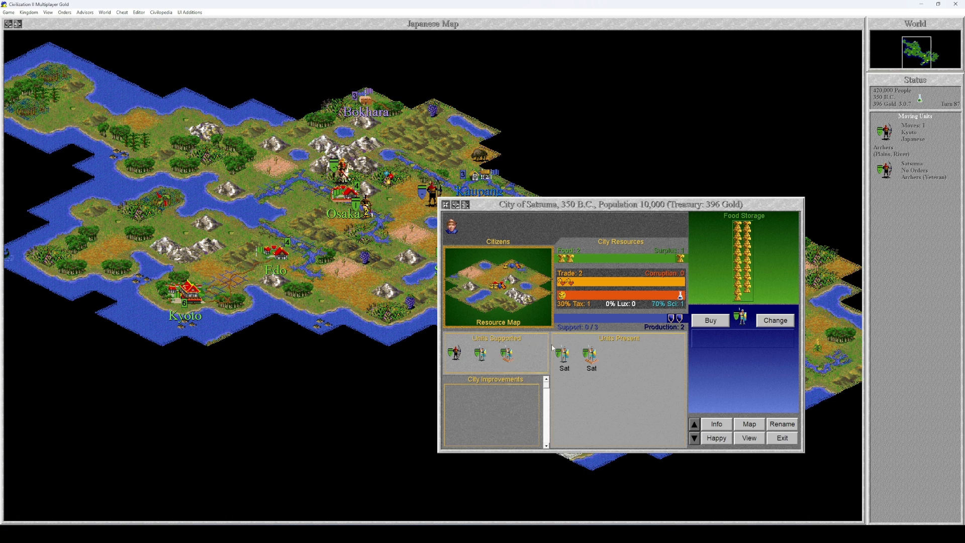
pyautogui.click(774, 321)
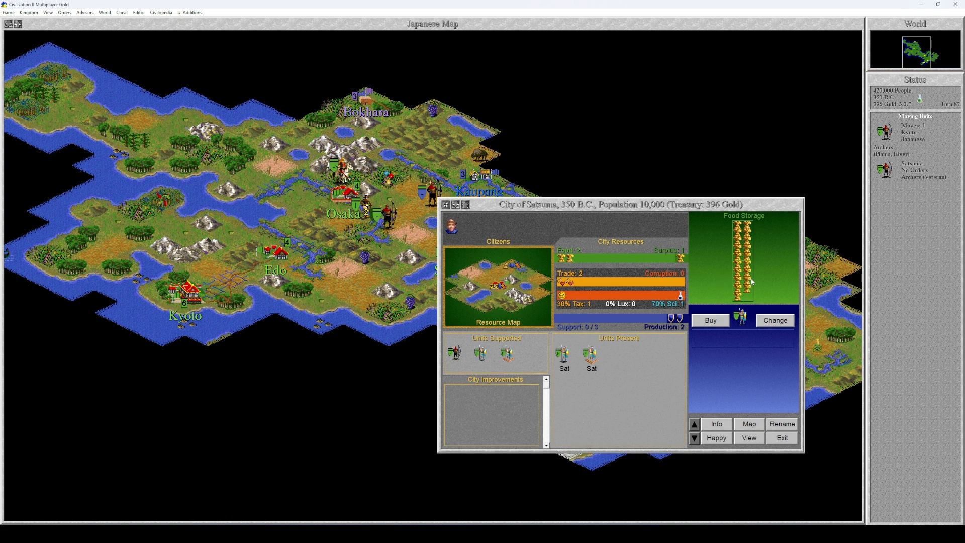
pyautogui.moveTo(790, 334)
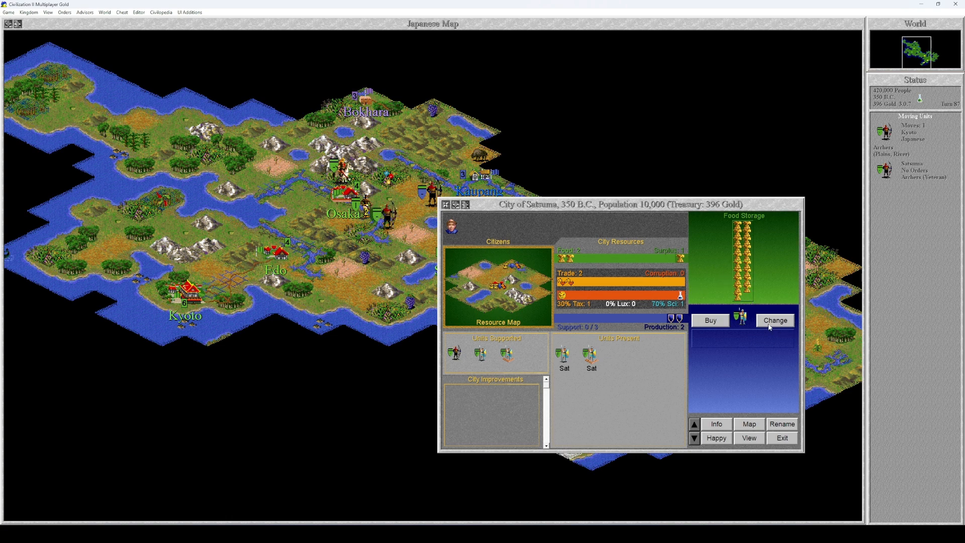
pyautogui.moveTo(650, 331)
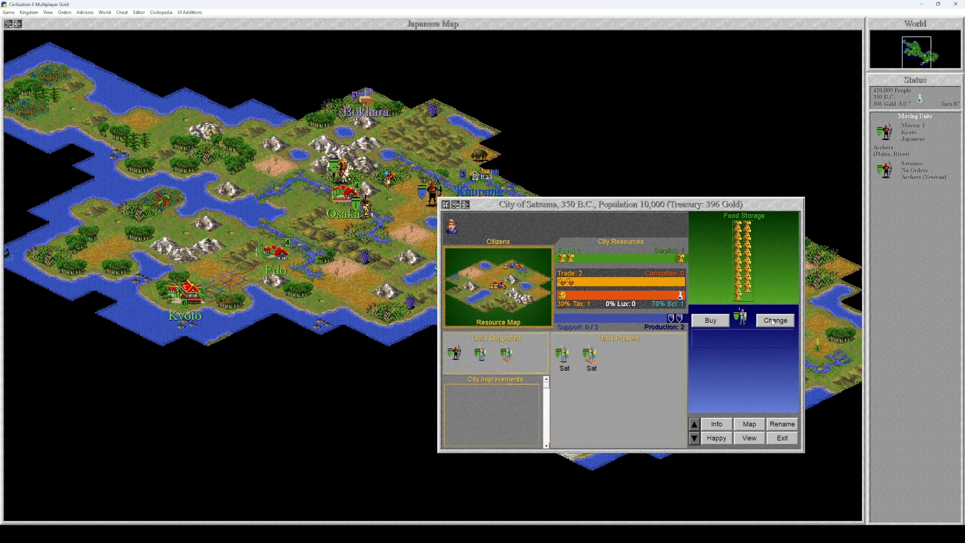
# Review Satsuma's build options and choose Legion as its next production
pyautogui.click(774, 321)
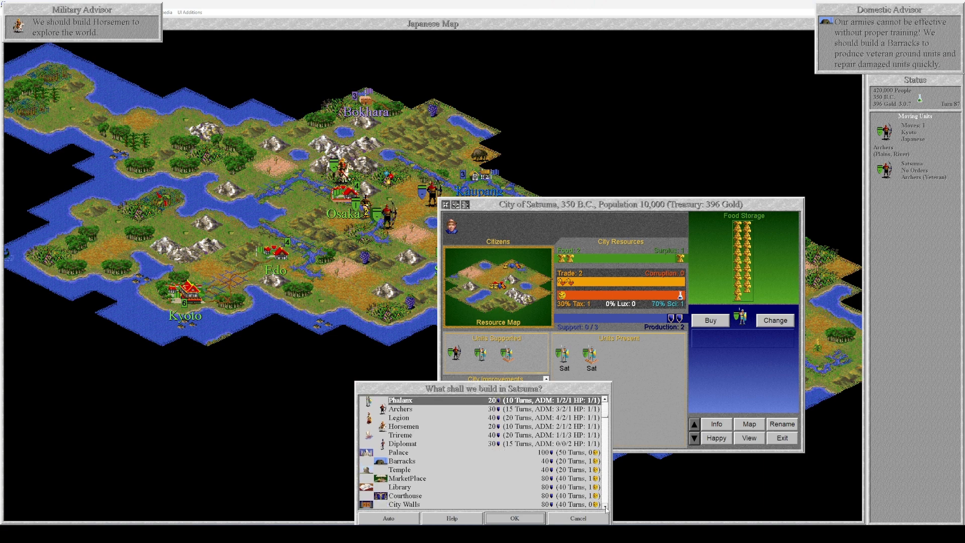
pyautogui.scroll(-3)
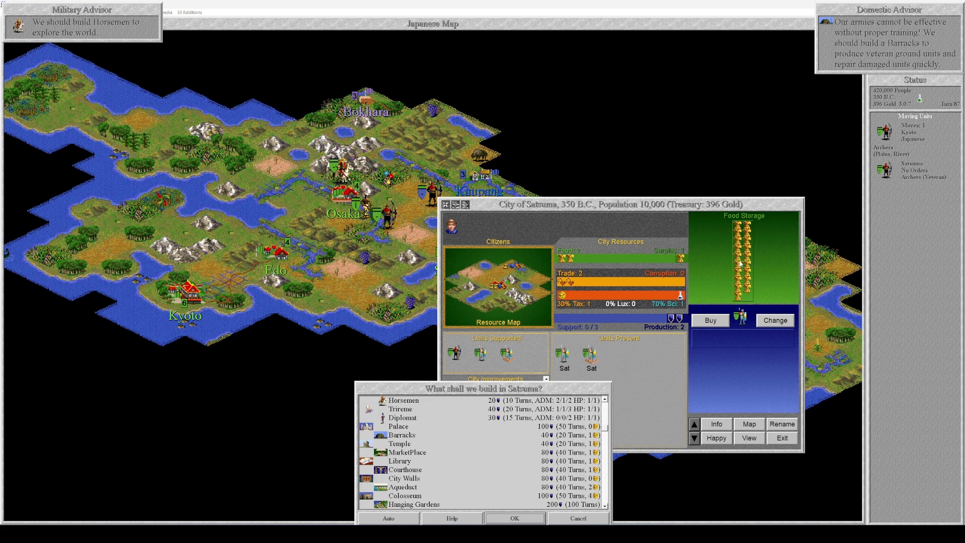
pyautogui.moveTo(742, 264)
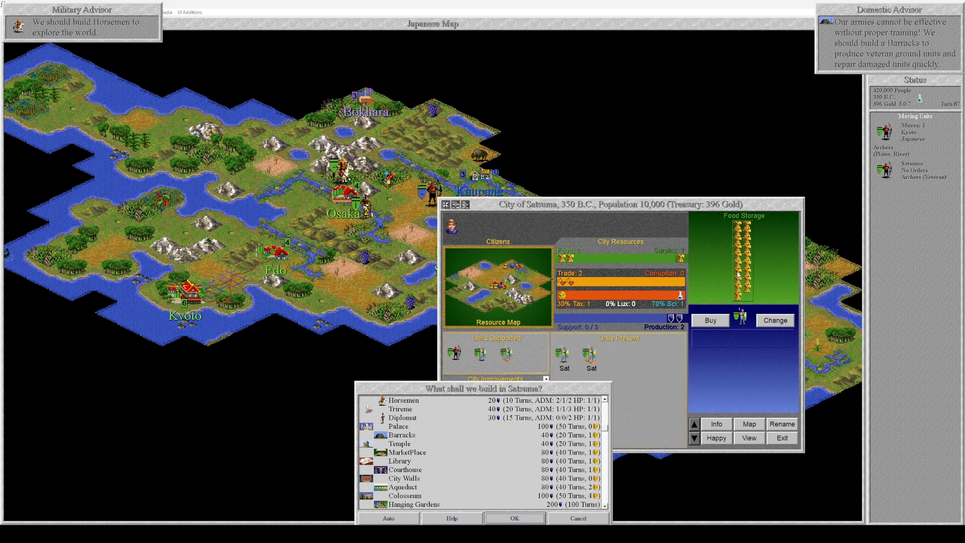
pyautogui.moveTo(521, 312)
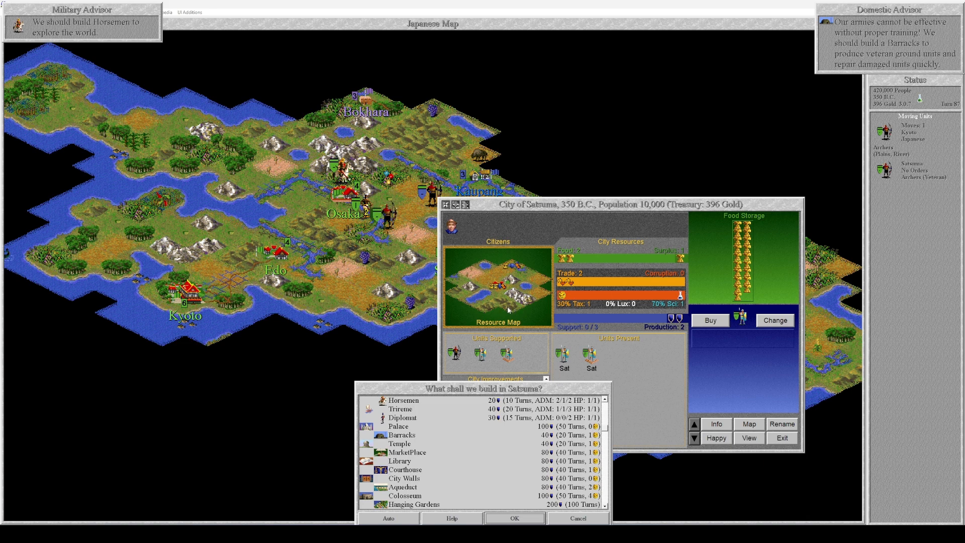
pyautogui.moveTo(453, 457)
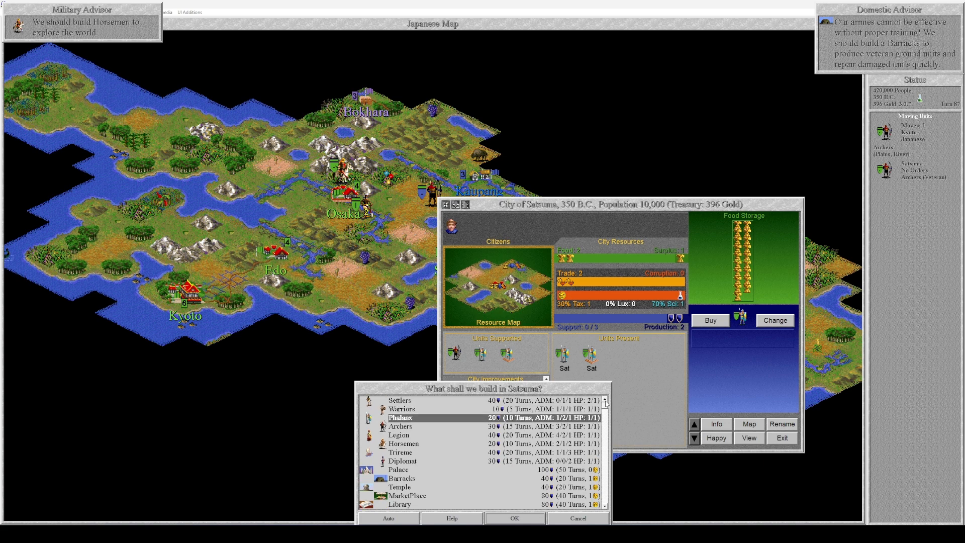
pyautogui.click(398, 434)
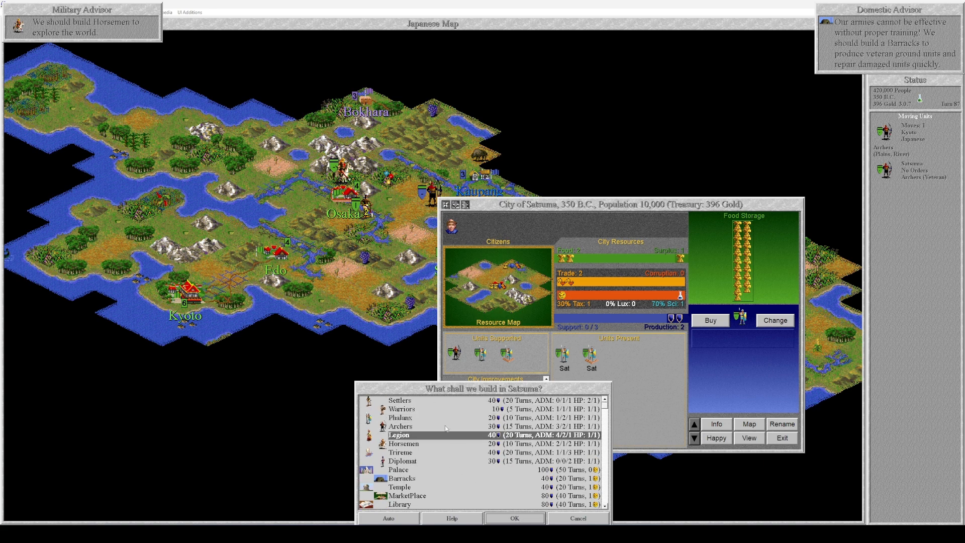
pyautogui.moveTo(570, 354)
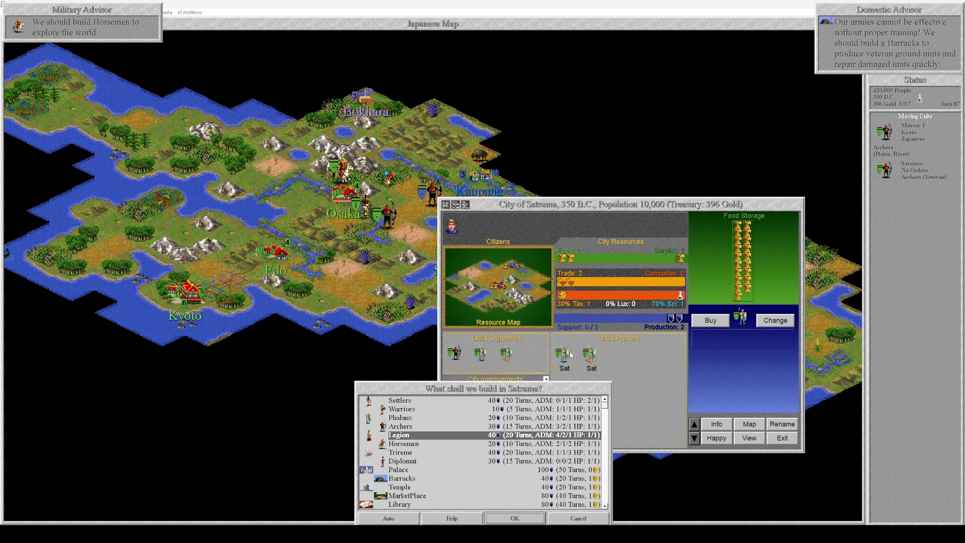
pyautogui.moveTo(572, 354)
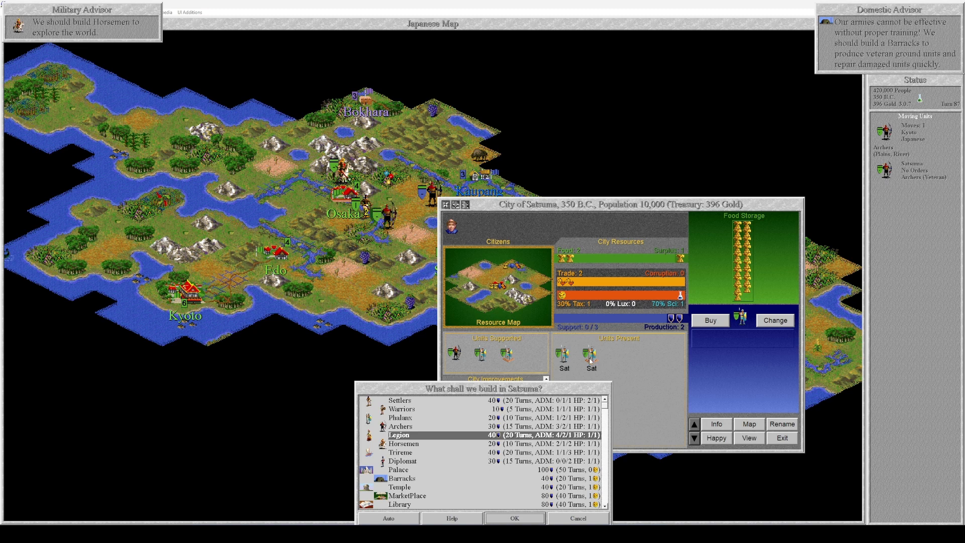
pyautogui.moveTo(591, 361)
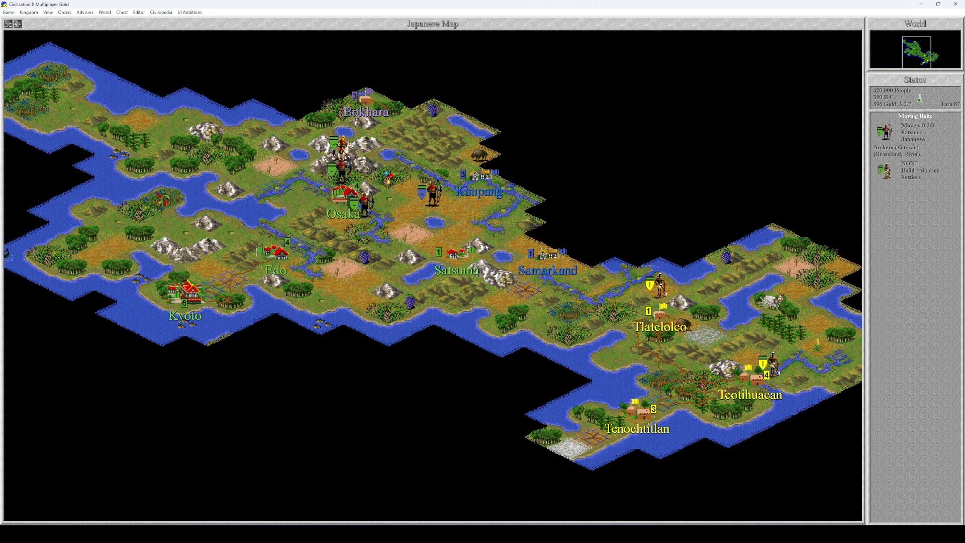
# Inspect the units on the squares near Osaka and Satsuma until the turn is ready to end
pyautogui.click(346, 199)
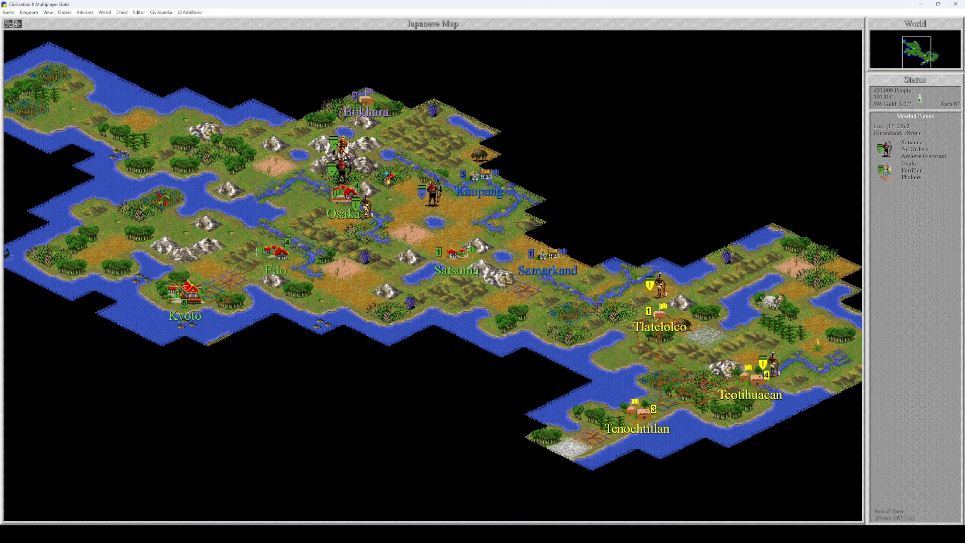
pyautogui.click(342, 208)
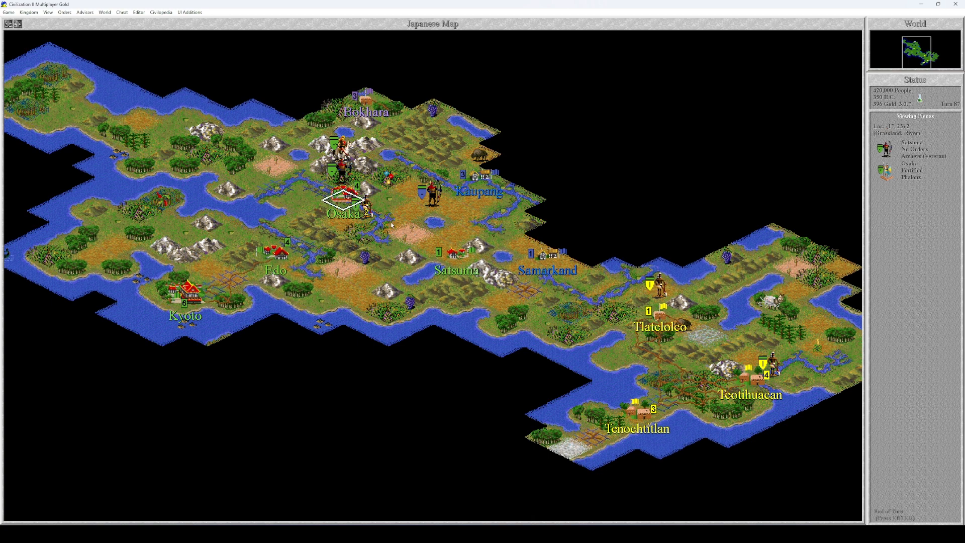
pyautogui.moveTo(379, 211)
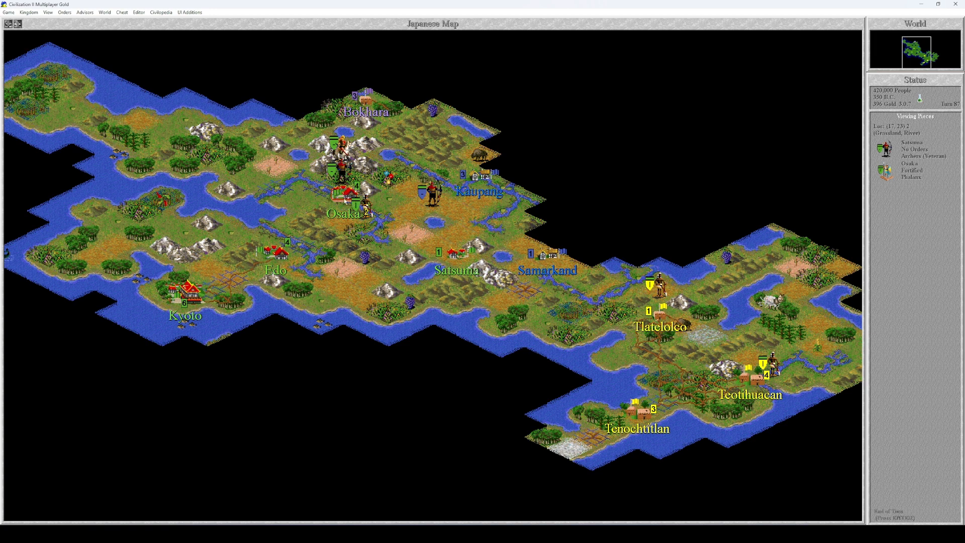
pyautogui.click(343, 198)
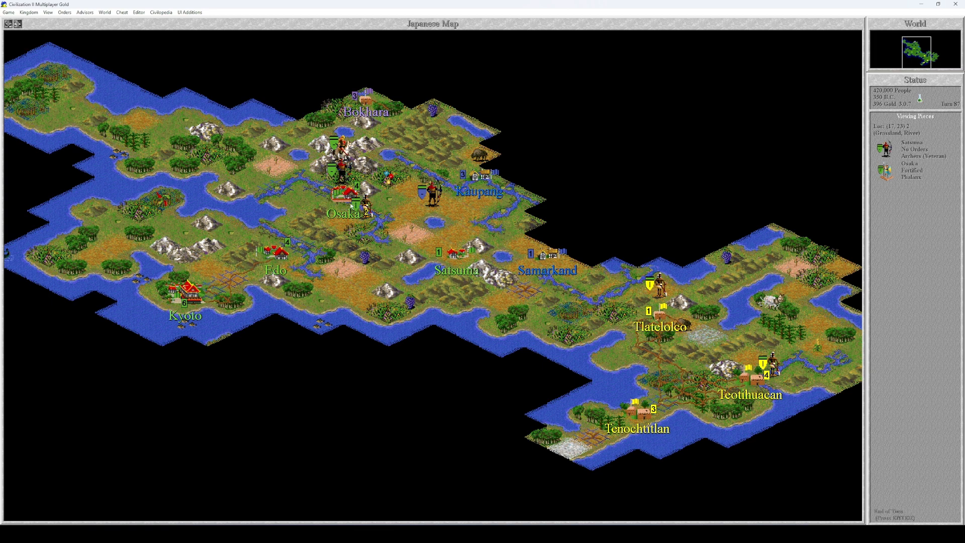
pyautogui.click(343, 199)
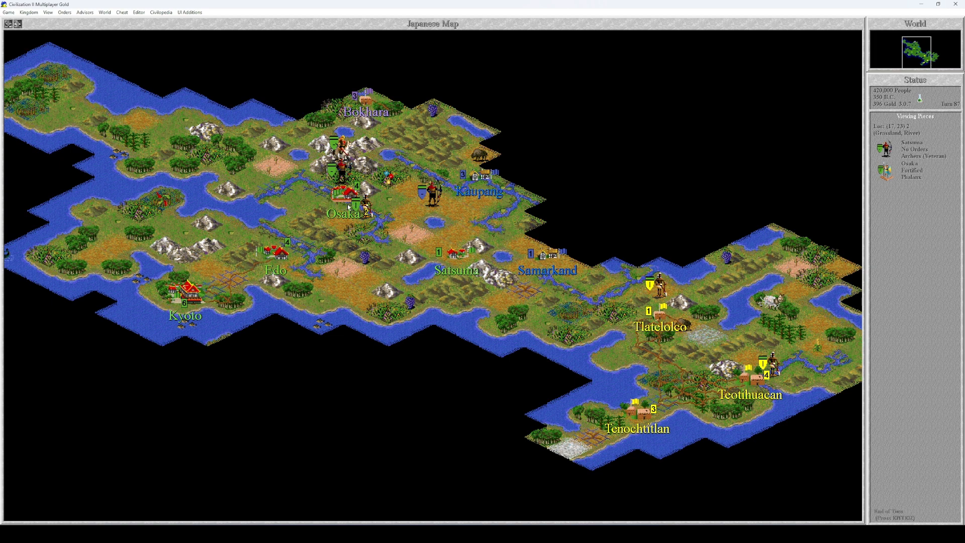
pyautogui.click(344, 201)
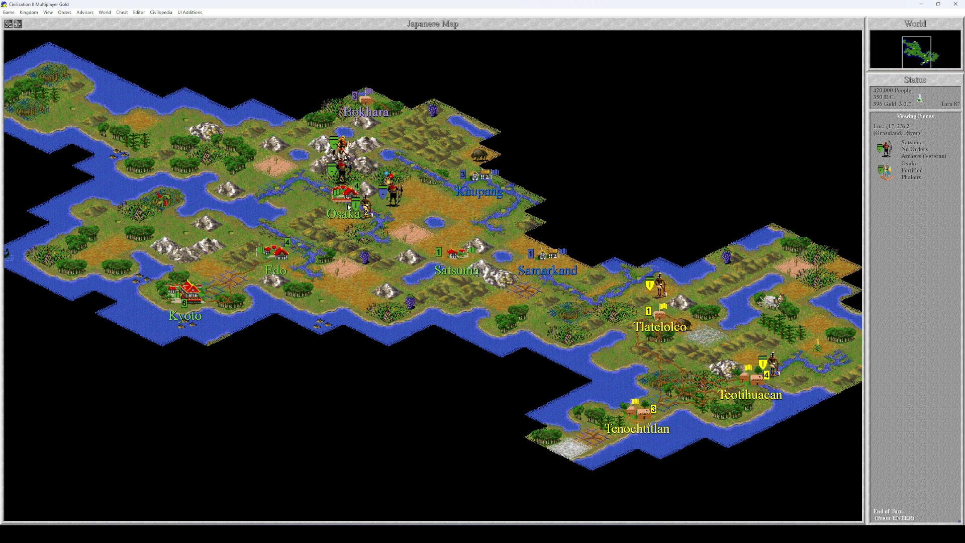
# End the turn and zoom to Edo after its Barracks completes at 325 B.C
pyautogui.press('Return')
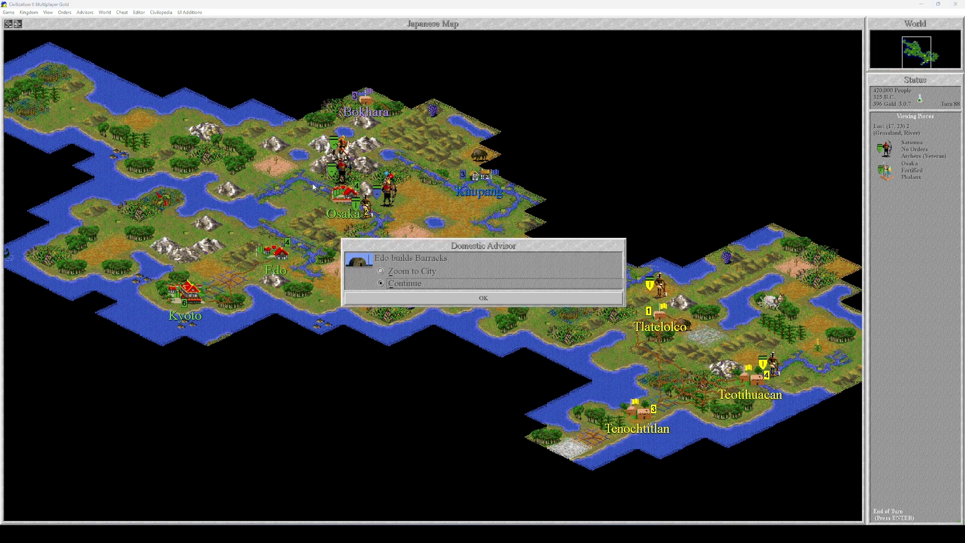
pyautogui.click(380, 272)
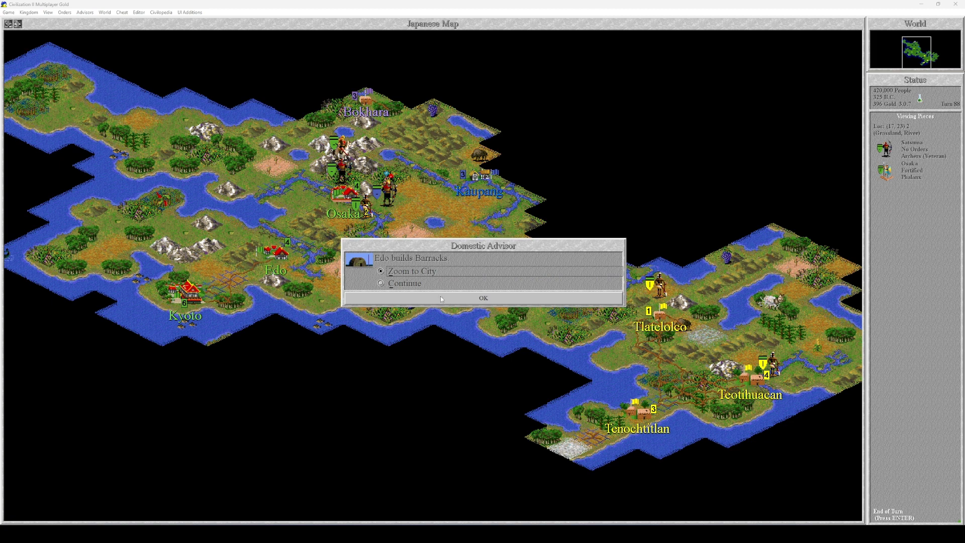
pyautogui.click(483, 297)
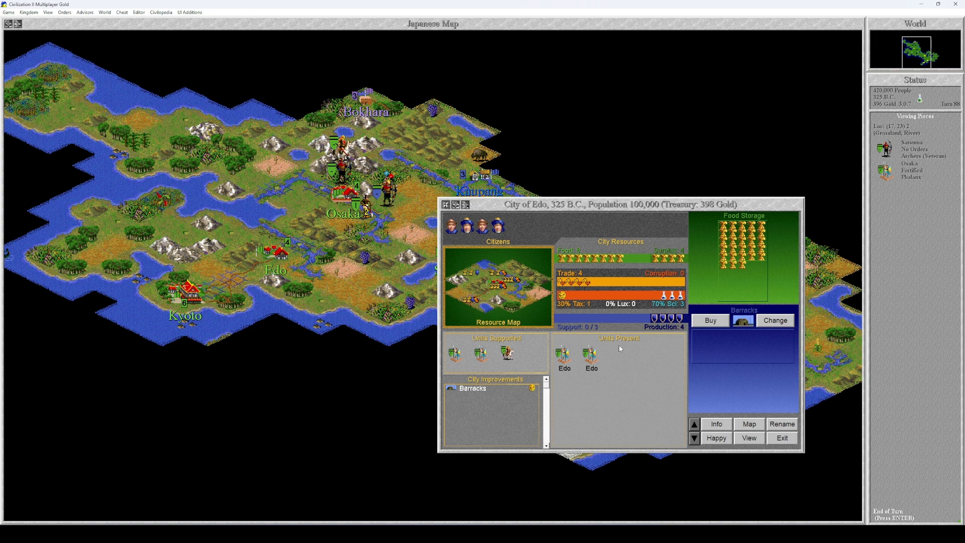
pyautogui.moveTo(628, 347)
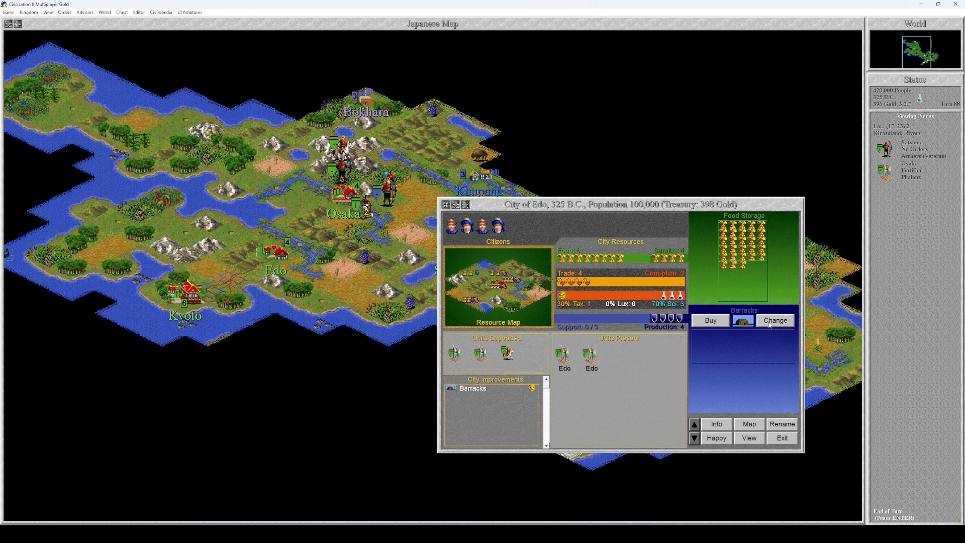
# Set Edo's production to a Legion now that the Barracks is built
pyautogui.click(774, 321)
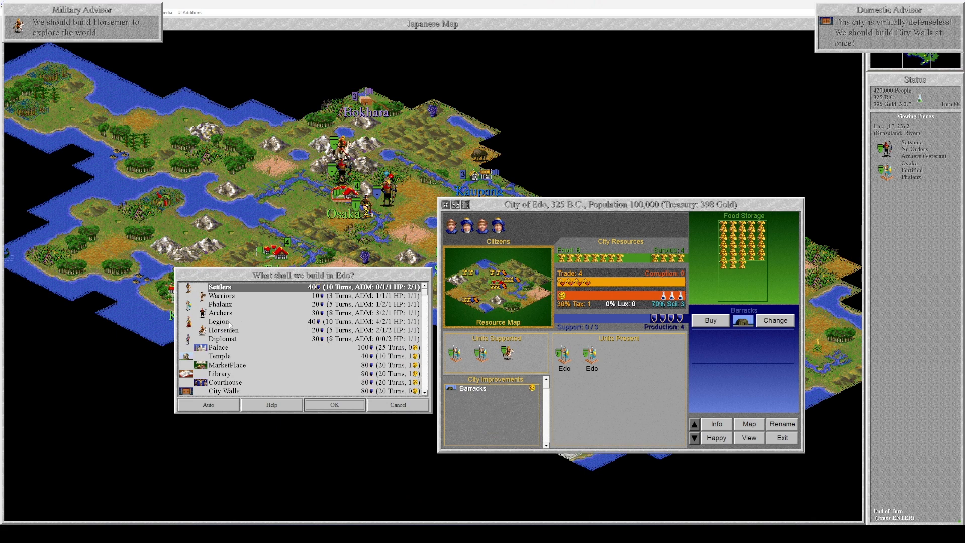
pyautogui.click(220, 321)
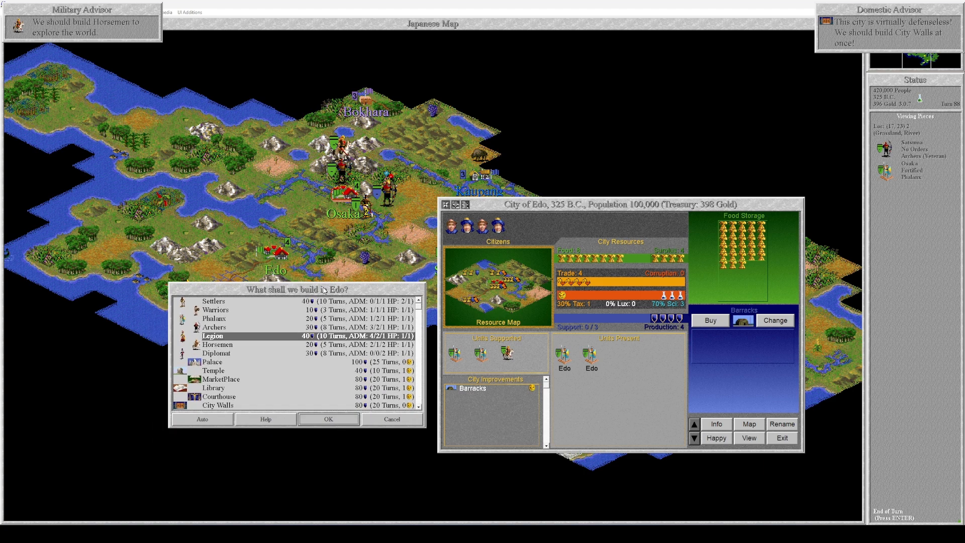
pyautogui.click(328, 418)
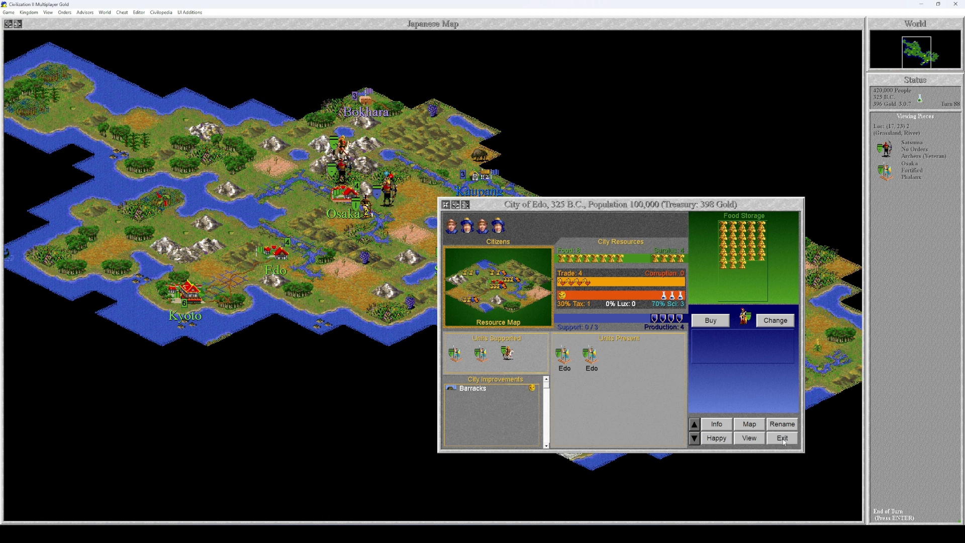
# Leave Edo's screen and move the archers onto the mountains north of Osaka, advancing to 275 B.C
pyautogui.click(782, 438)
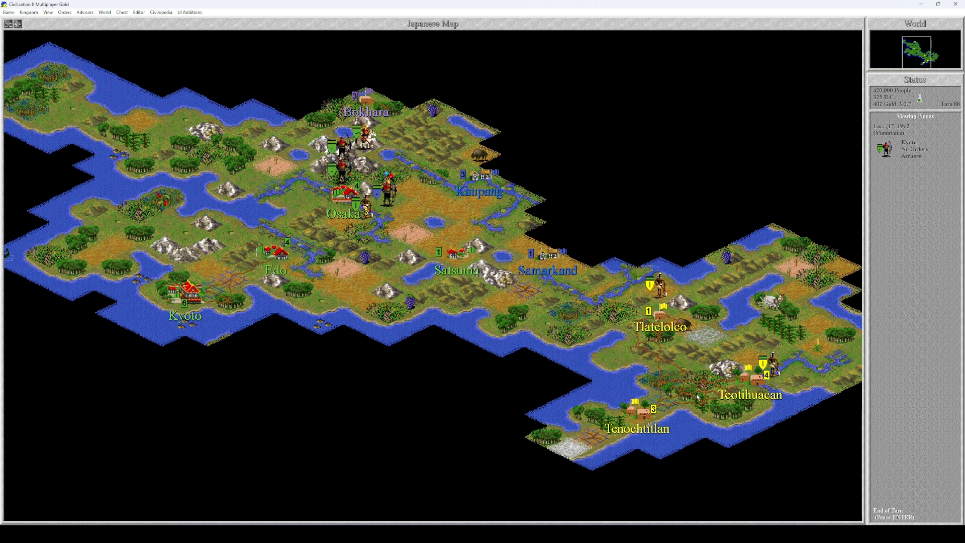
pyautogui.click(340, 161)
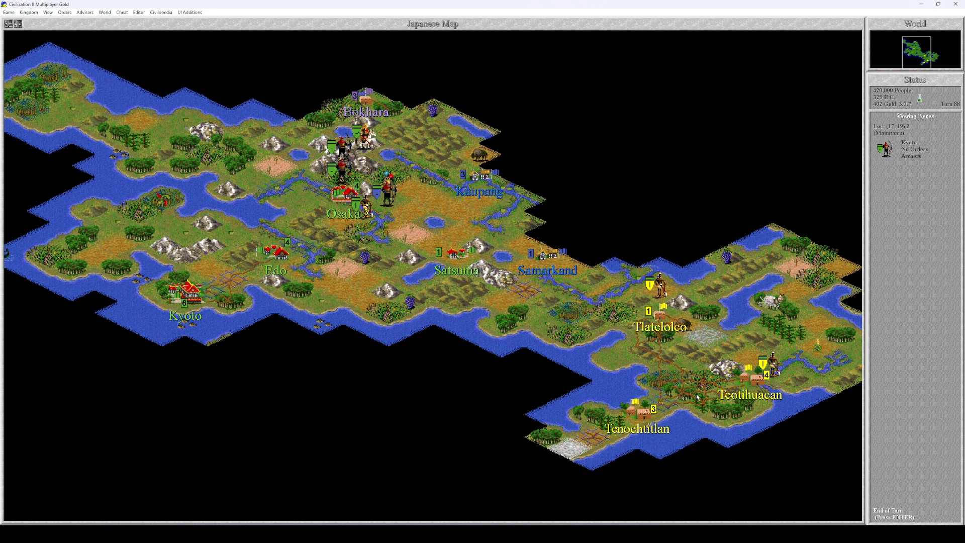
pyautogui.click(340, 163)
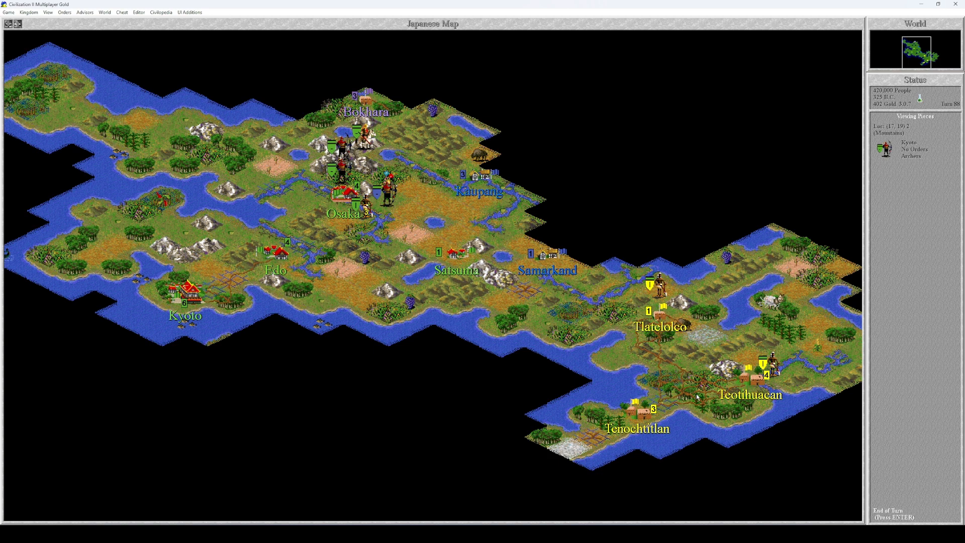
pyautogui.click(340, 157)
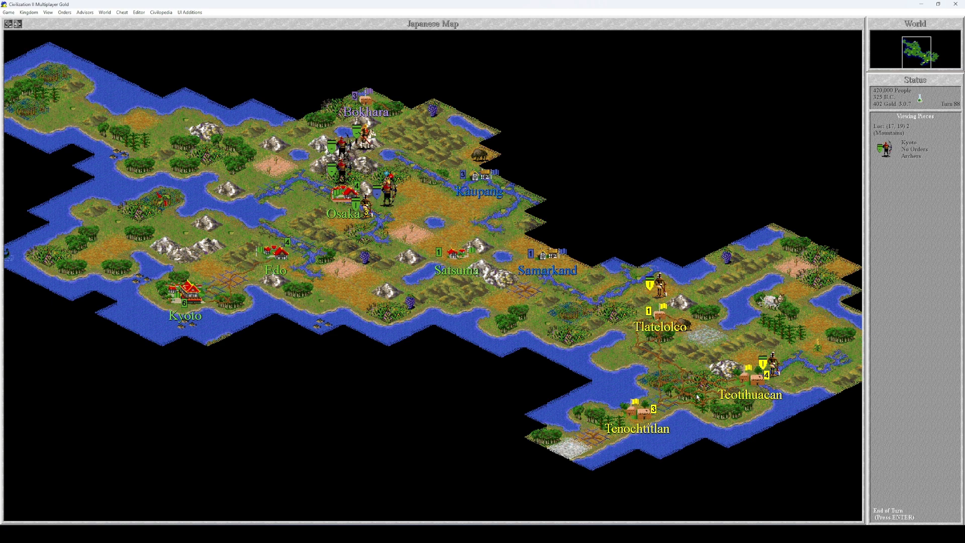
pyautogui.click(342, 165)
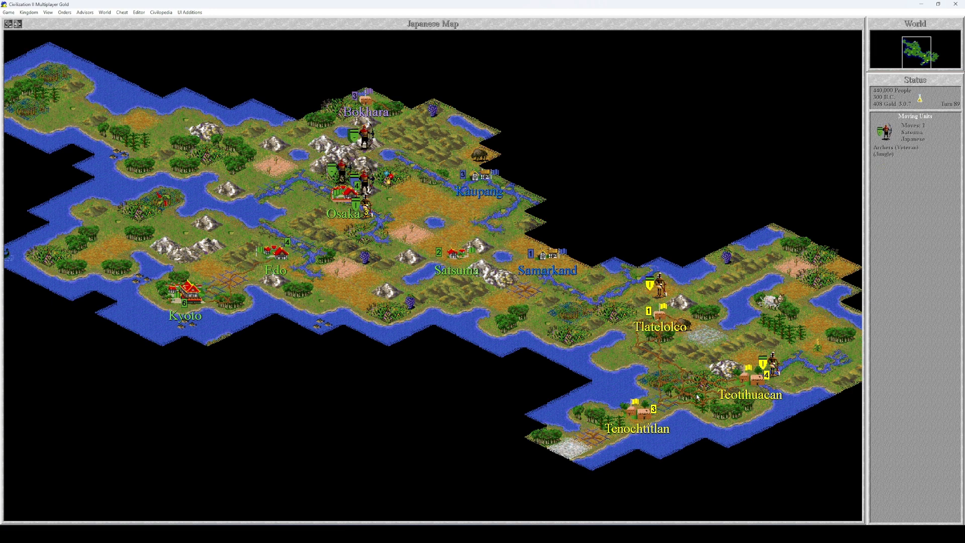
pyautogui.click(342, 181)
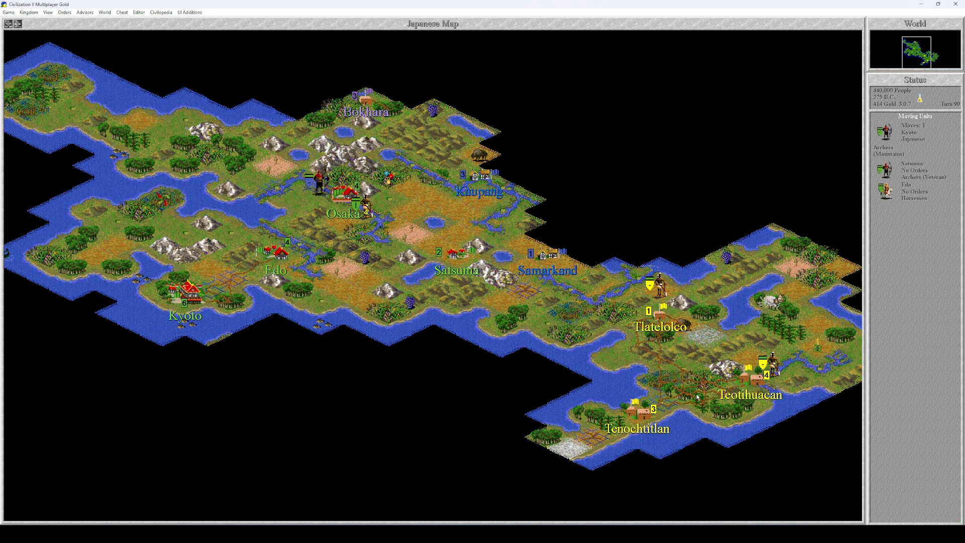
pyautogui.click(363, 145)
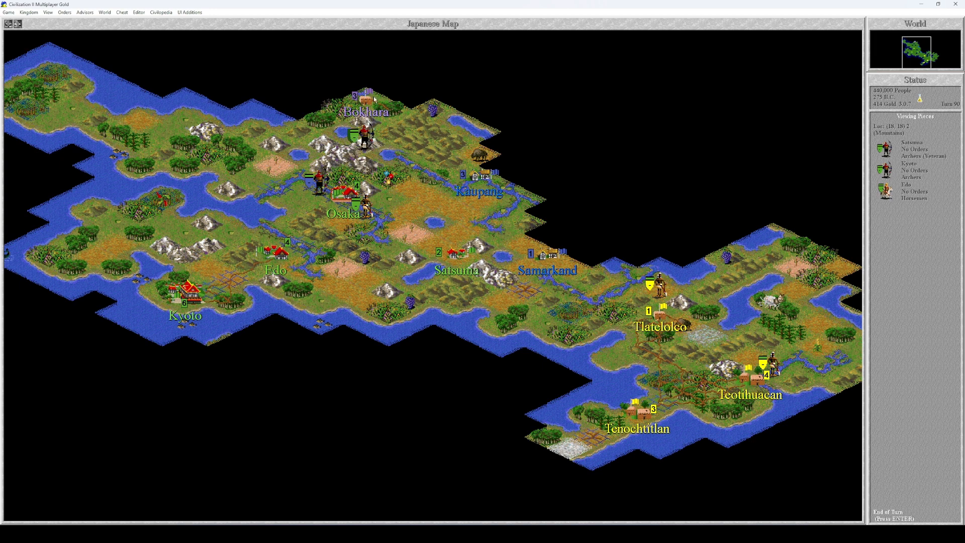
pyautogui.click(364, 145)
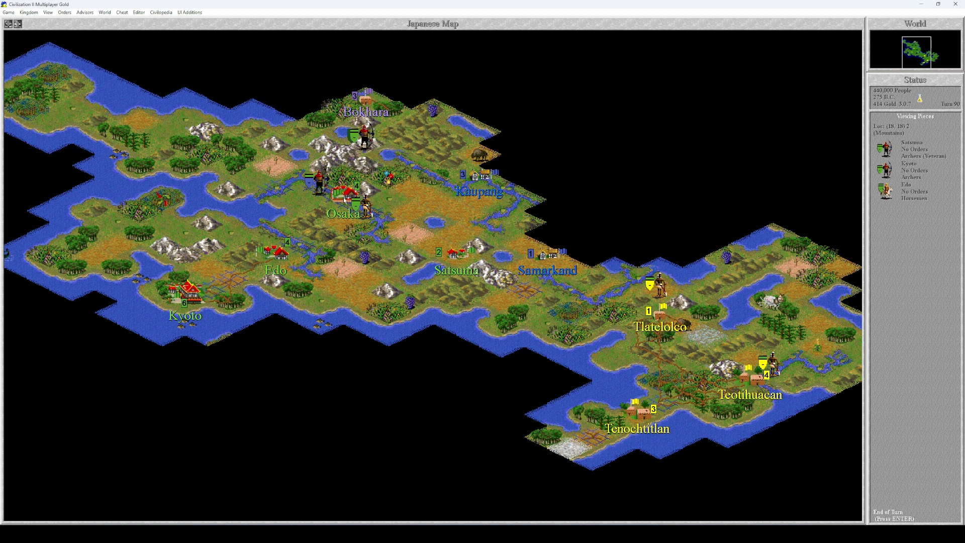
# Close the Osaka and Satsuma city windows until the Vikings Code of Laws notice appears
pyautogui.click(344, 200)
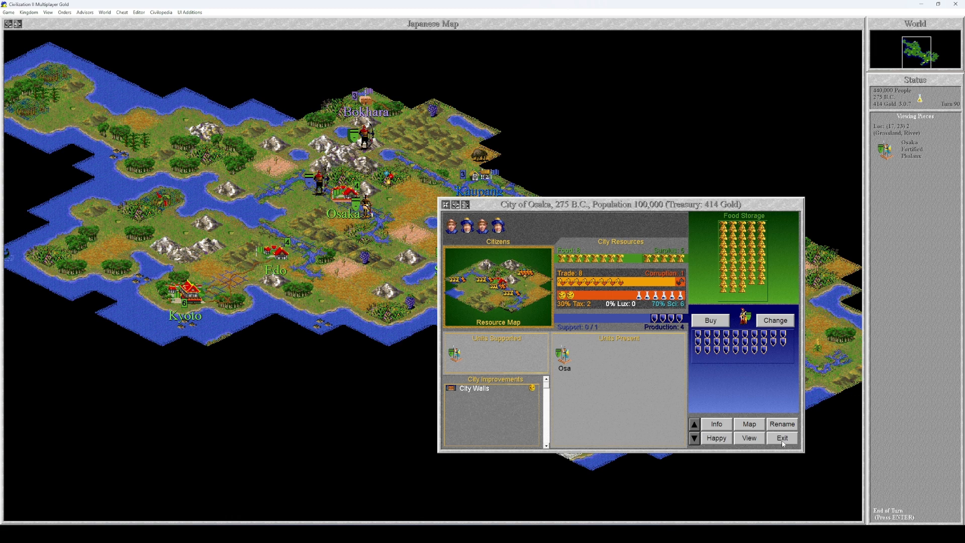
pyautogui.click(782, 438)
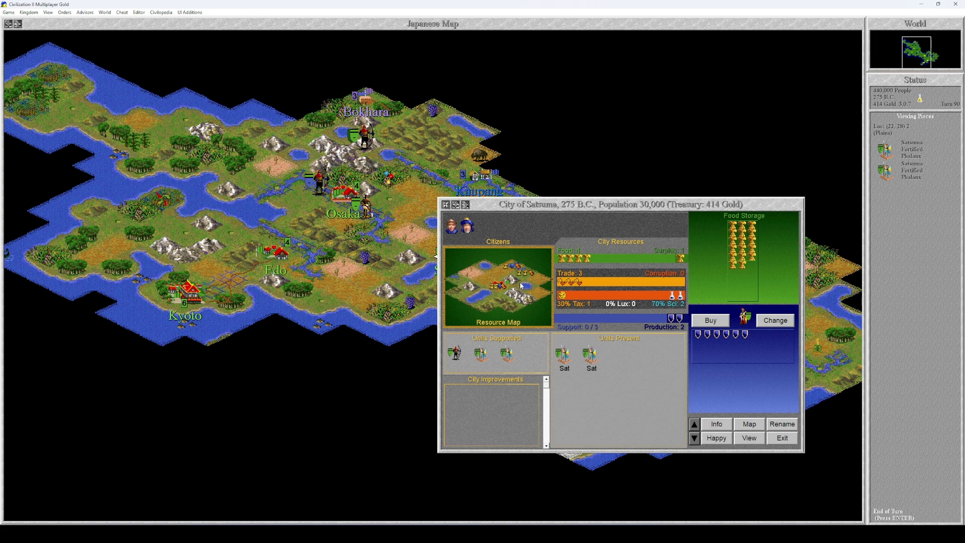
pyautogui.moveTo(647, 358)
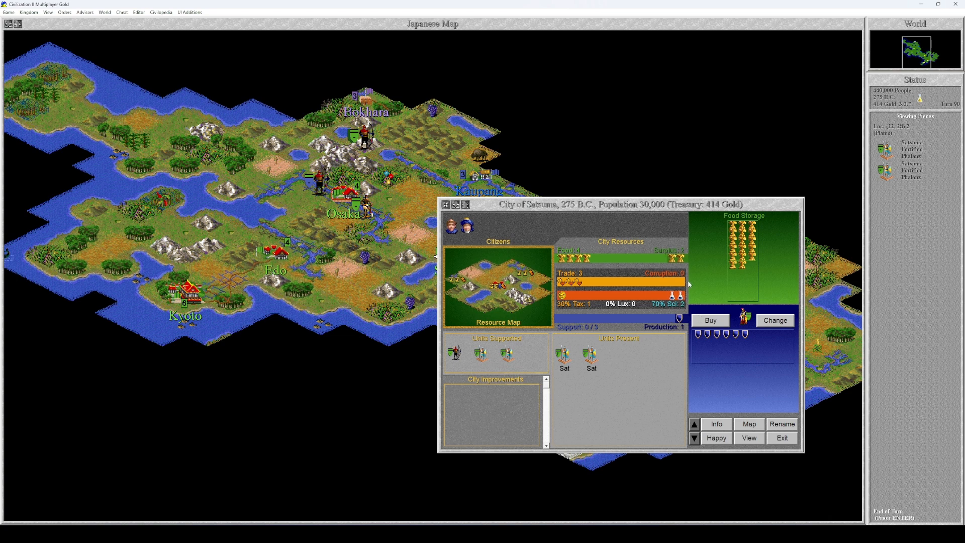
pyautogui.moveTo(684, 277)
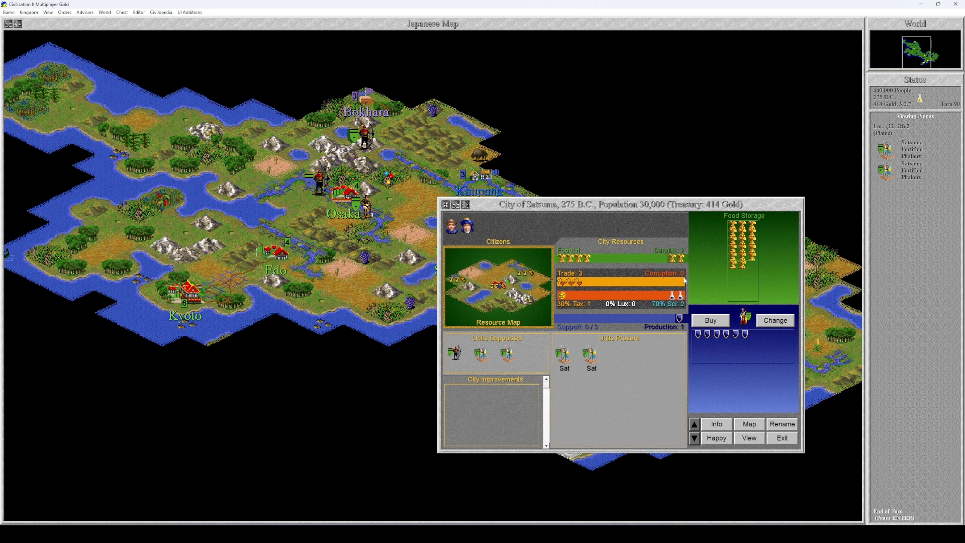
pyautogui.click(782, 438)
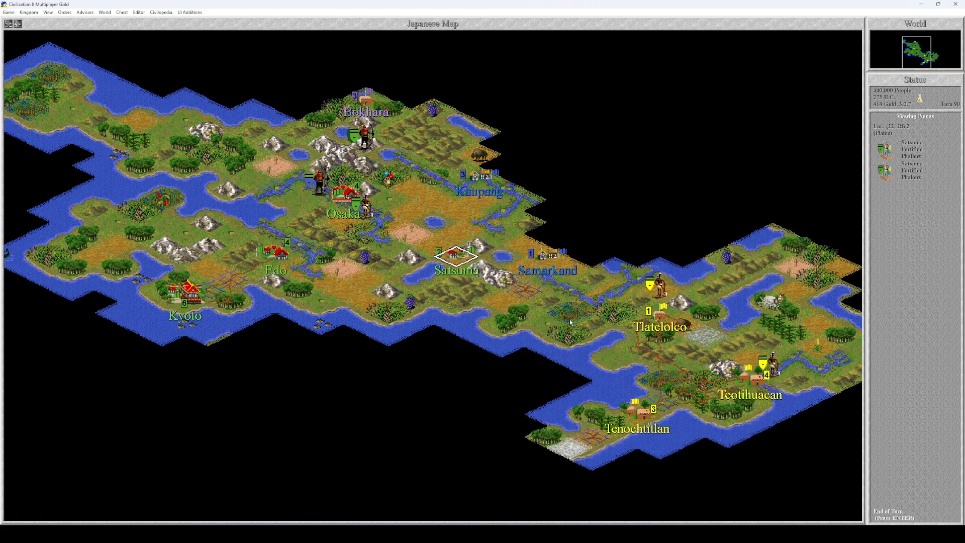
pyautogui.click(456, 255)
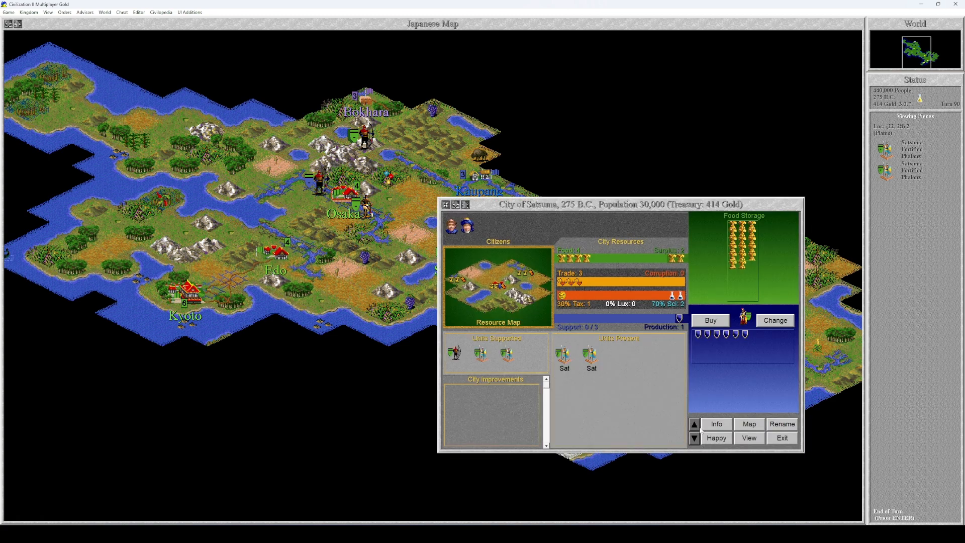
pyautogui.click(782, 439)
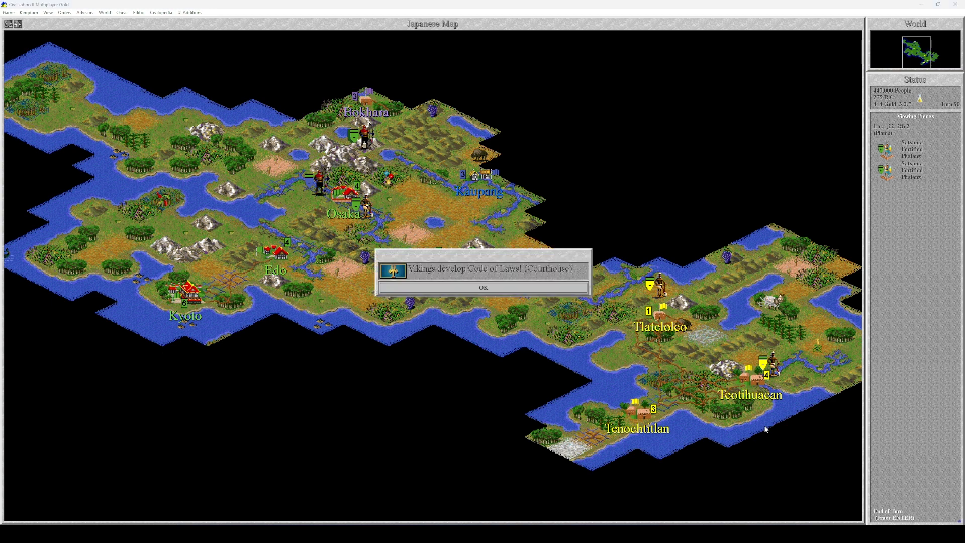
# Dismiss the Vikings Code of Laws notice and bring up the Science Advisor showing Bridge Building research
pyautogui.click(484, 286)
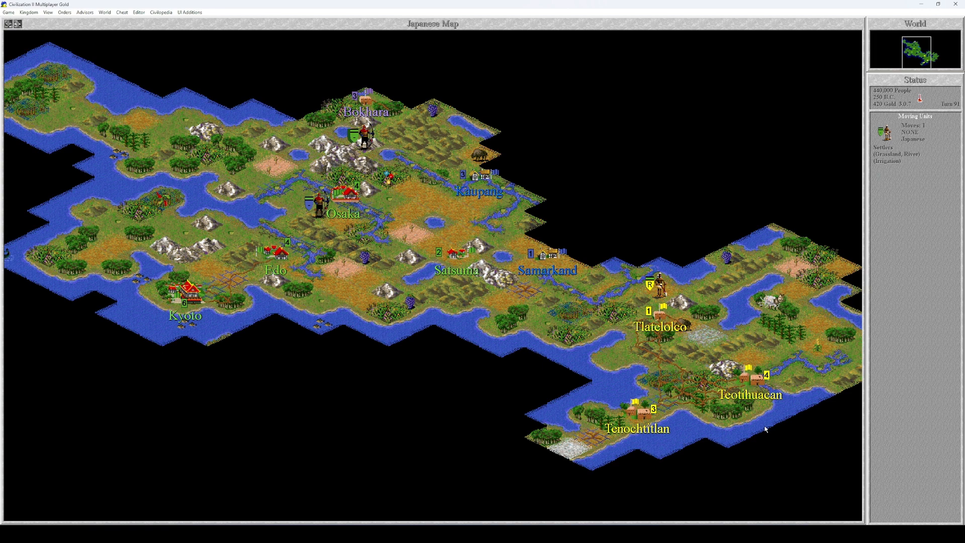
pyautogui.click(90, 13)
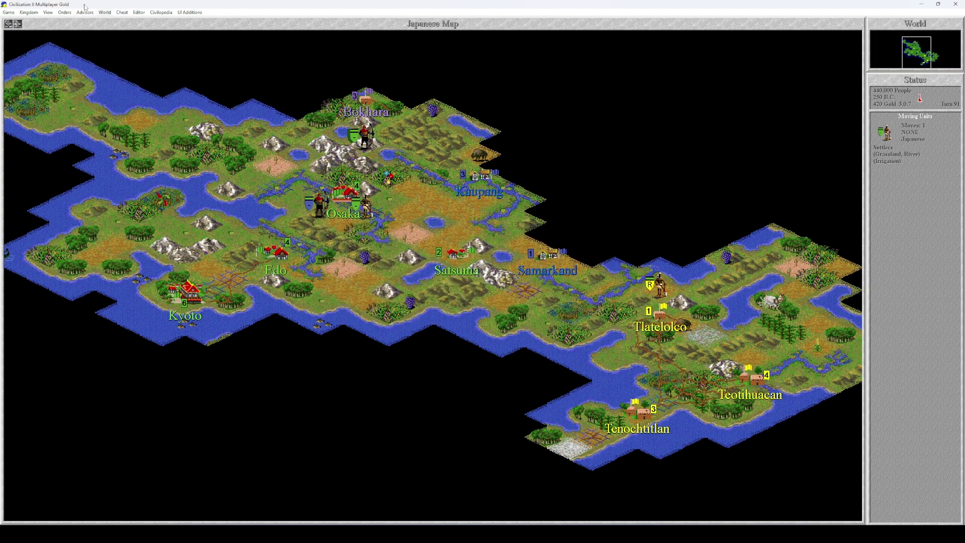
pyautogui.click(84, 13)
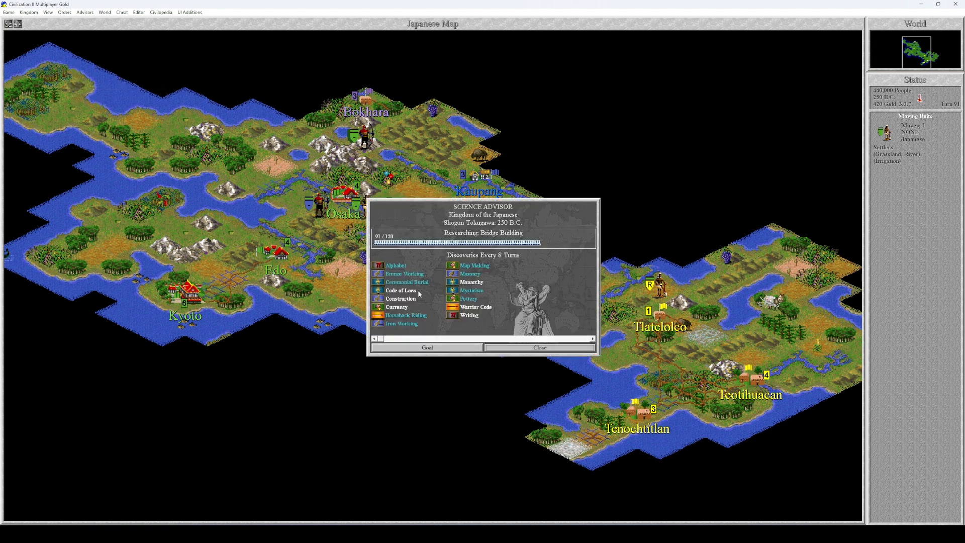
pyautogui.moveTo(510, 285)
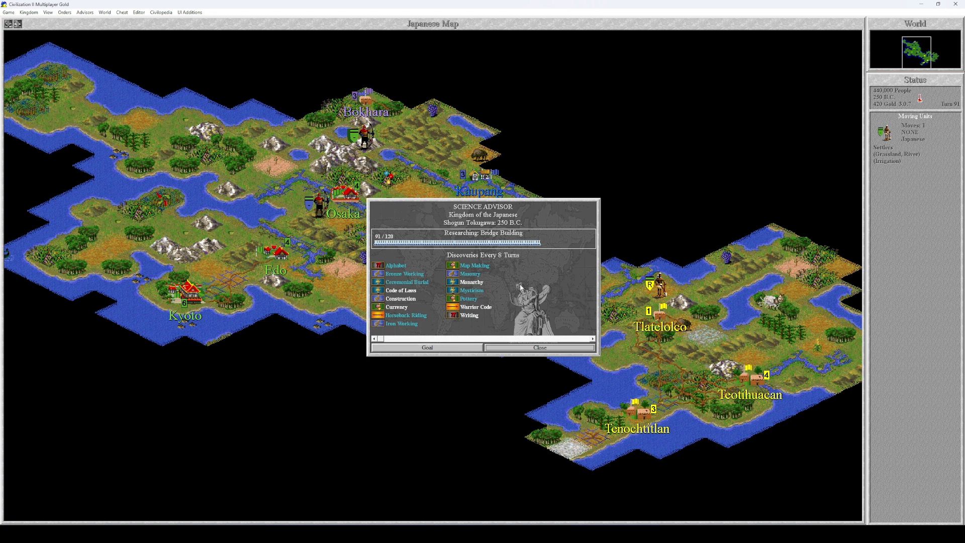
pyautogui.moveTo(517, 293)
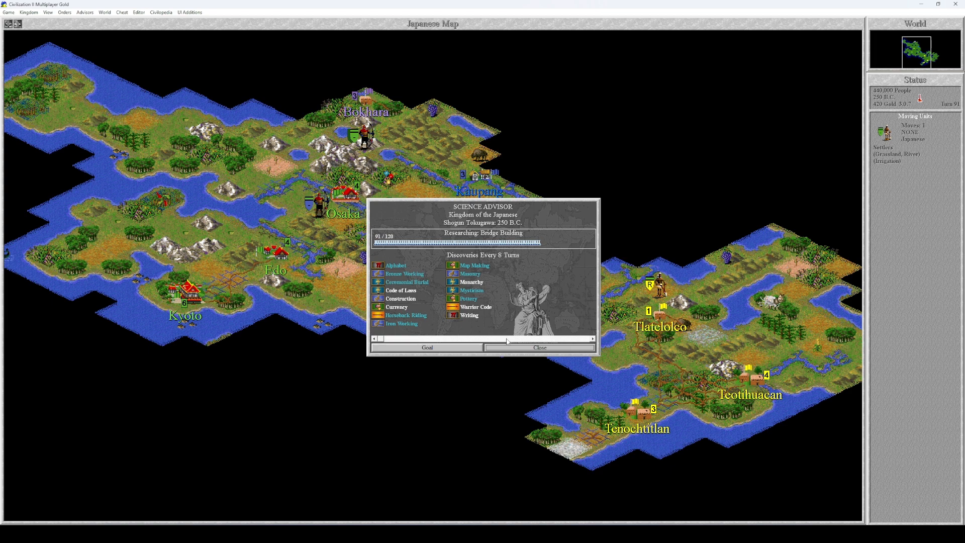
# Review the Tax Rate at 30% taxes, 70% science, 0% luxuries twice, then list the advisor reports
pyautogui.click(539, 346)
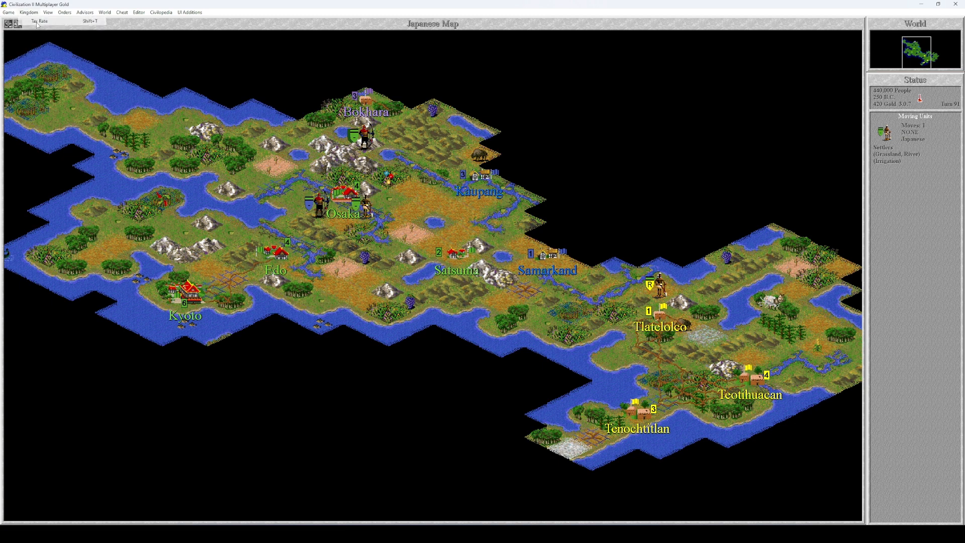
pyautogui.click(36, 22)
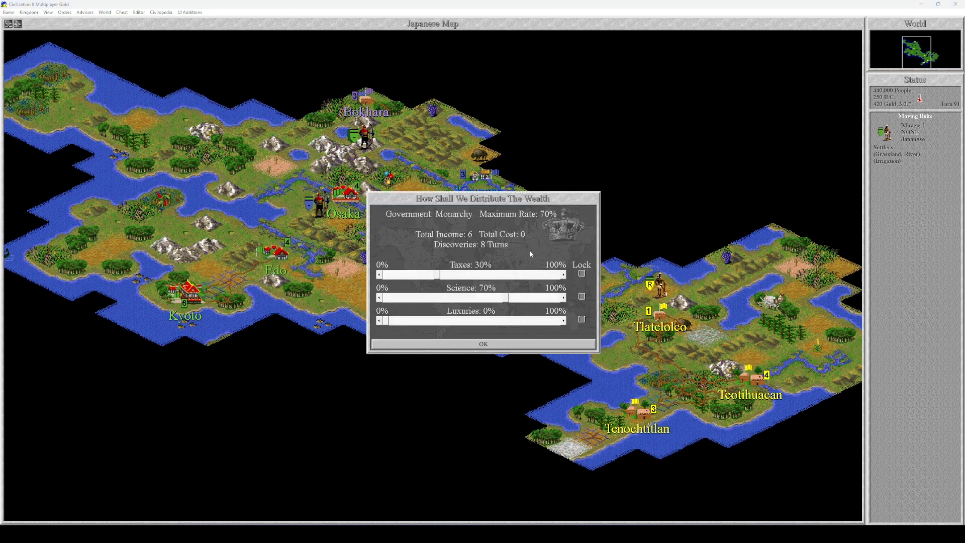
pyautogui.moveTo(511, 324)
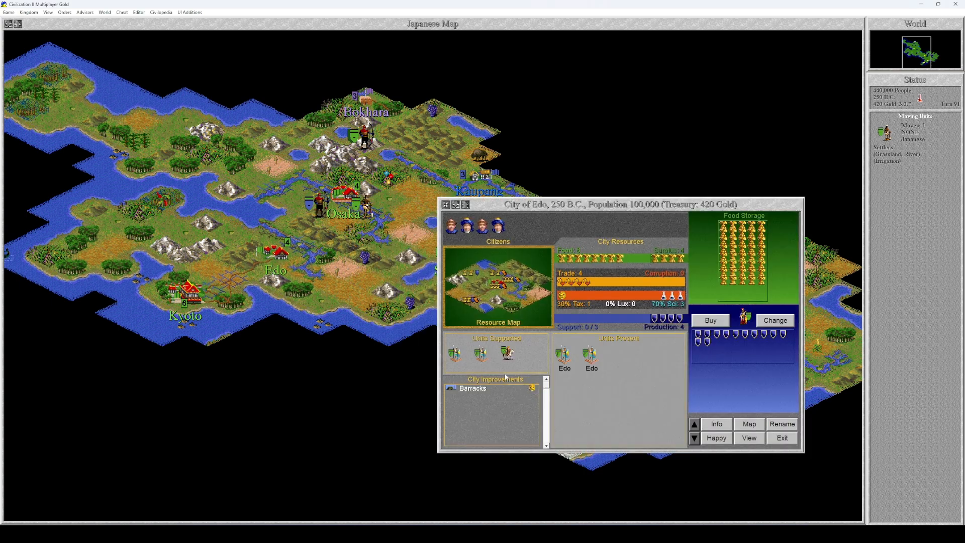
pyautogui.click(25, 13)
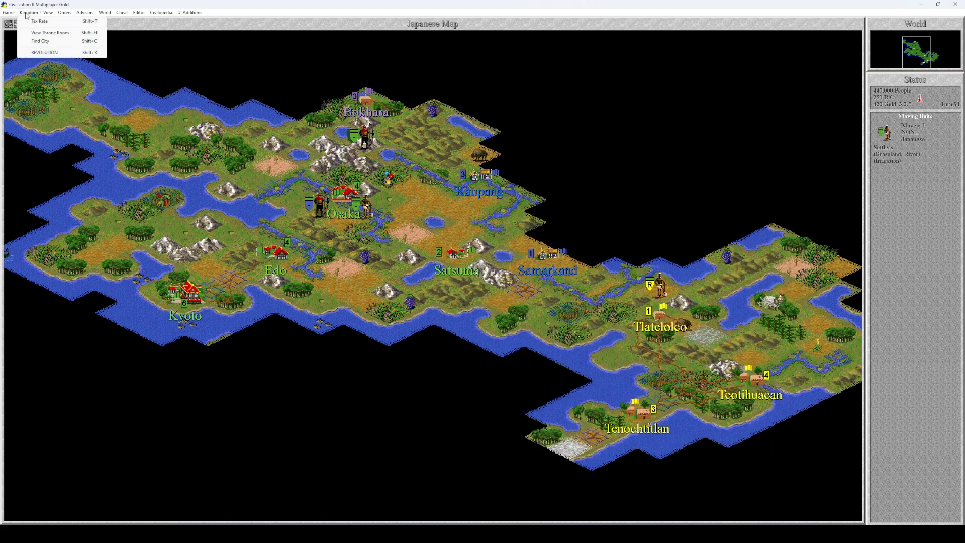
pyautogui.click(39, 21)
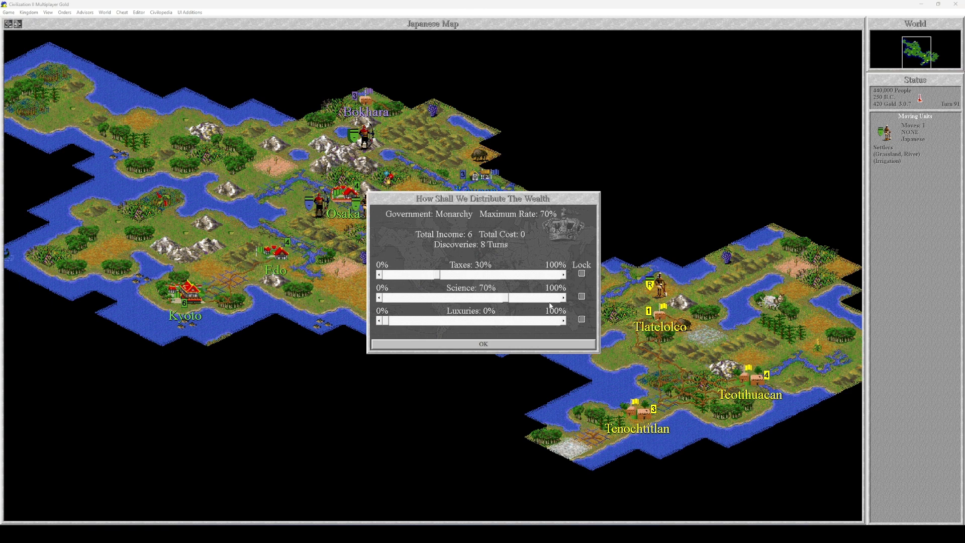
pyautogui.moveTo(528, 346)
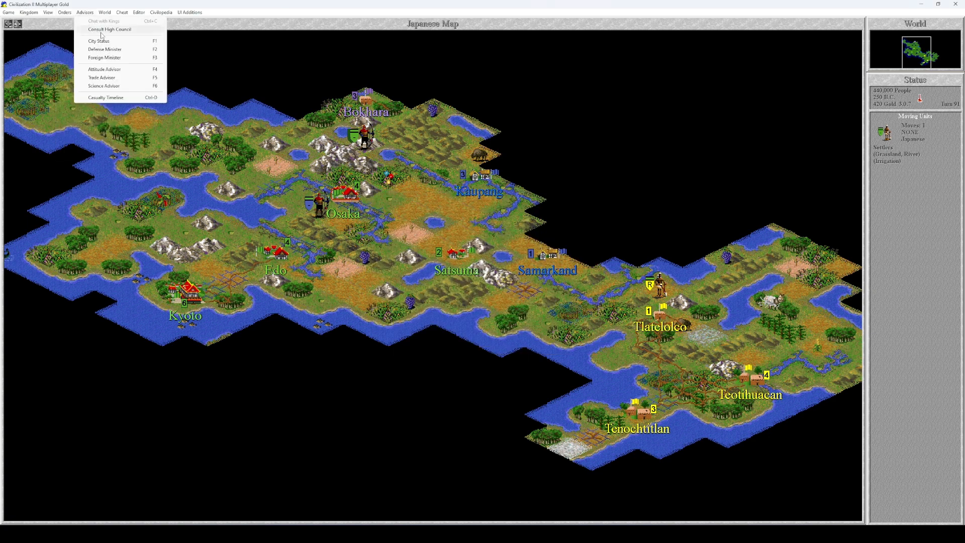
pyautogui.click(102, 41)
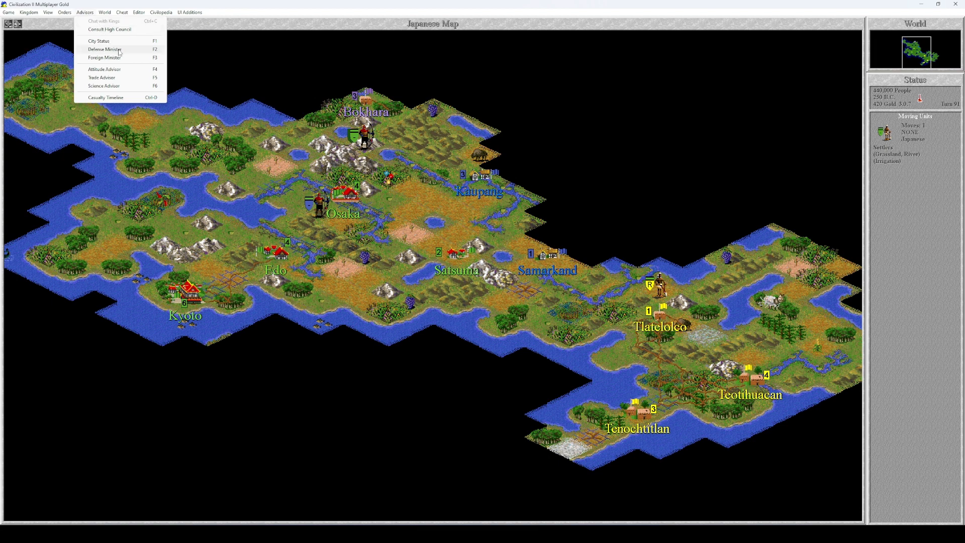
# View the Defense Minister's unit statistics, then bring up the Trade Advisor listing Palace, Barracks and City Walls costs
pyautogui.click(106, 48)
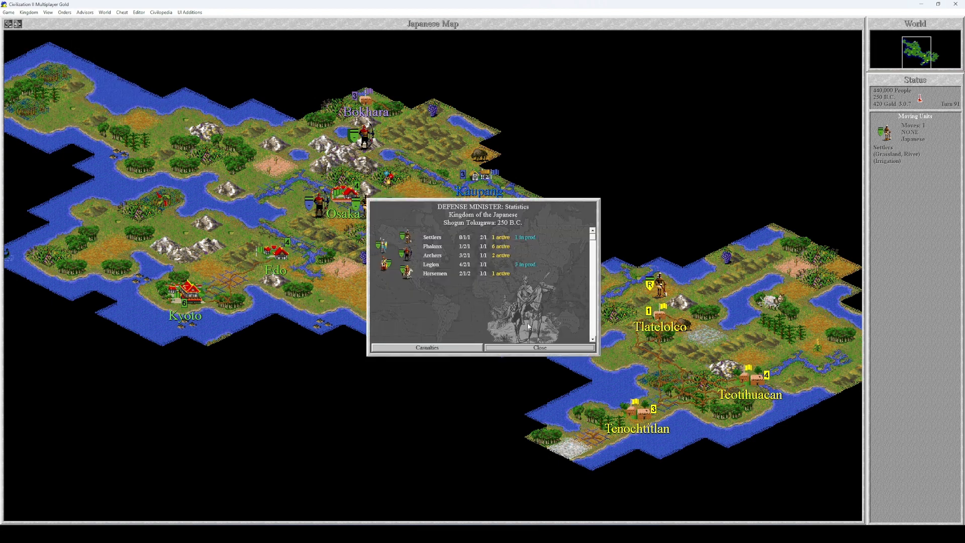
pyautogui.click(89, 13)
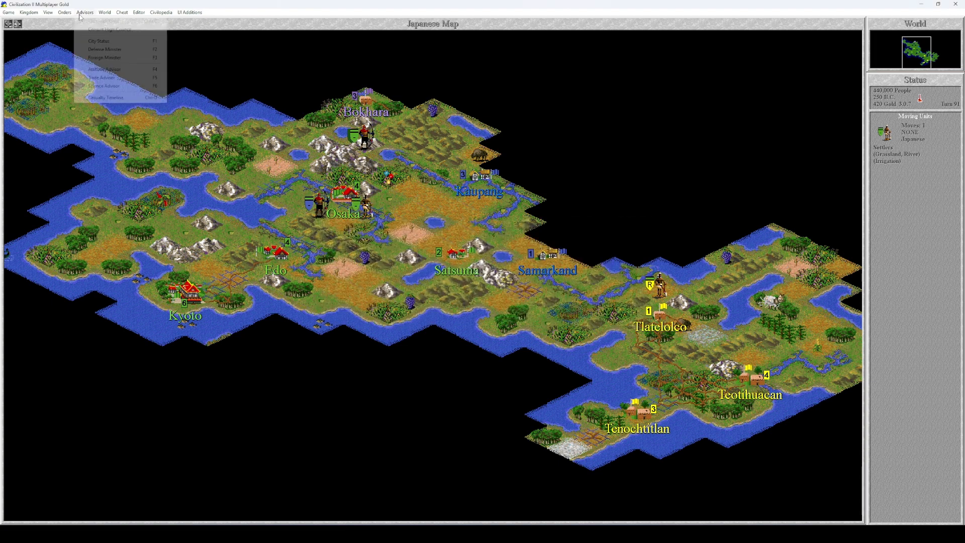
pyautogui.click(100, 77)
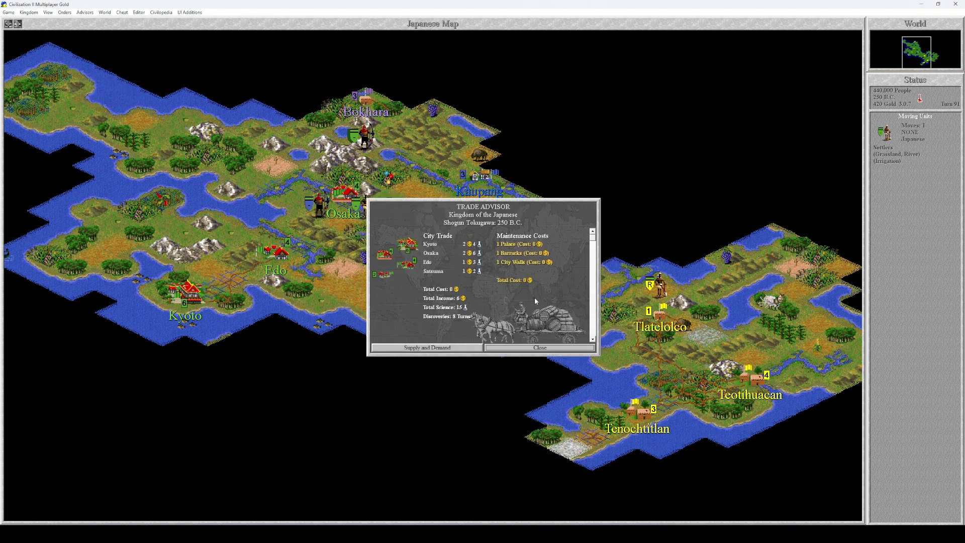
pyautogui.moveTo(566, 317)
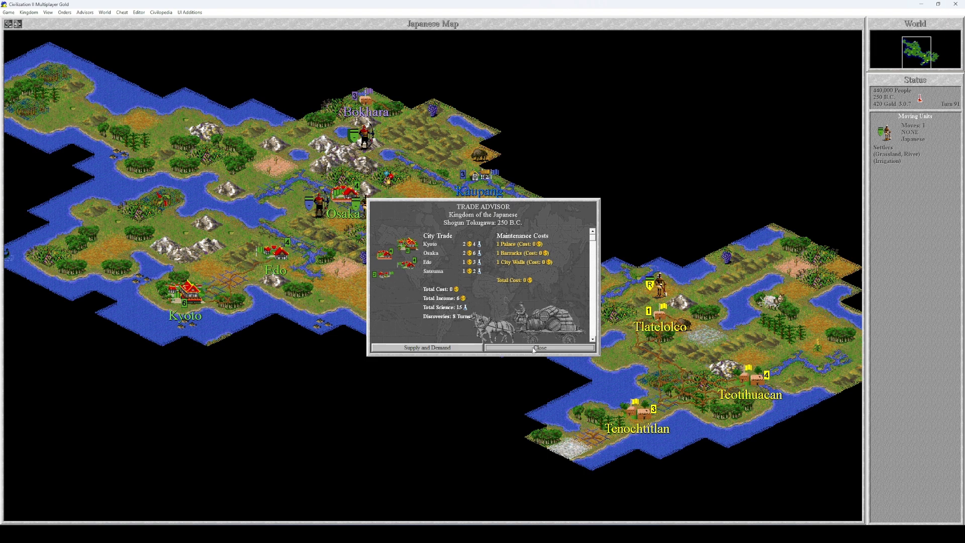
# Read the Civilopedia Barracks entry (cost 40, veteran ground units) under City Improvements and return to the map
pyautogui.click(162, 13)
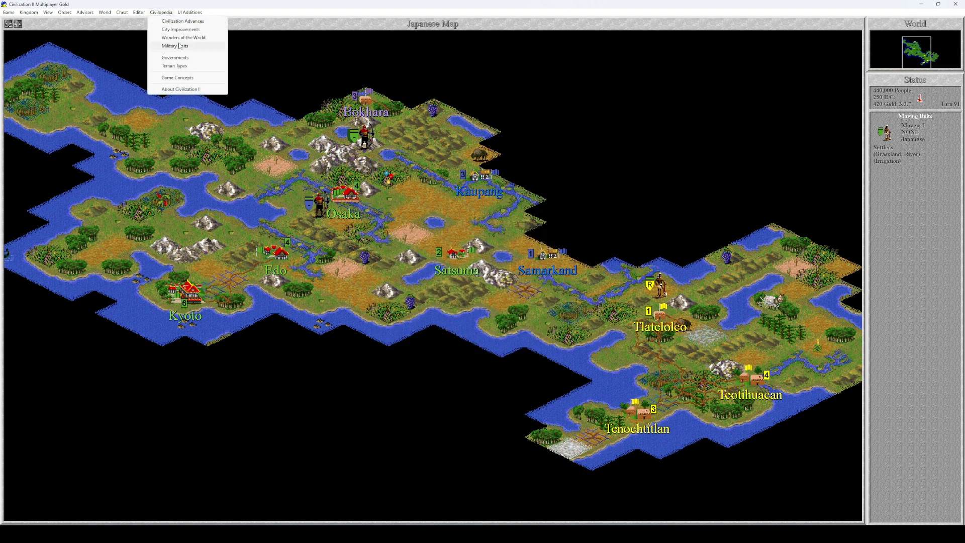
pyautogui.click(184, 29)
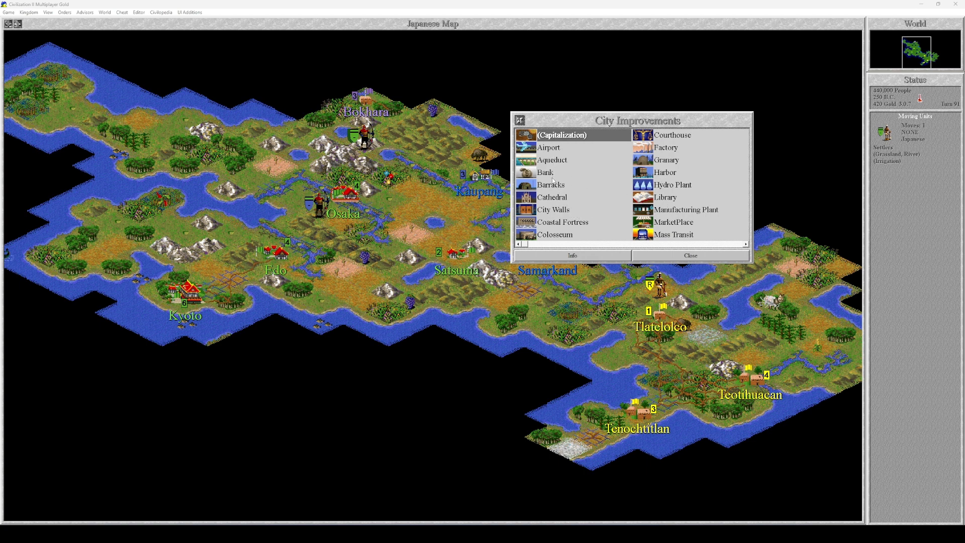
pyautogui.click(551, 185)
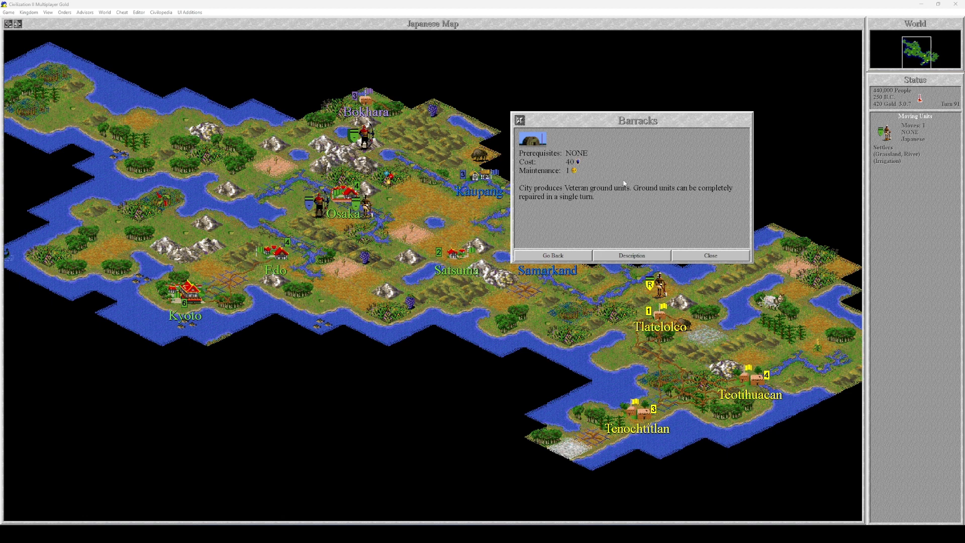
pyautogui.click(711, 255)
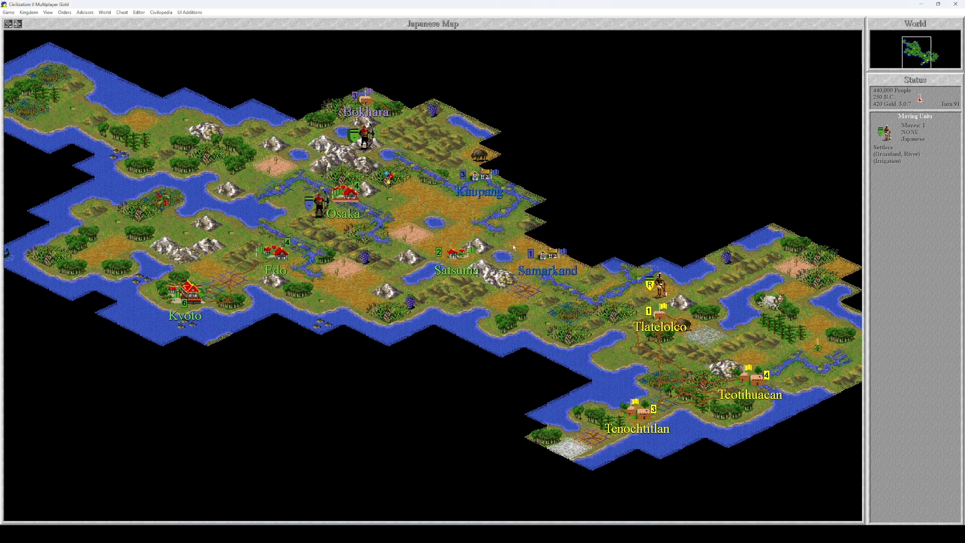